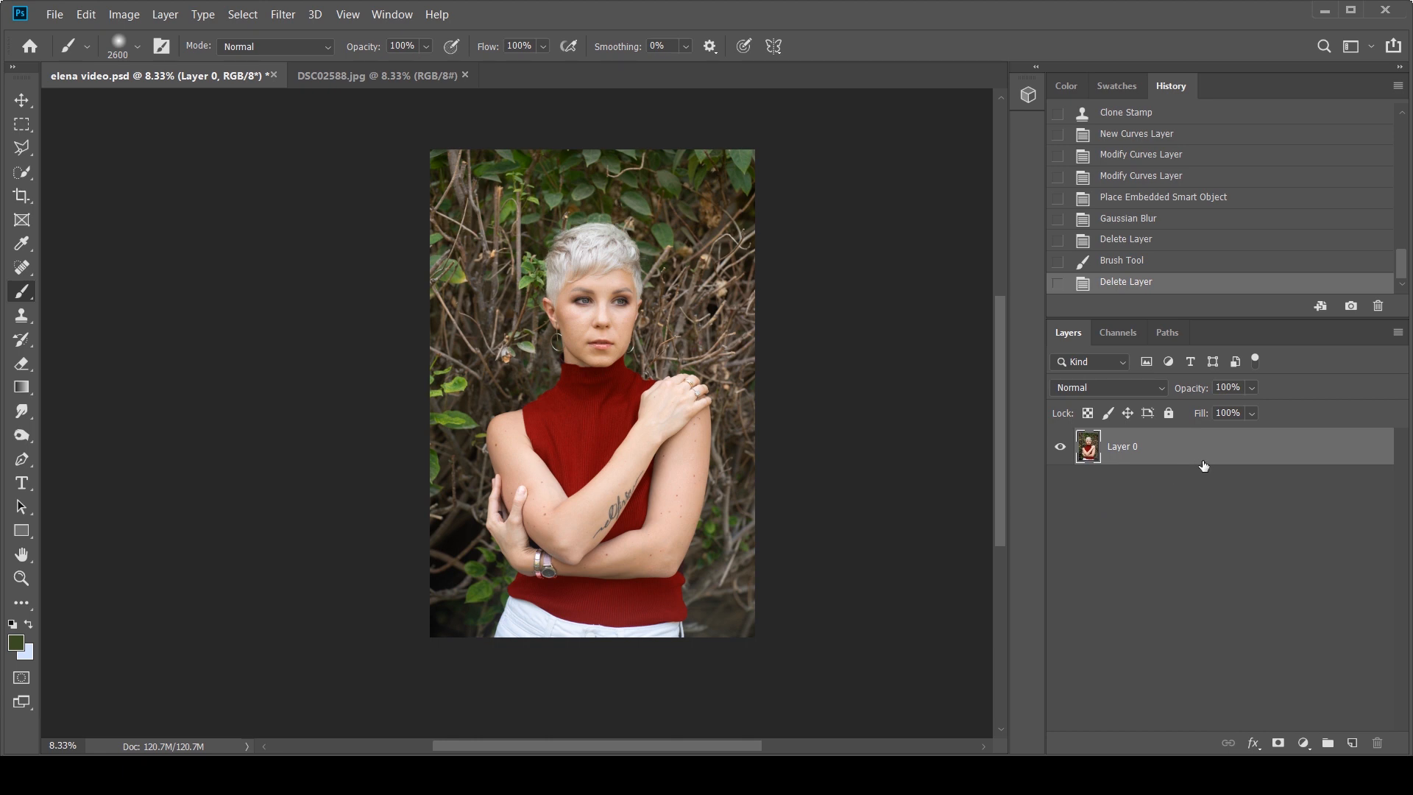
pyautogui.moveTo(1209, 469)
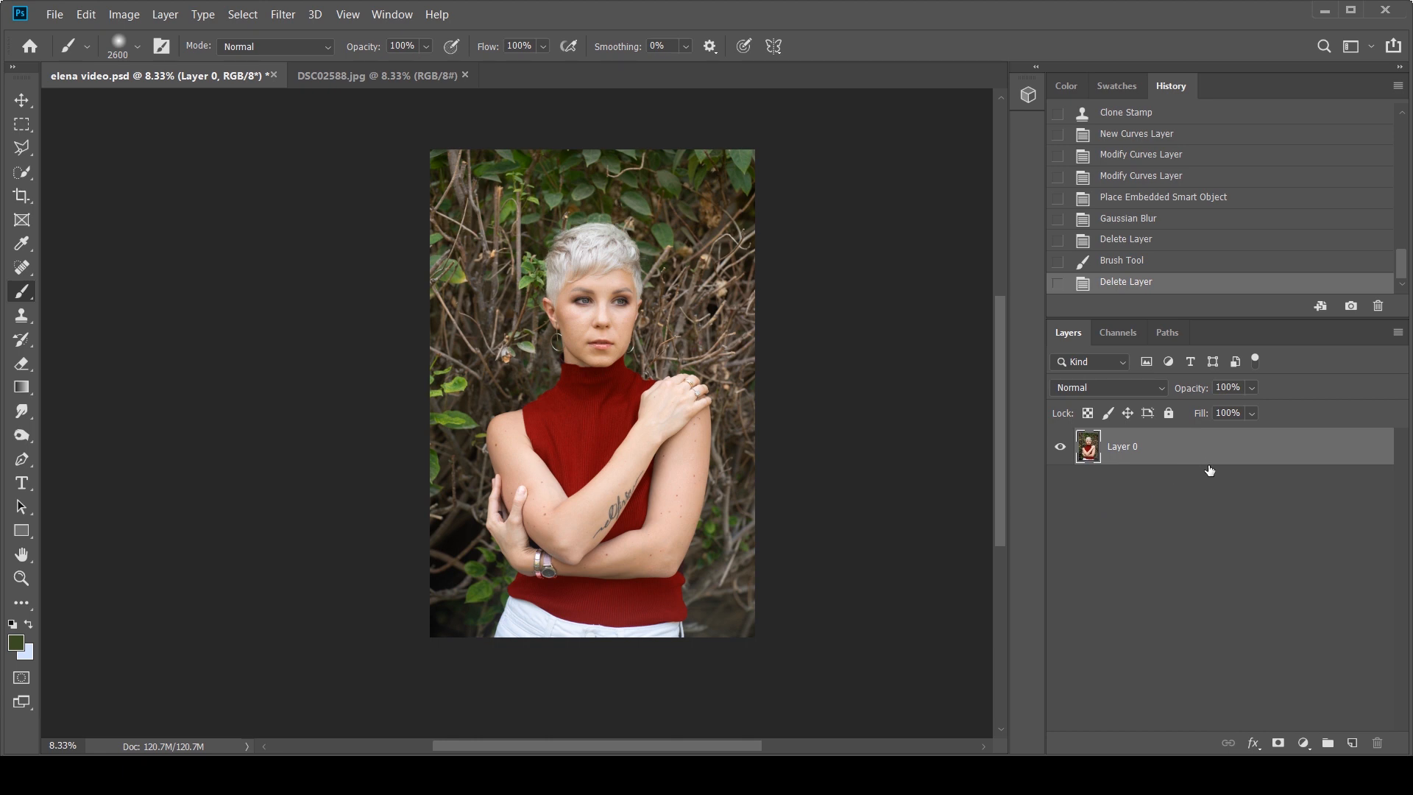
pyautogui.moveTo(1195, 479)
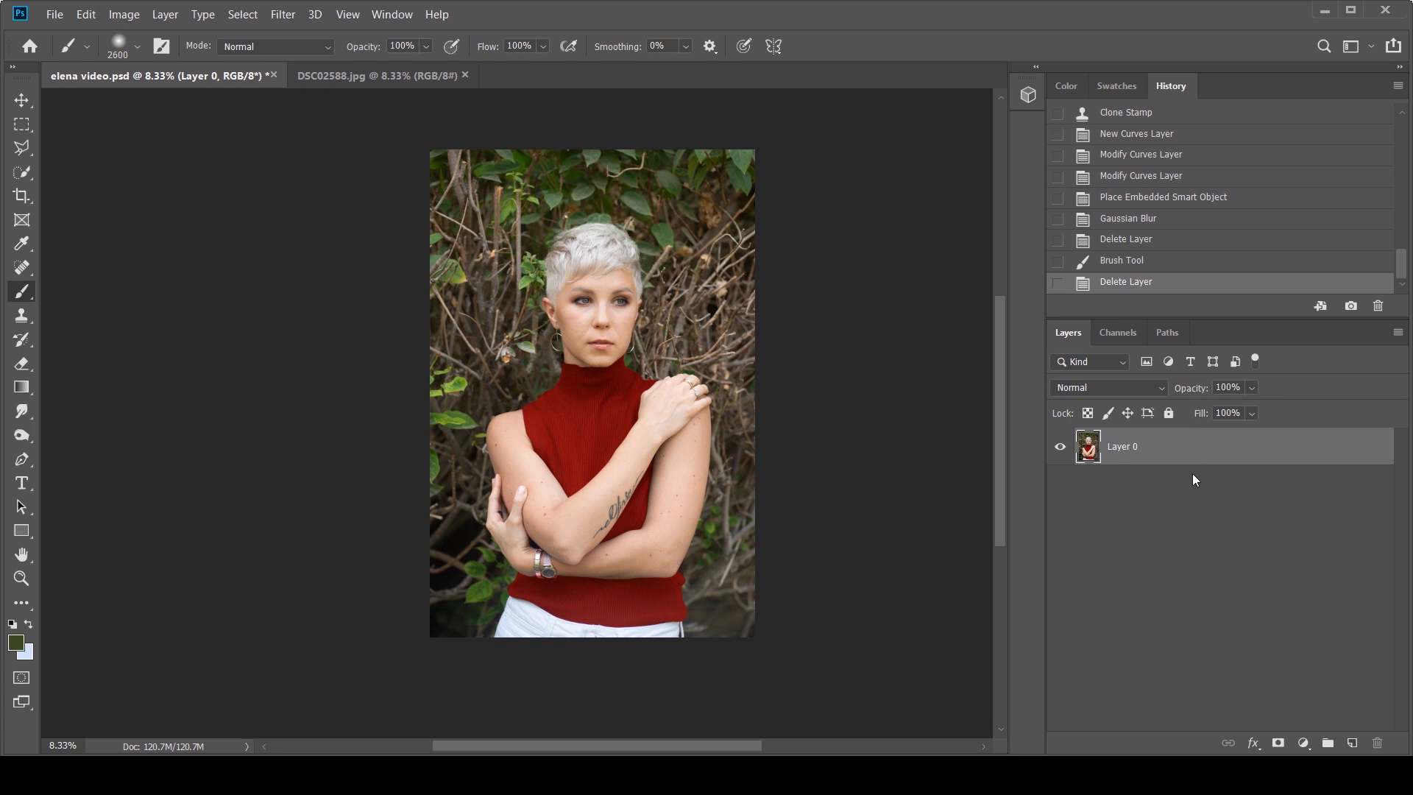
# Duplicate Layer 0 with Ctrl+J and rename the copy 'Blur'.
pyautogui.press('ctrl+j')
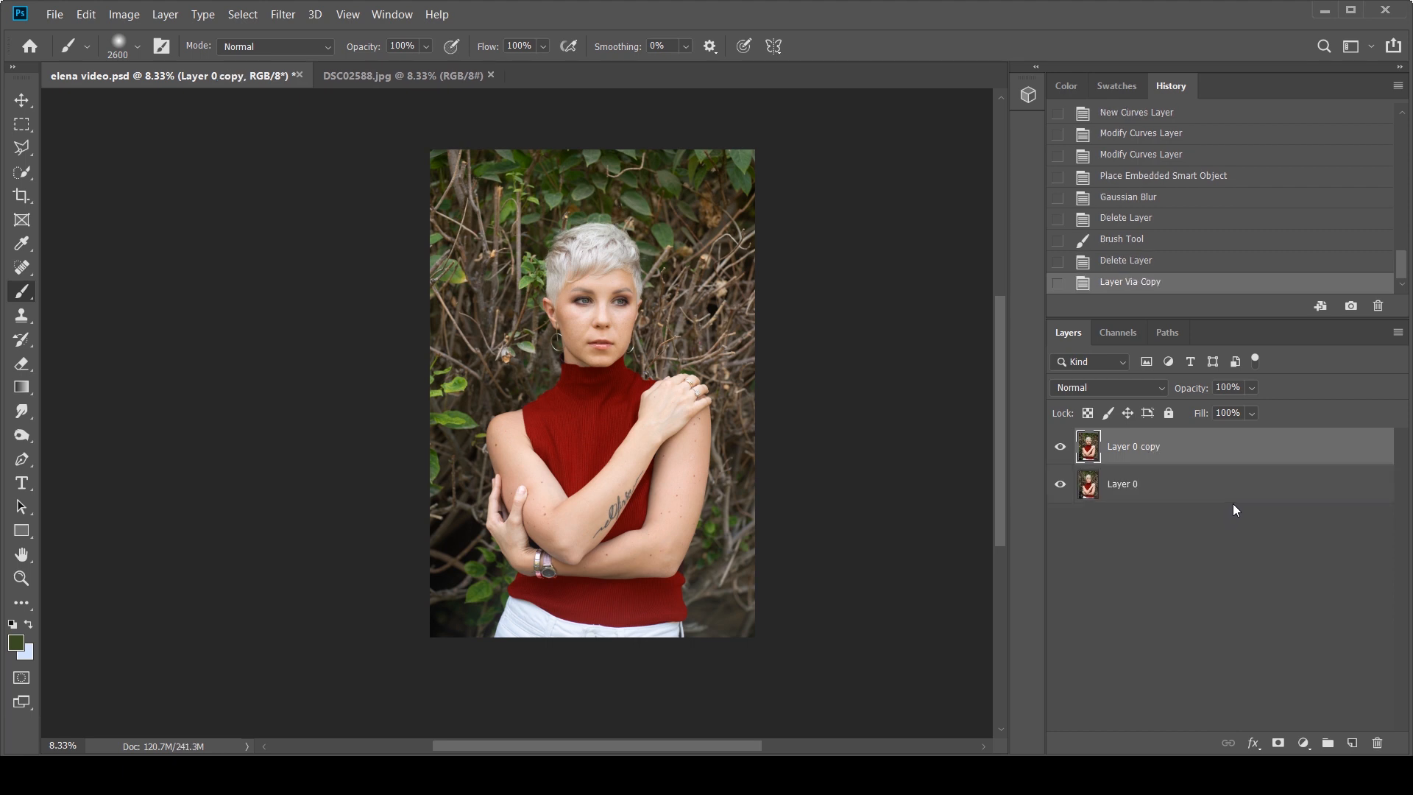
pyautogui.doubleClick(1133, 446)
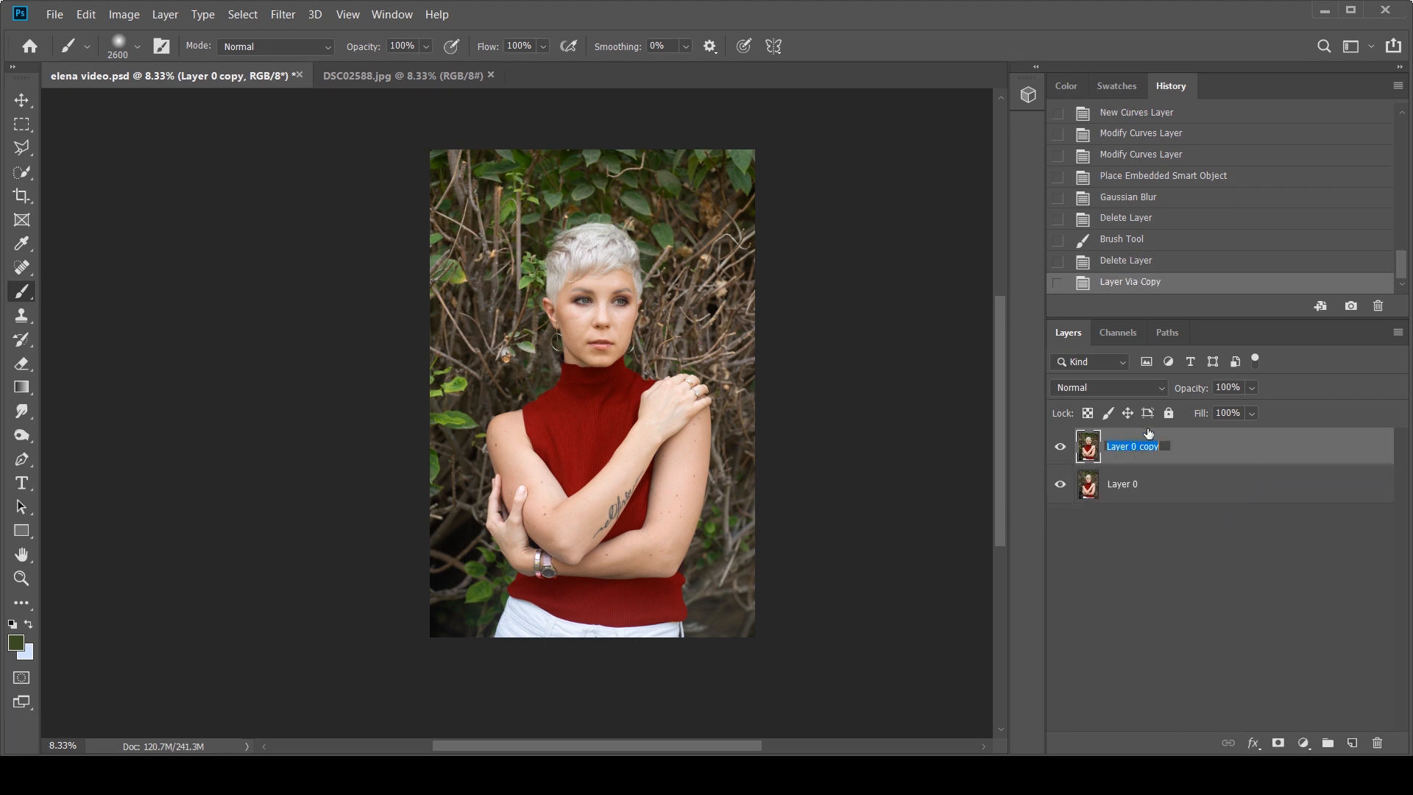
pyautogui.write('Blur')
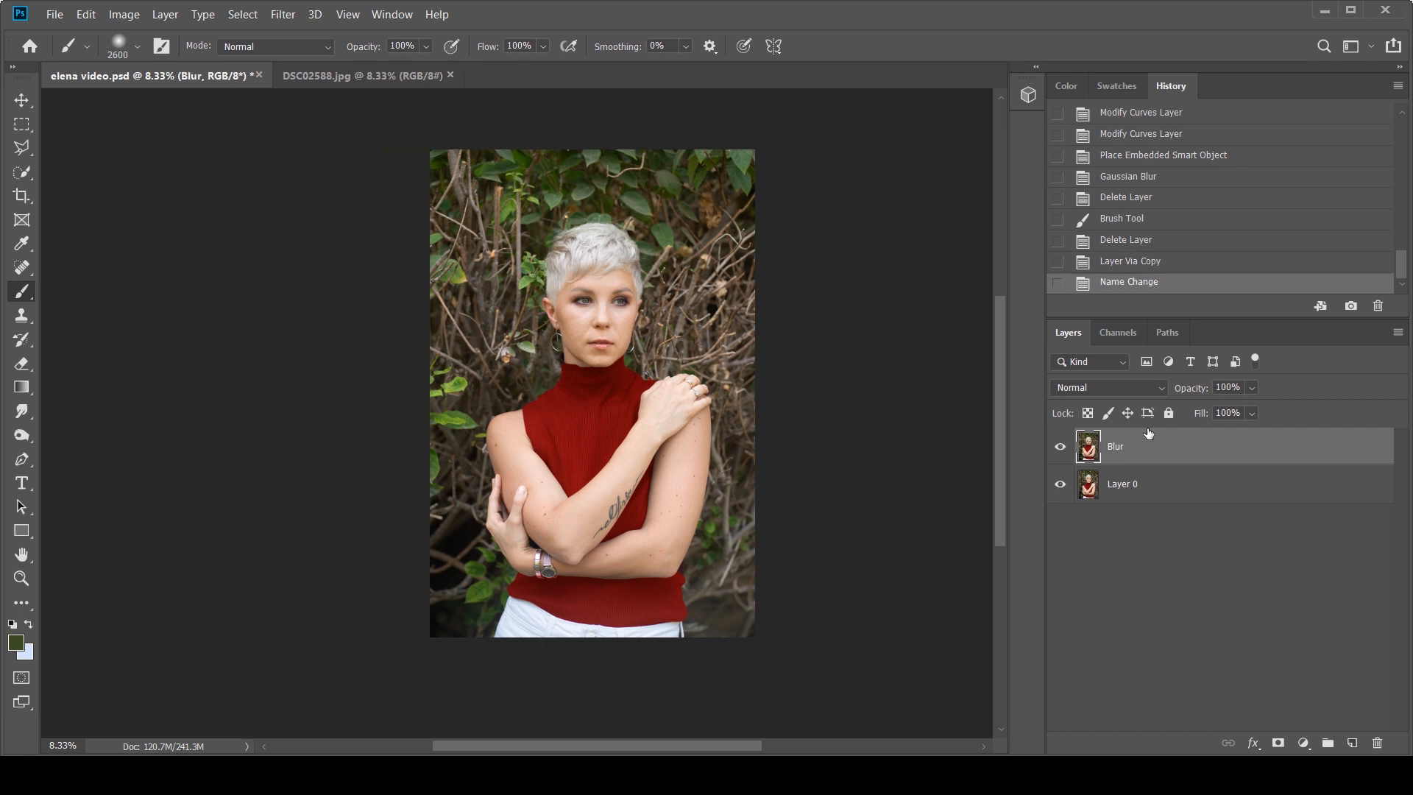
# Select the woman via Select > Subject and copy her onto a new Layer 1.
pyautogui.click(22, 577)
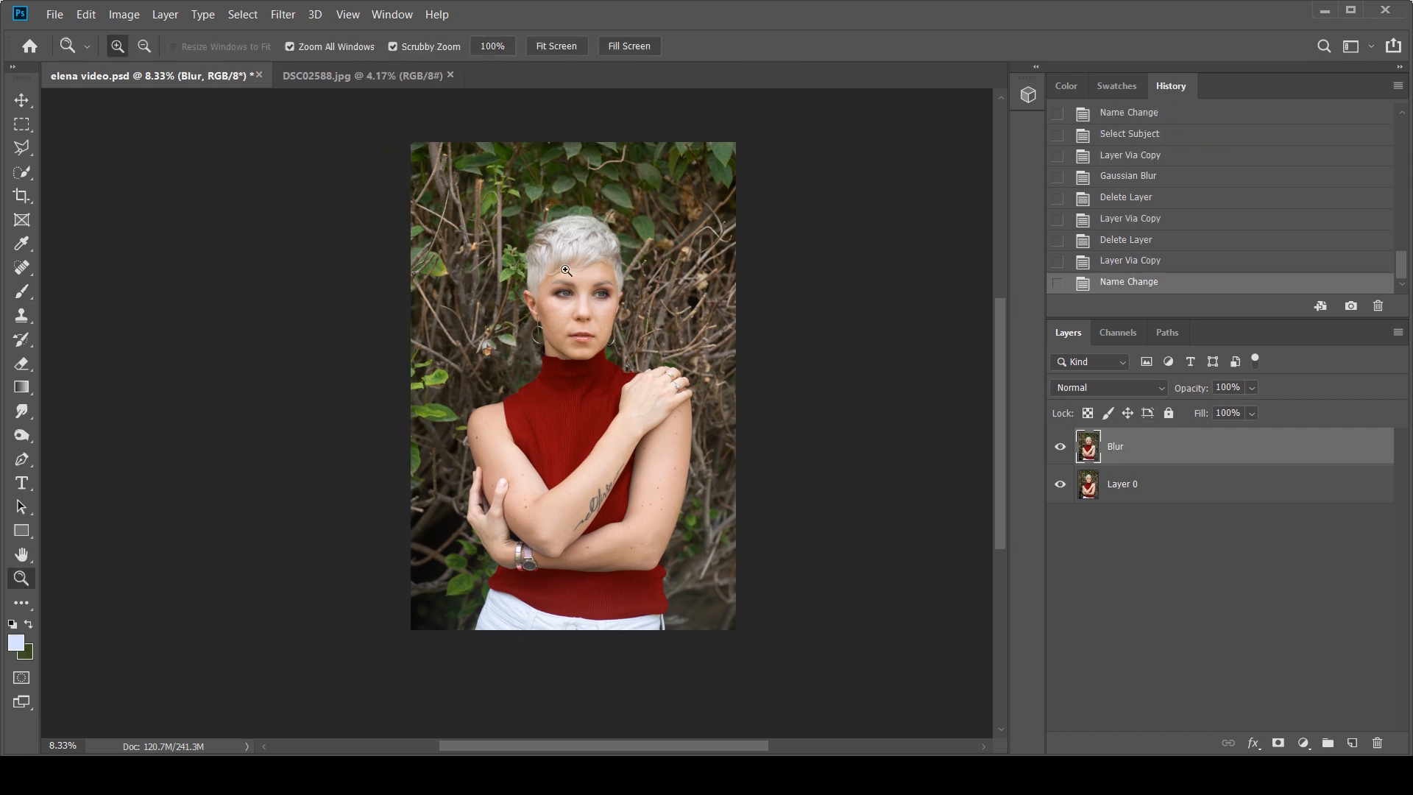
pyautogui.moveTo(668, 549)
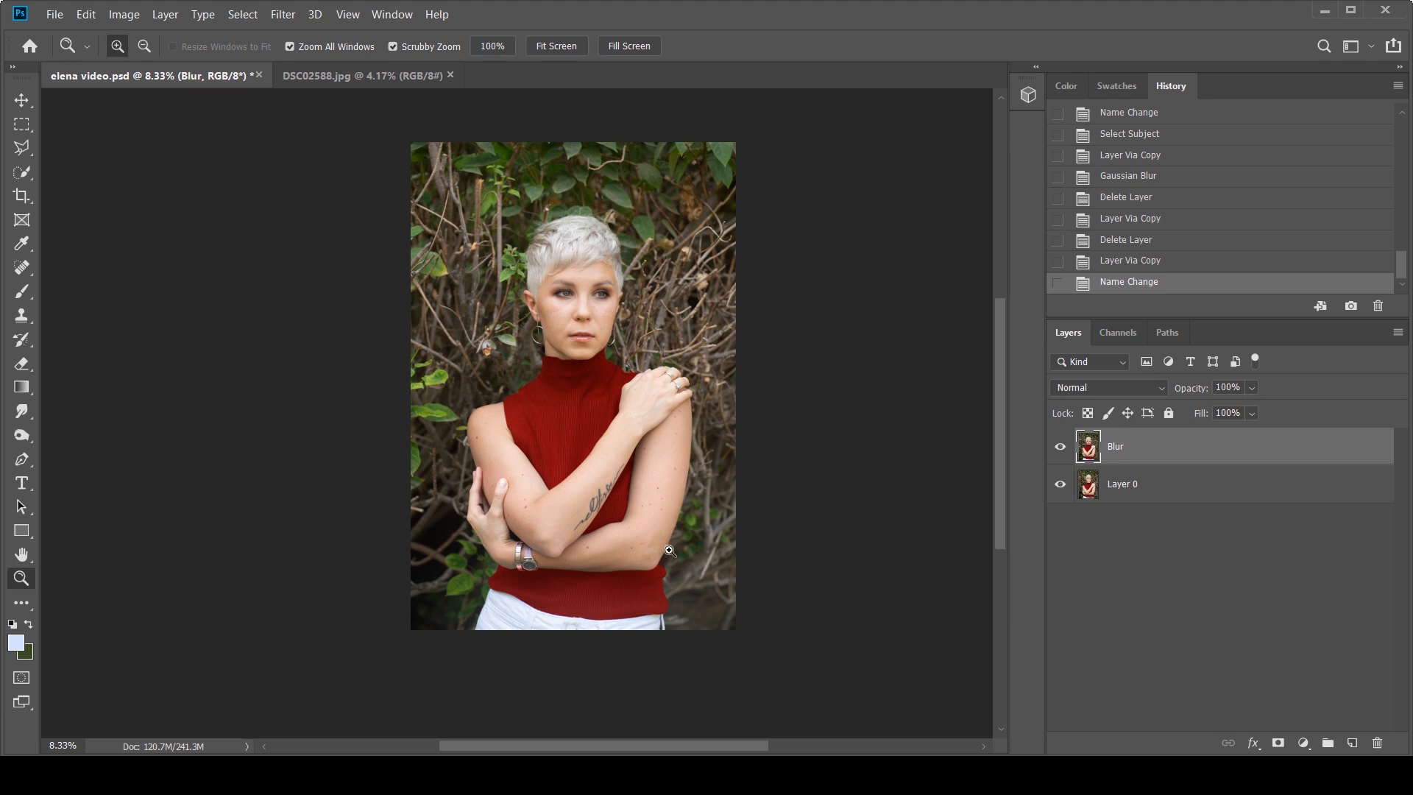
pyautogui.moveTo(731, 368)
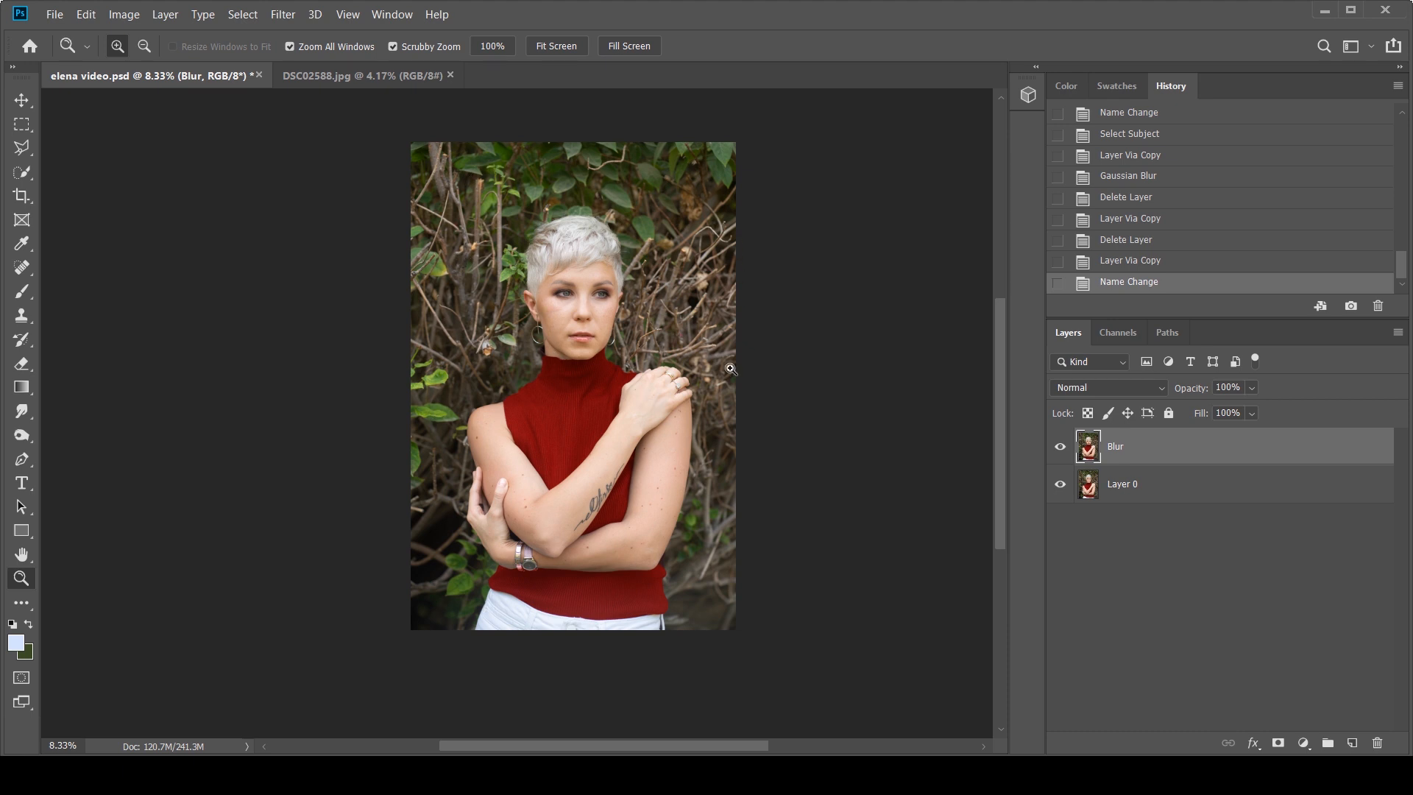
pyautogui.moveTo(241, 15)
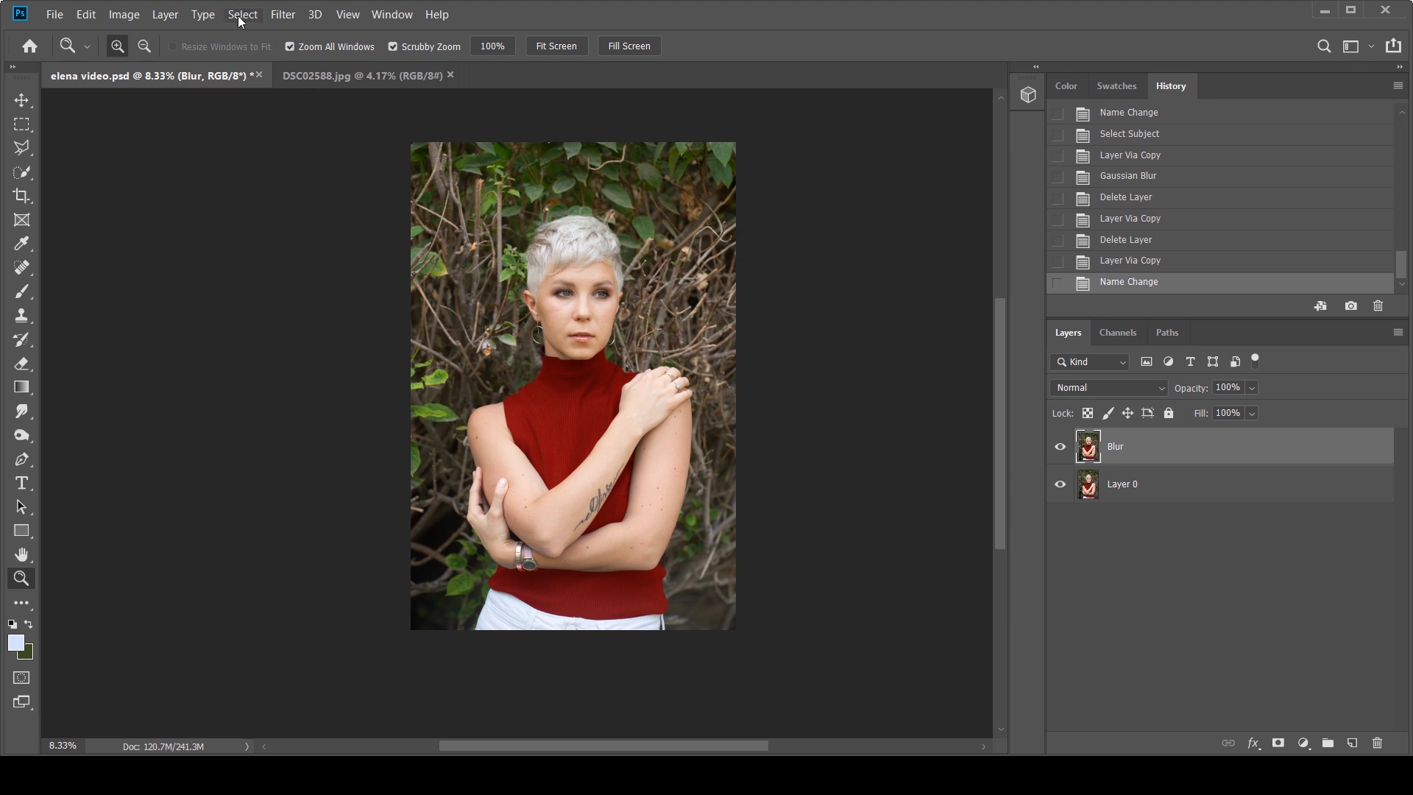
pyautogui.click(243, 15)
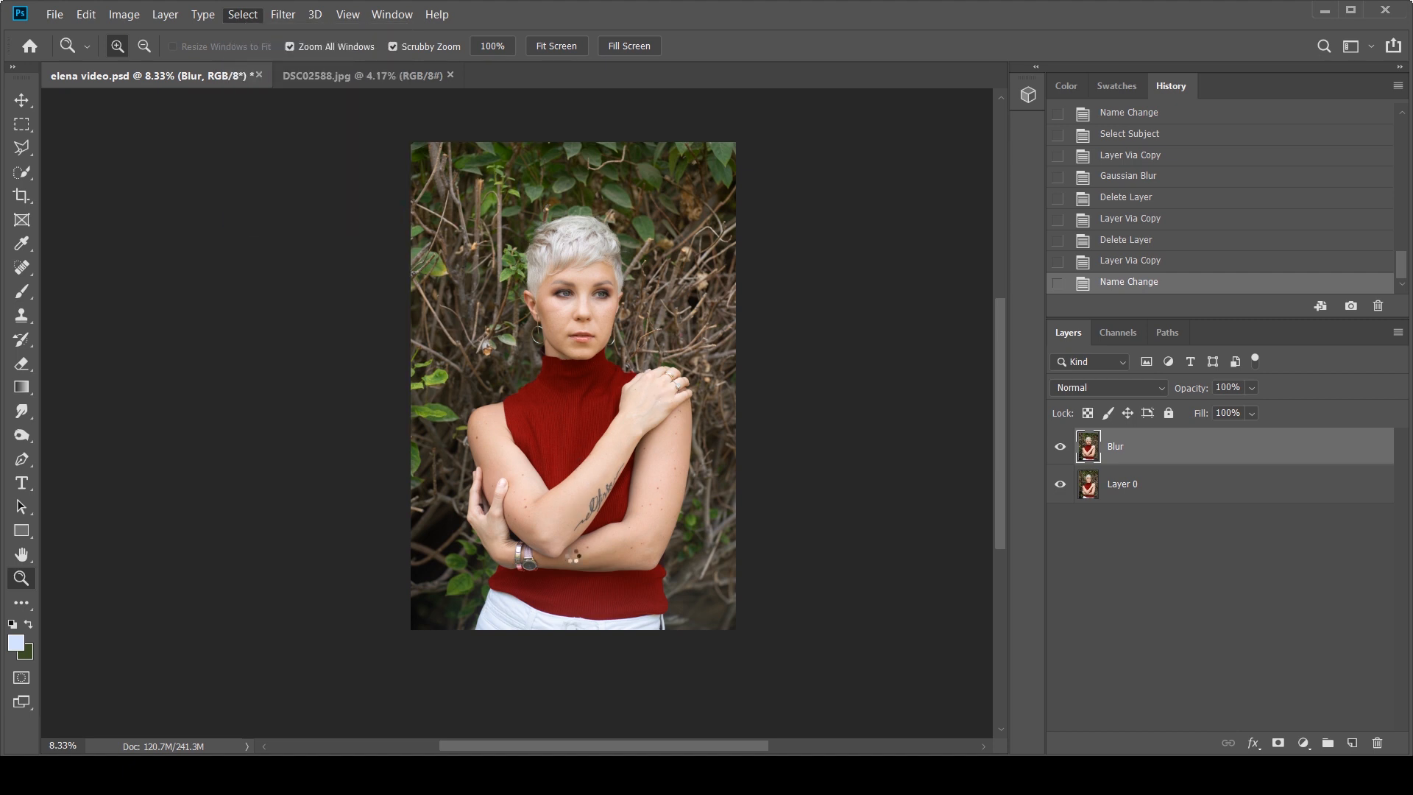
pyautogui.click(242, 15)
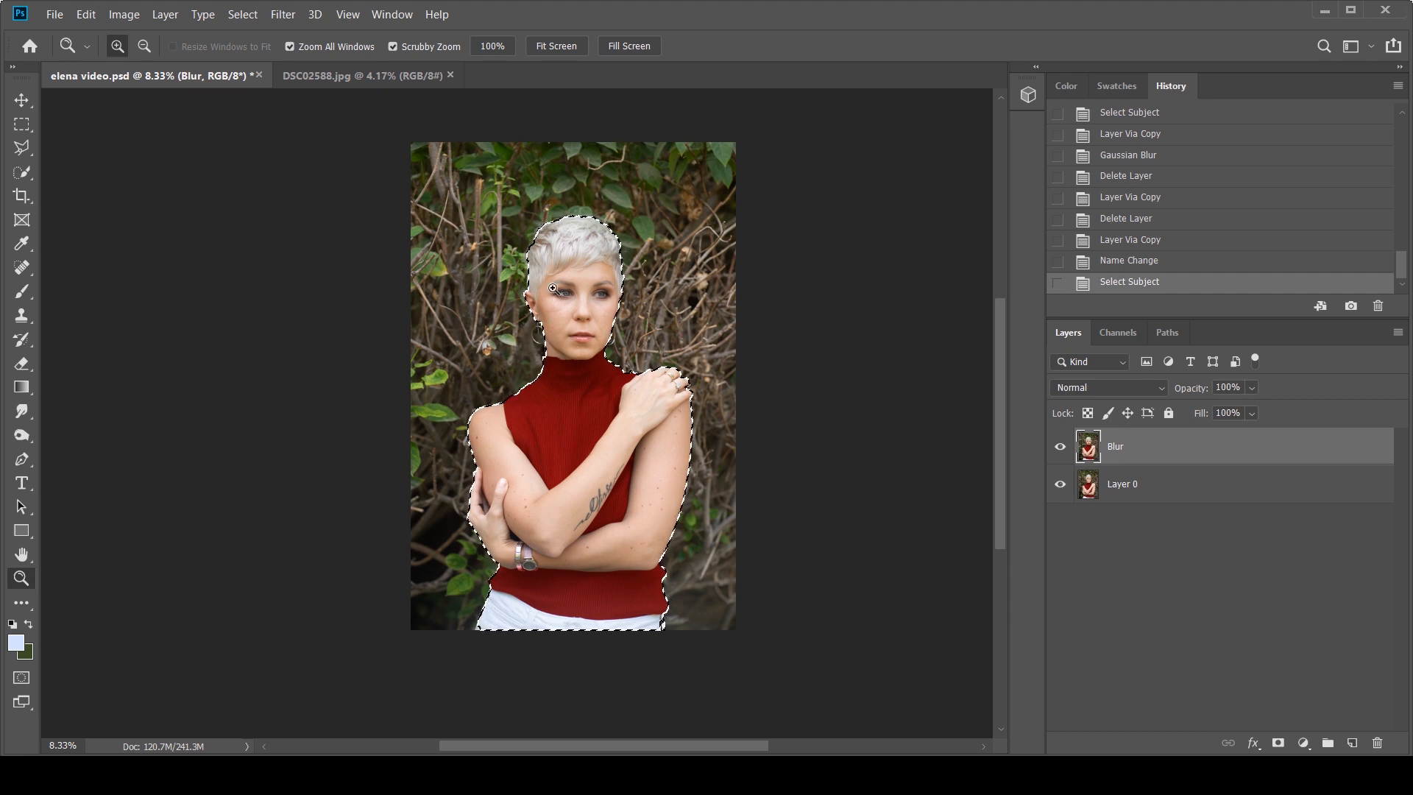
pyautogui.moveTo(836, 352)
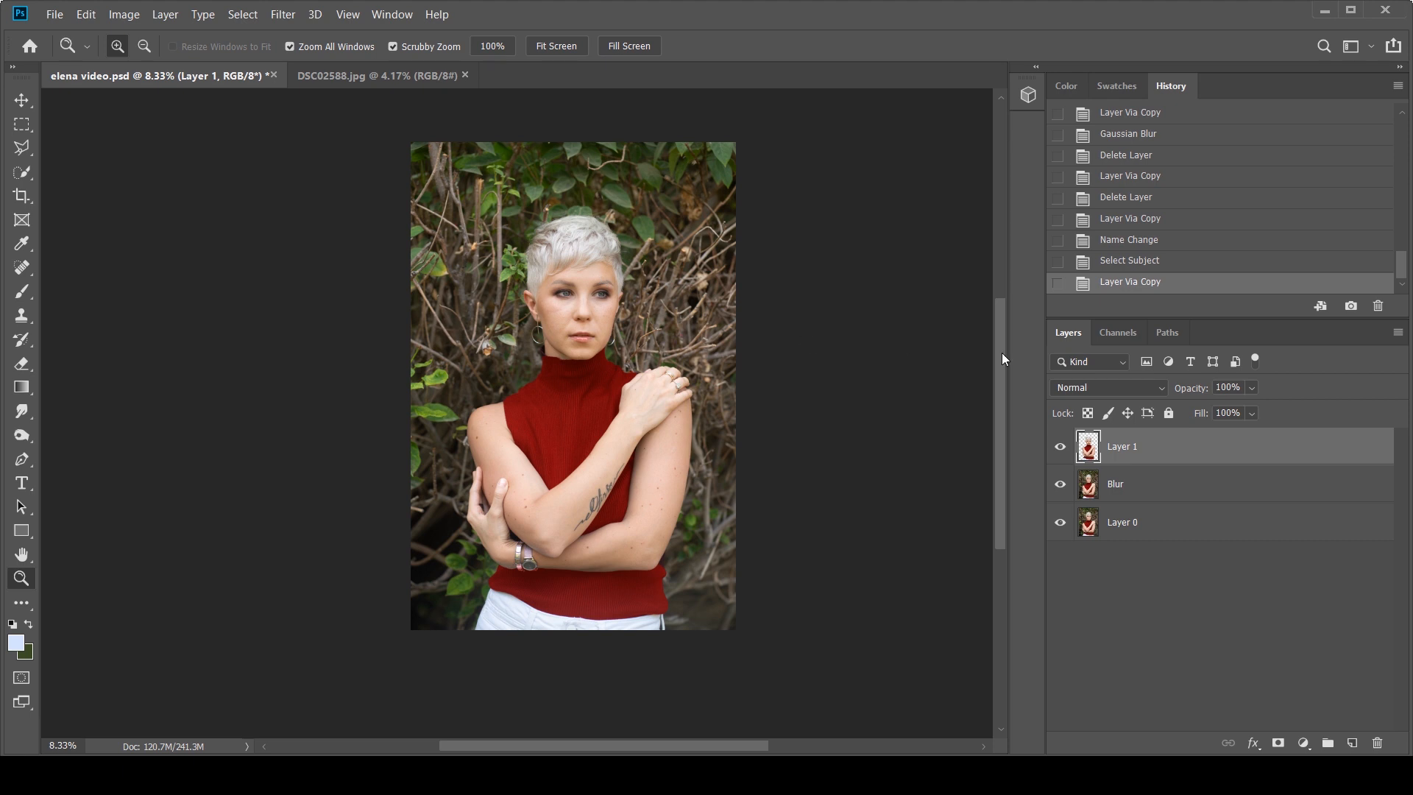
pyautogui.click(1060, 484)
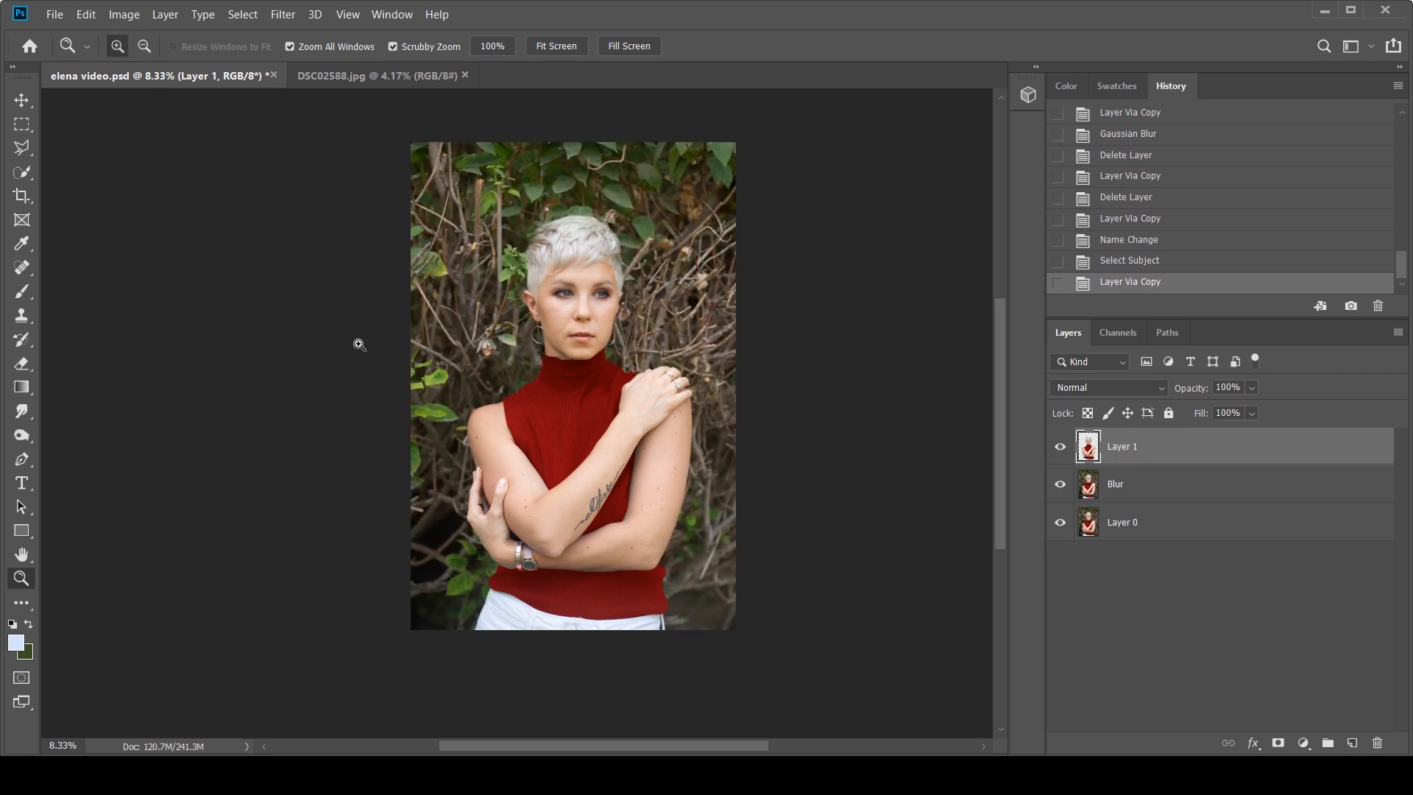
pyautogui.moveTo(1128, 487)
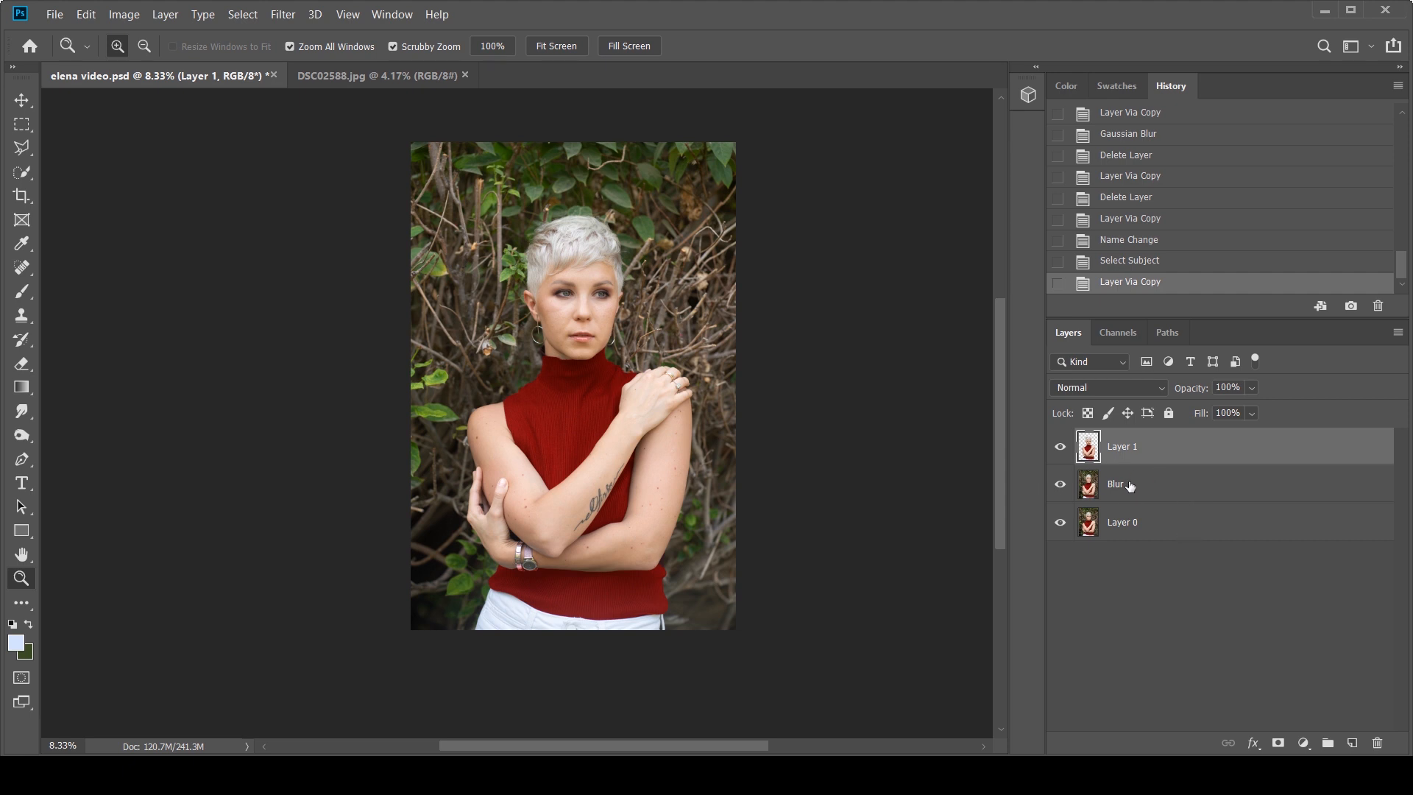
# Apply a Gaussian Blur of radius 37.4 pixels to the Blur layer.
pyautogui.click(1121, 484)
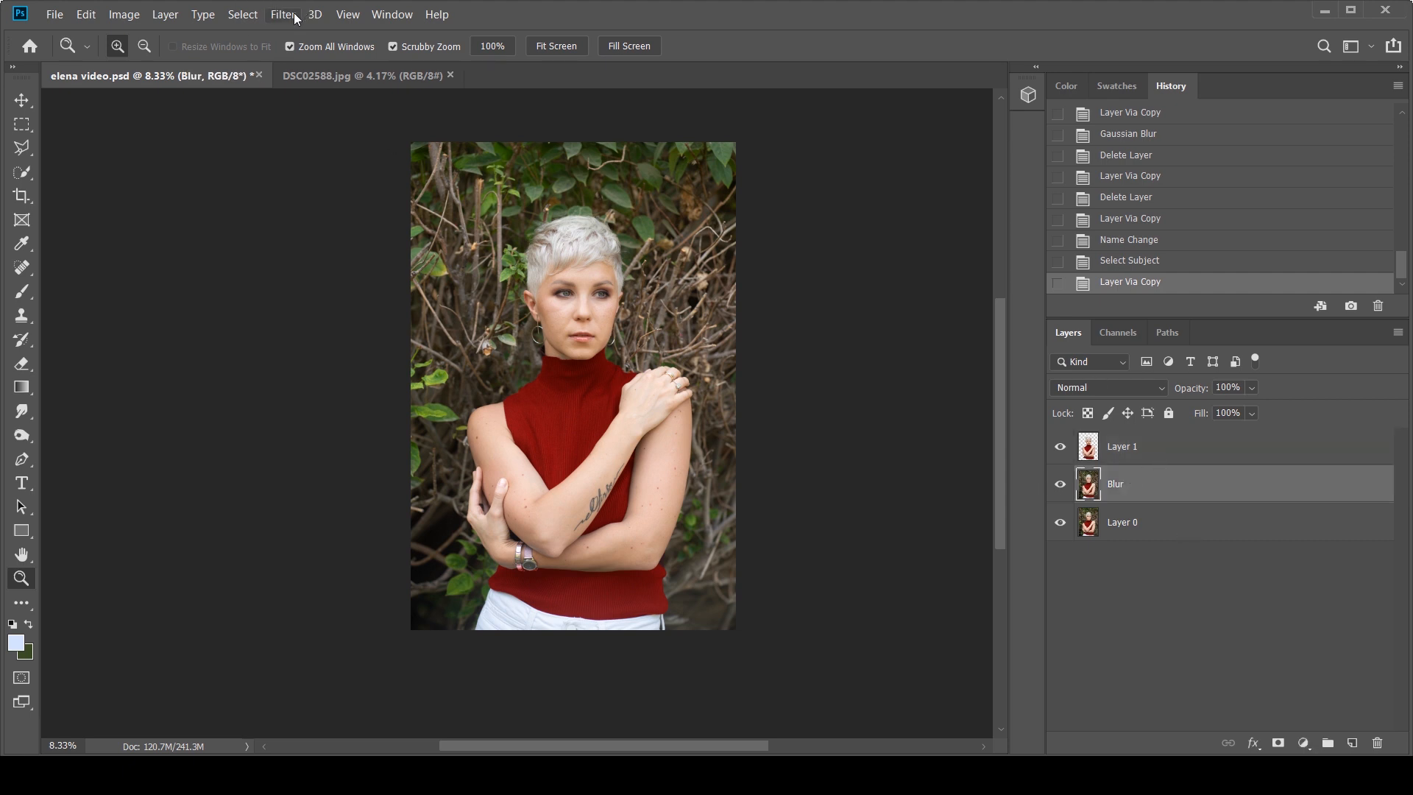
pyautogui.click(282, 14)
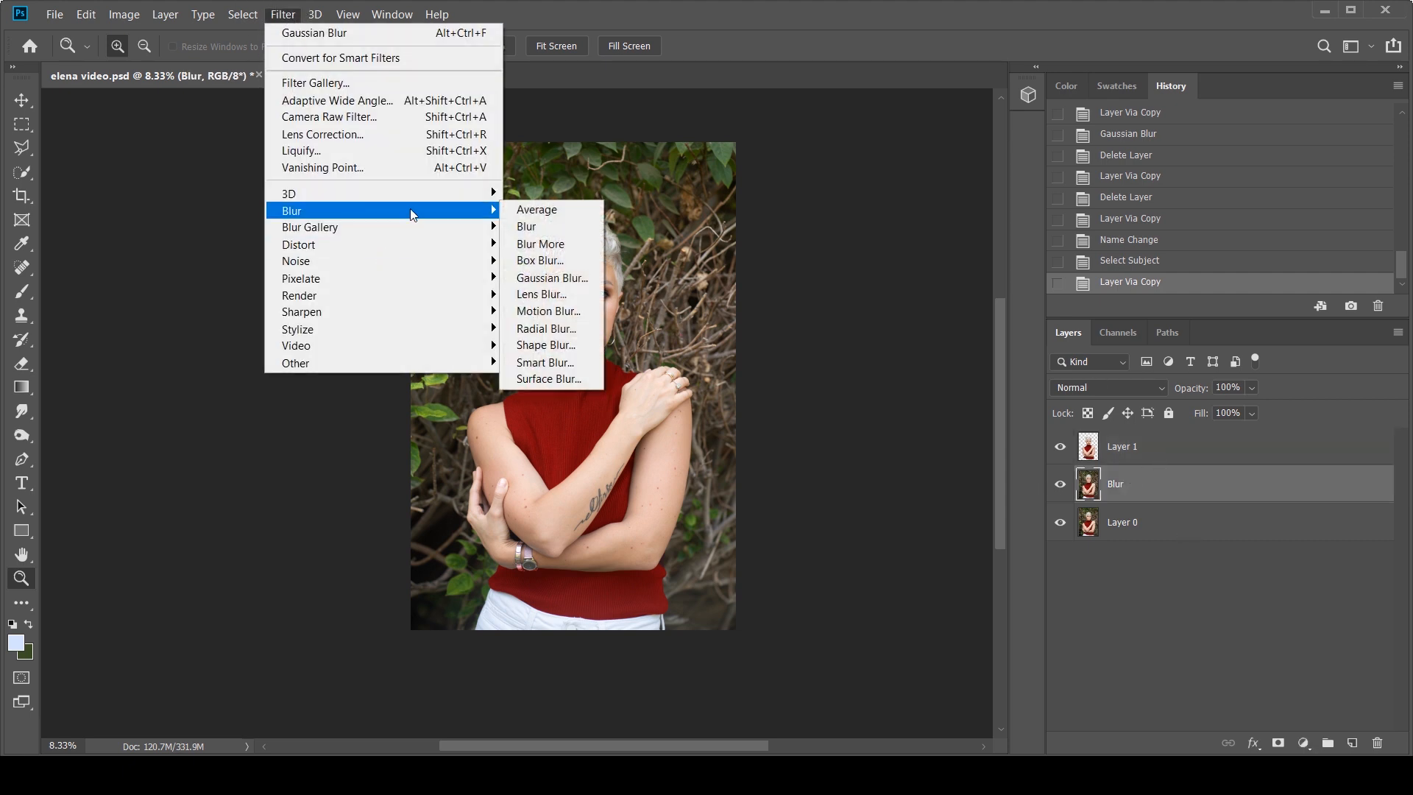
pyautogui.click(552, 278)
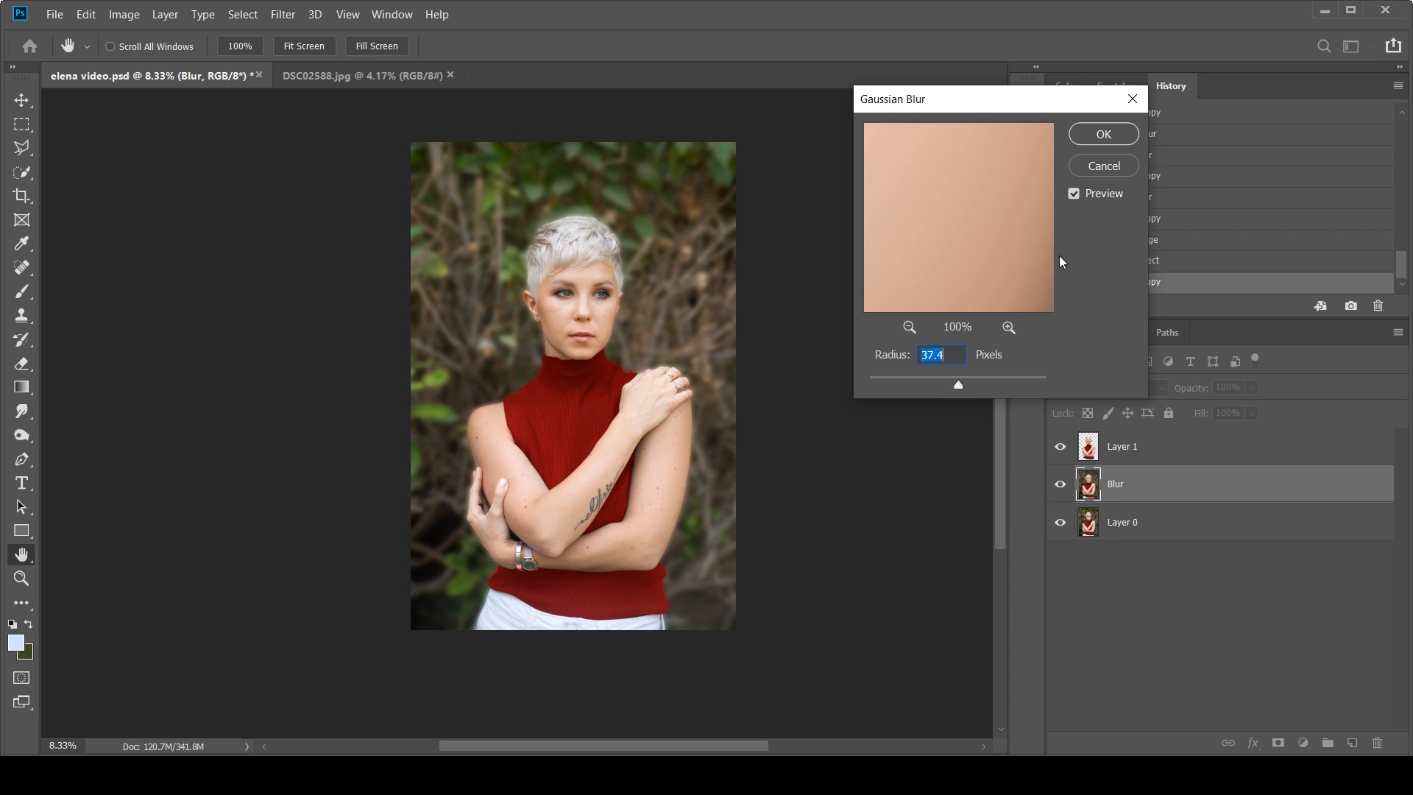
pyautogui.moveTo(1093, 151)
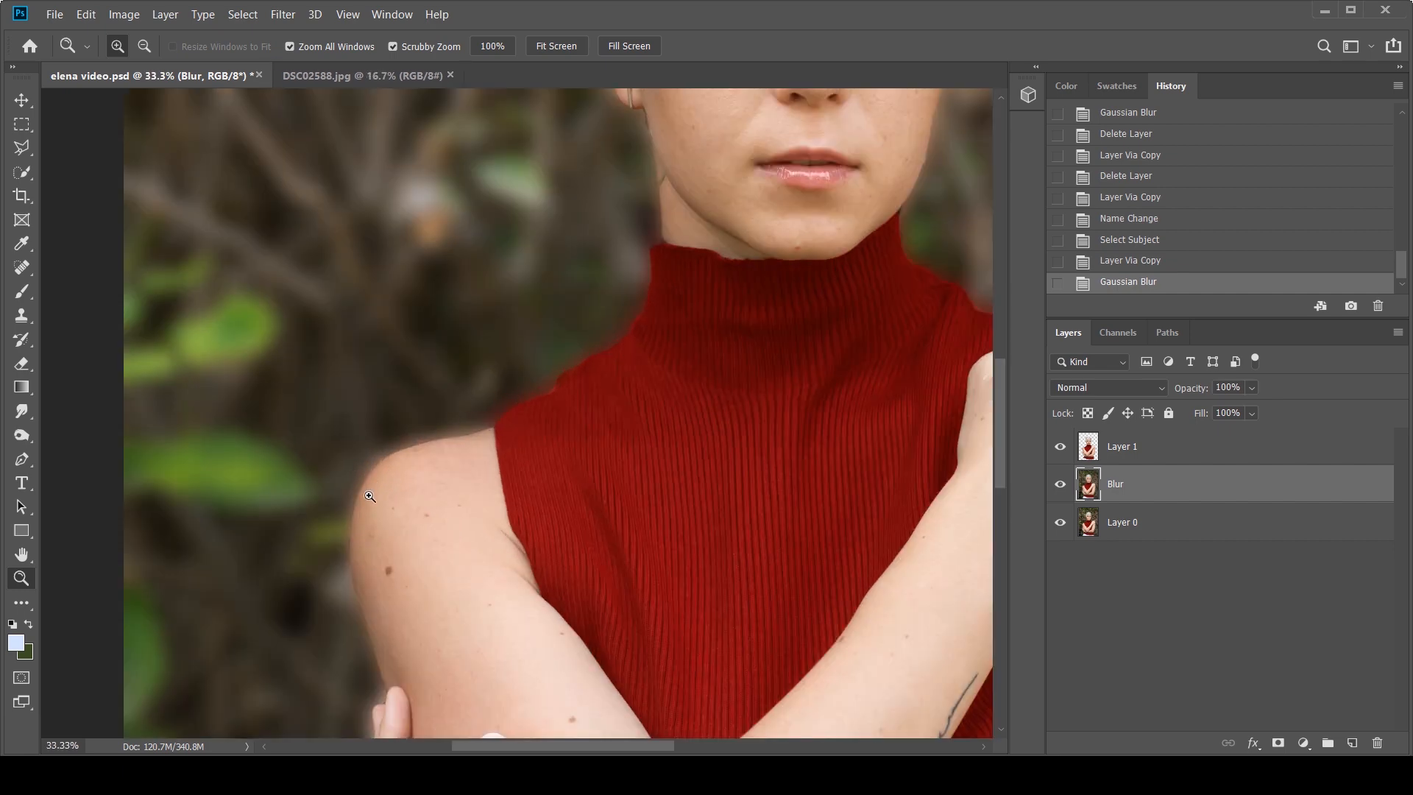
pyautogui.moveTo(624, 115)
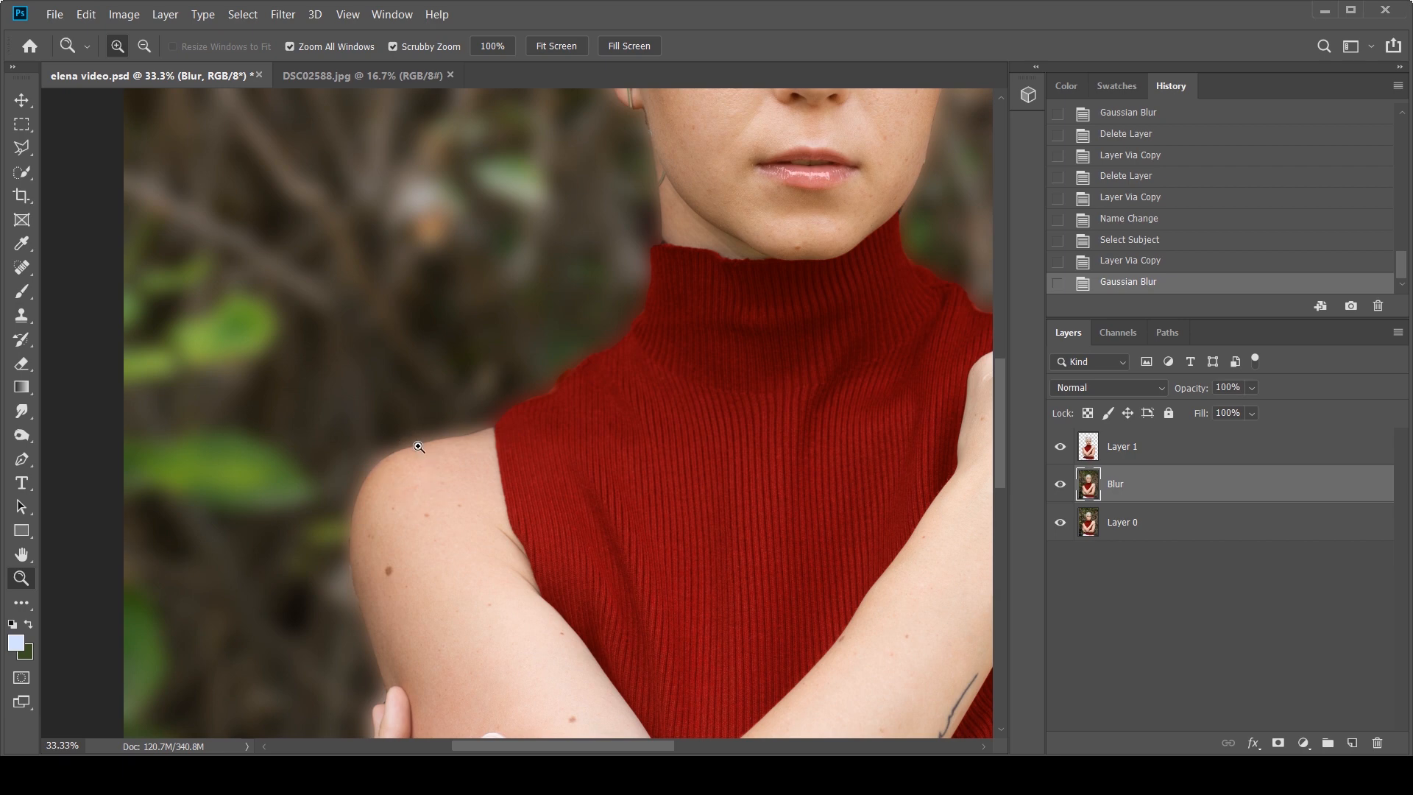
pyautogui.moveTo(456, 467)
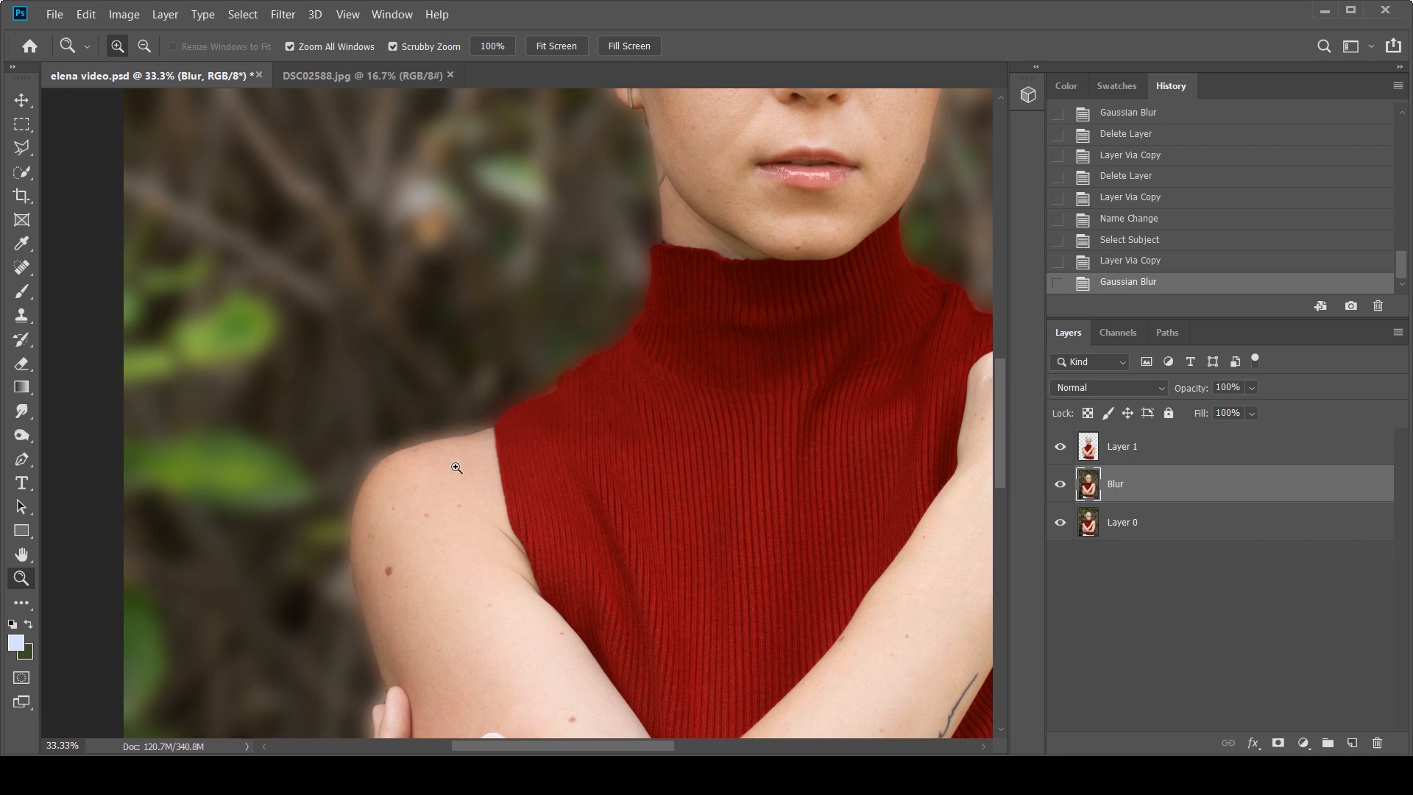
pyautogui.moveTo(515, 378)
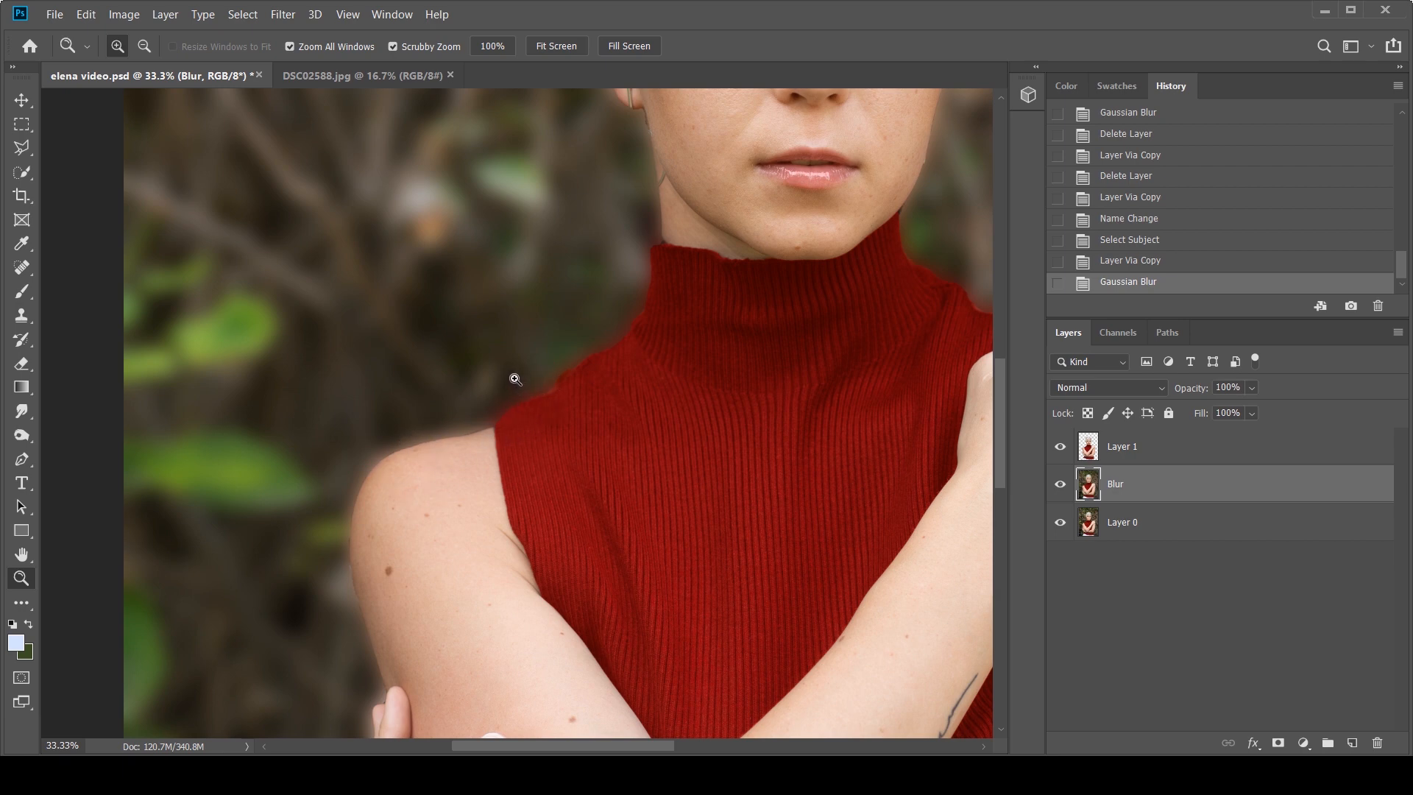
pyautogui.moveTo(584, 340)
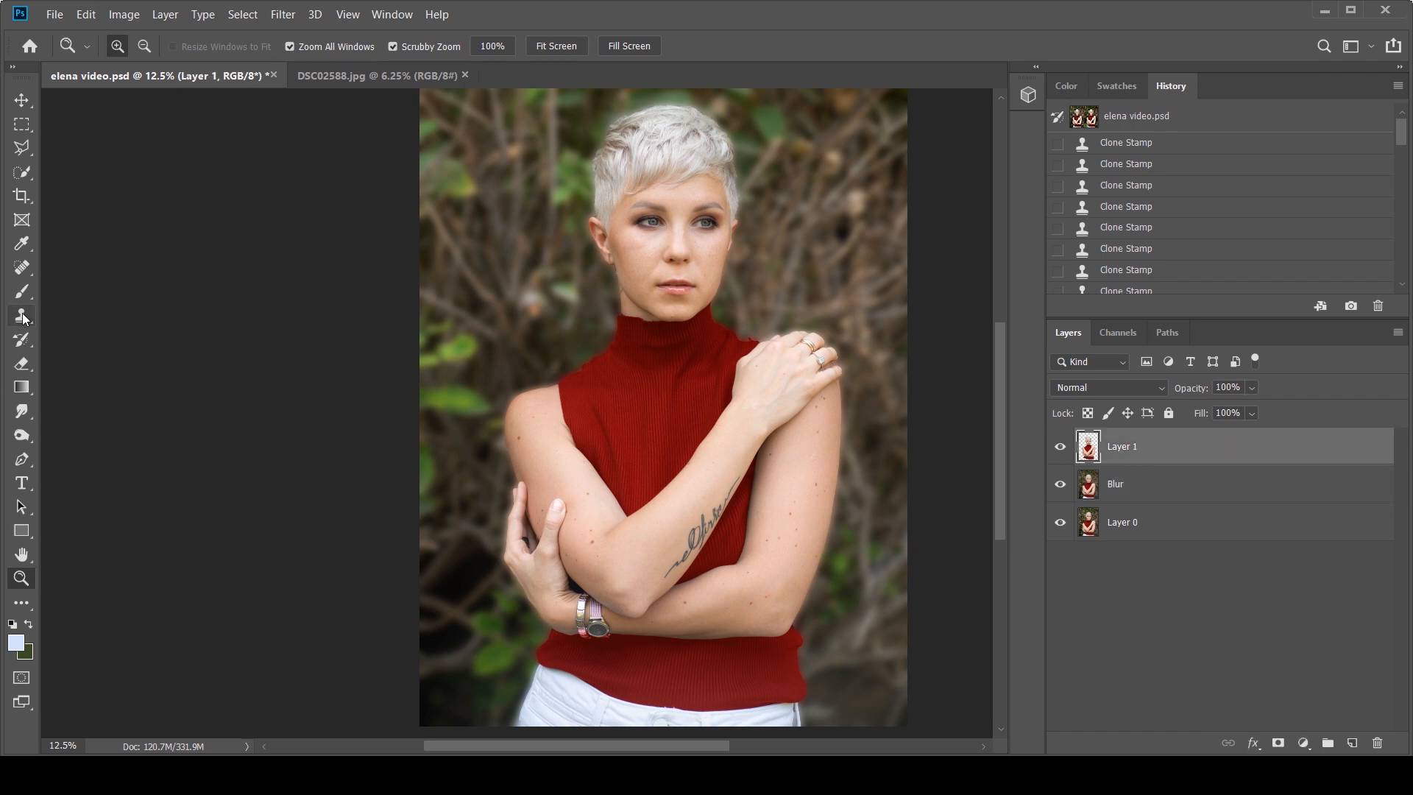
pyautogui.click(22, 315)
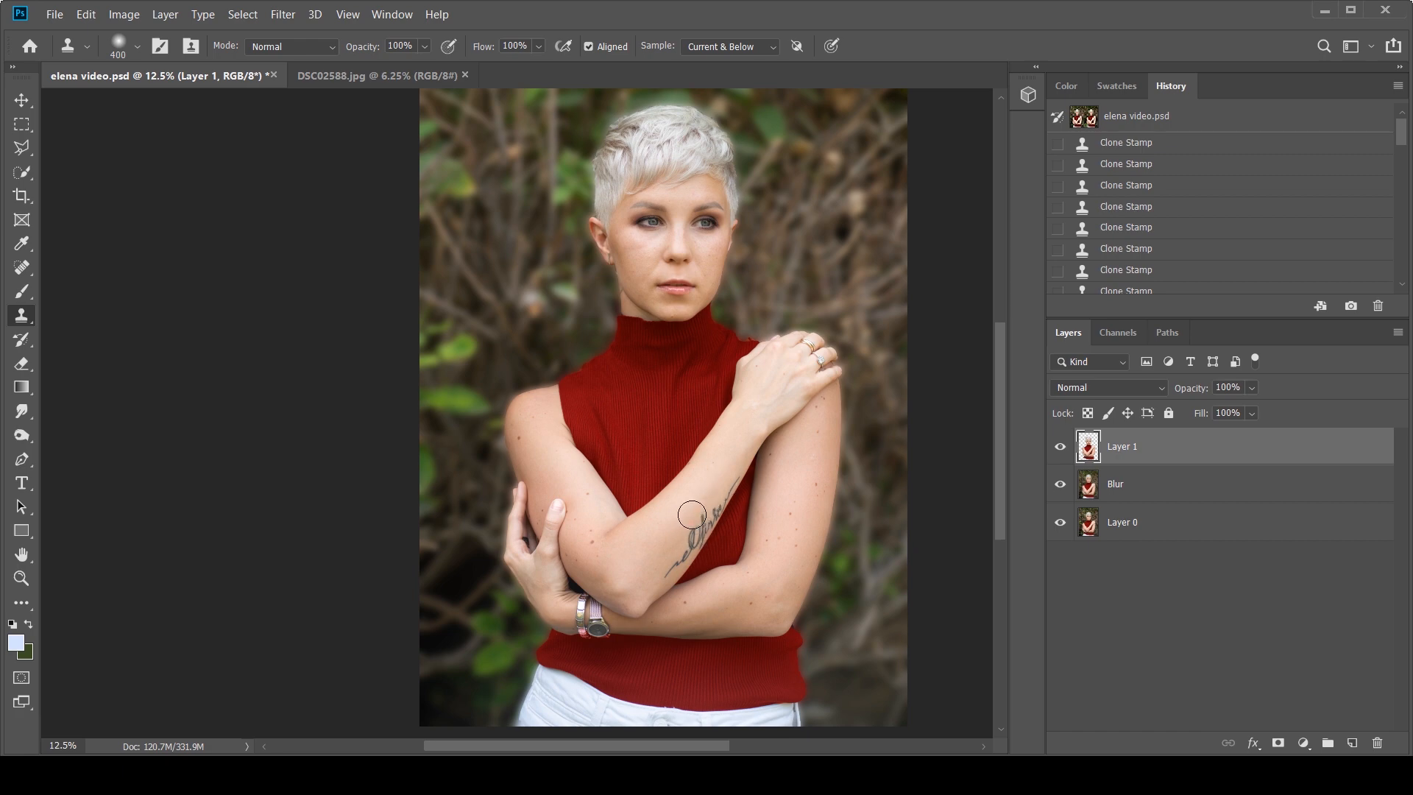
pyautogui.moveTo(663, 528)
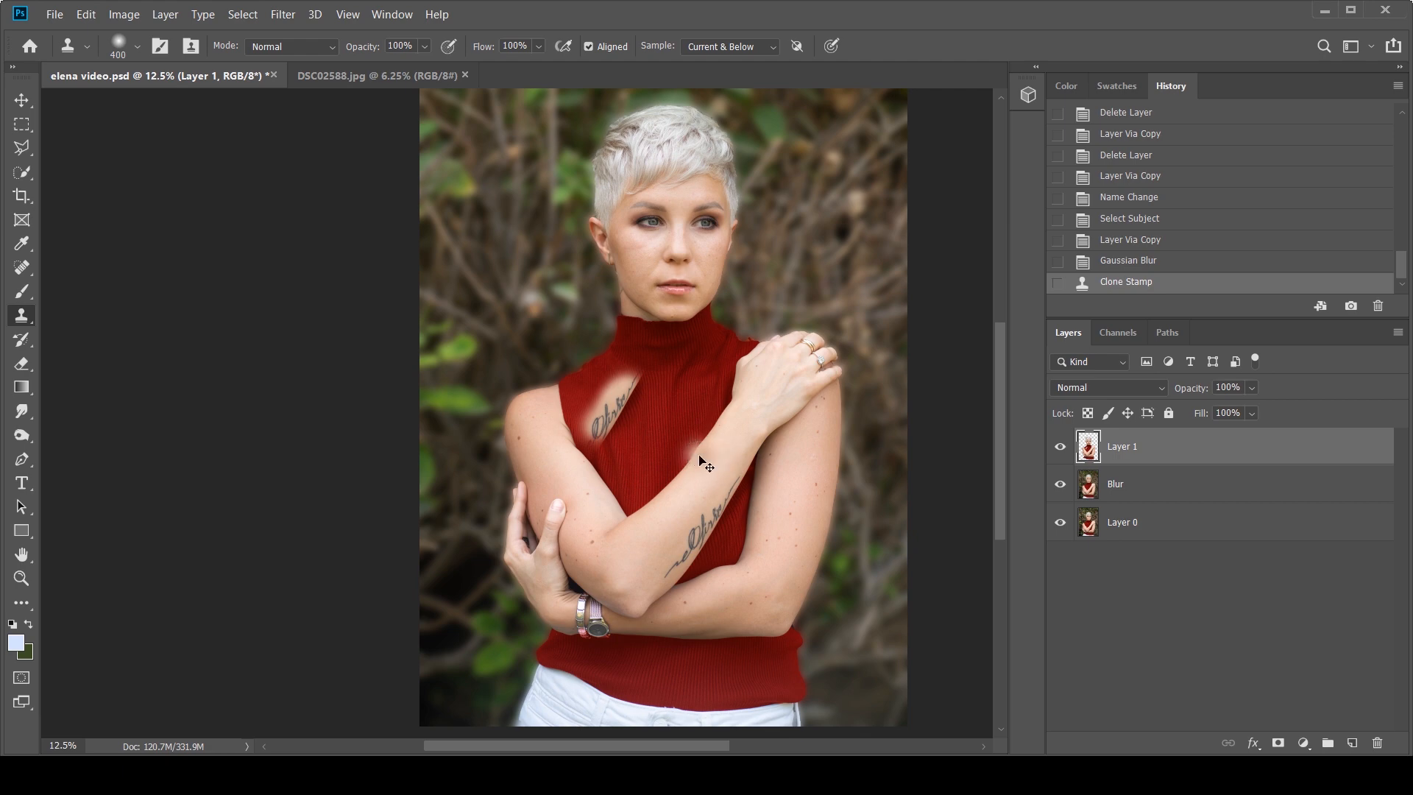
pyautogui.click(1128, 260)
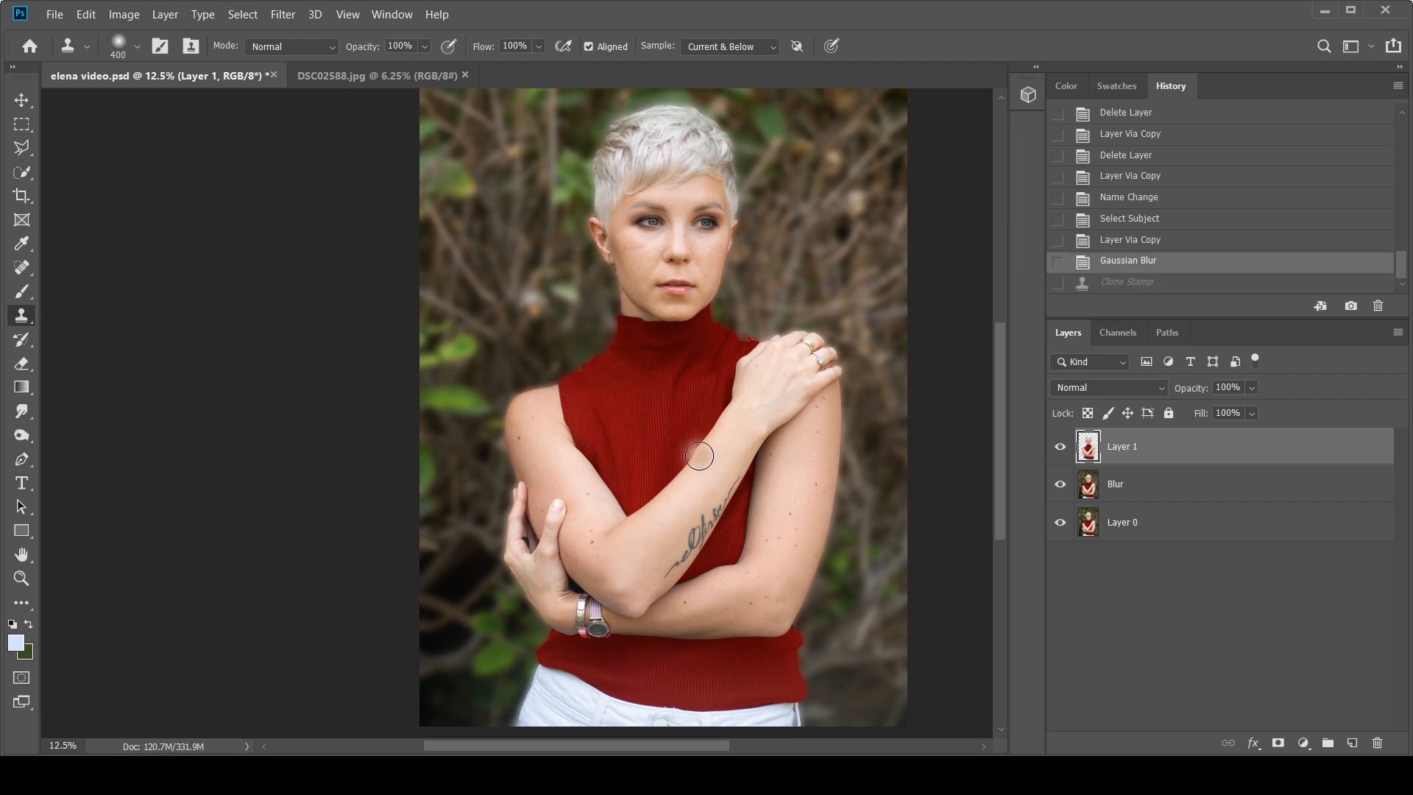
pyautogui.click(1115, 485)
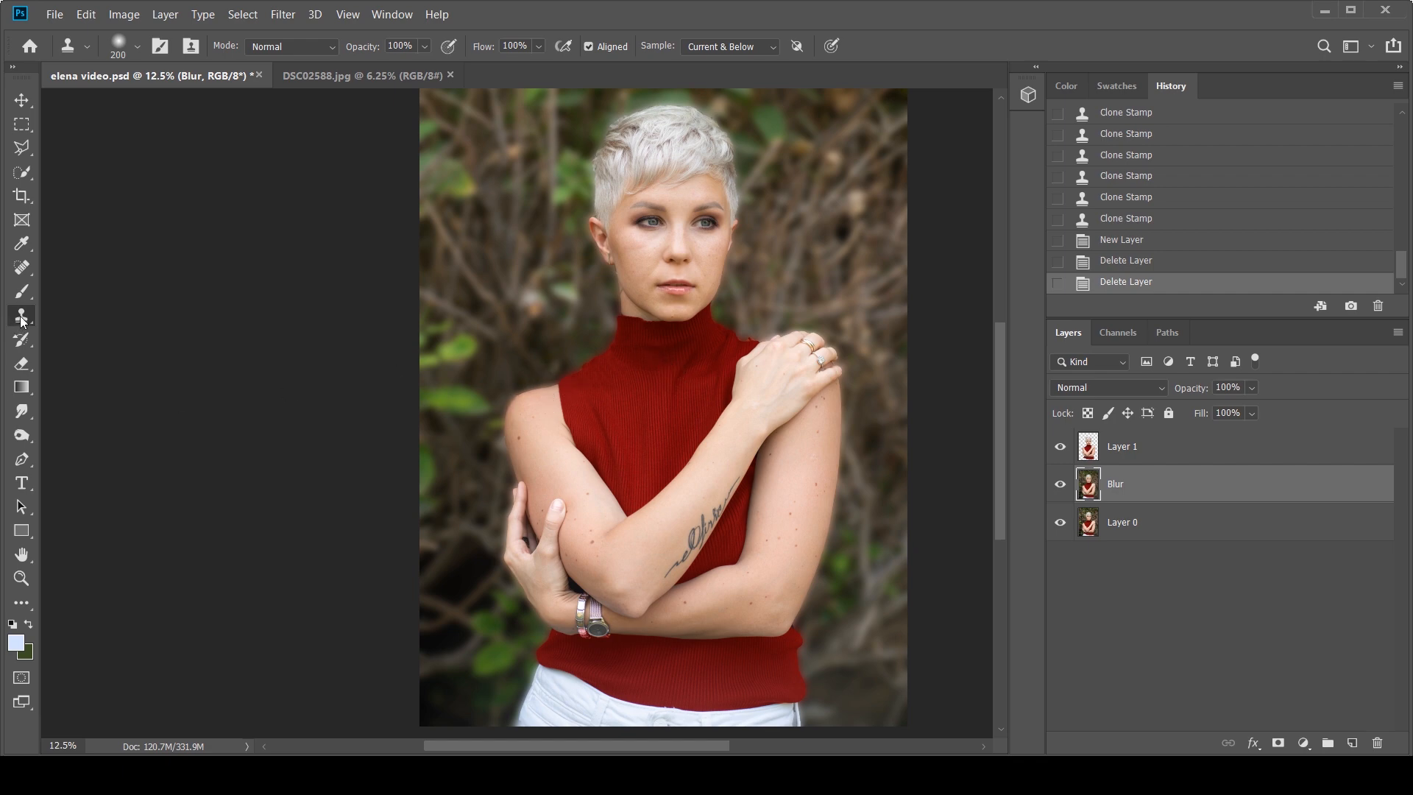
# Add Layer 2 above Blur and clone background over the bright fringe at neck and right shoulder, sampling Current & Below.
pyautogui.click(1351, 741)
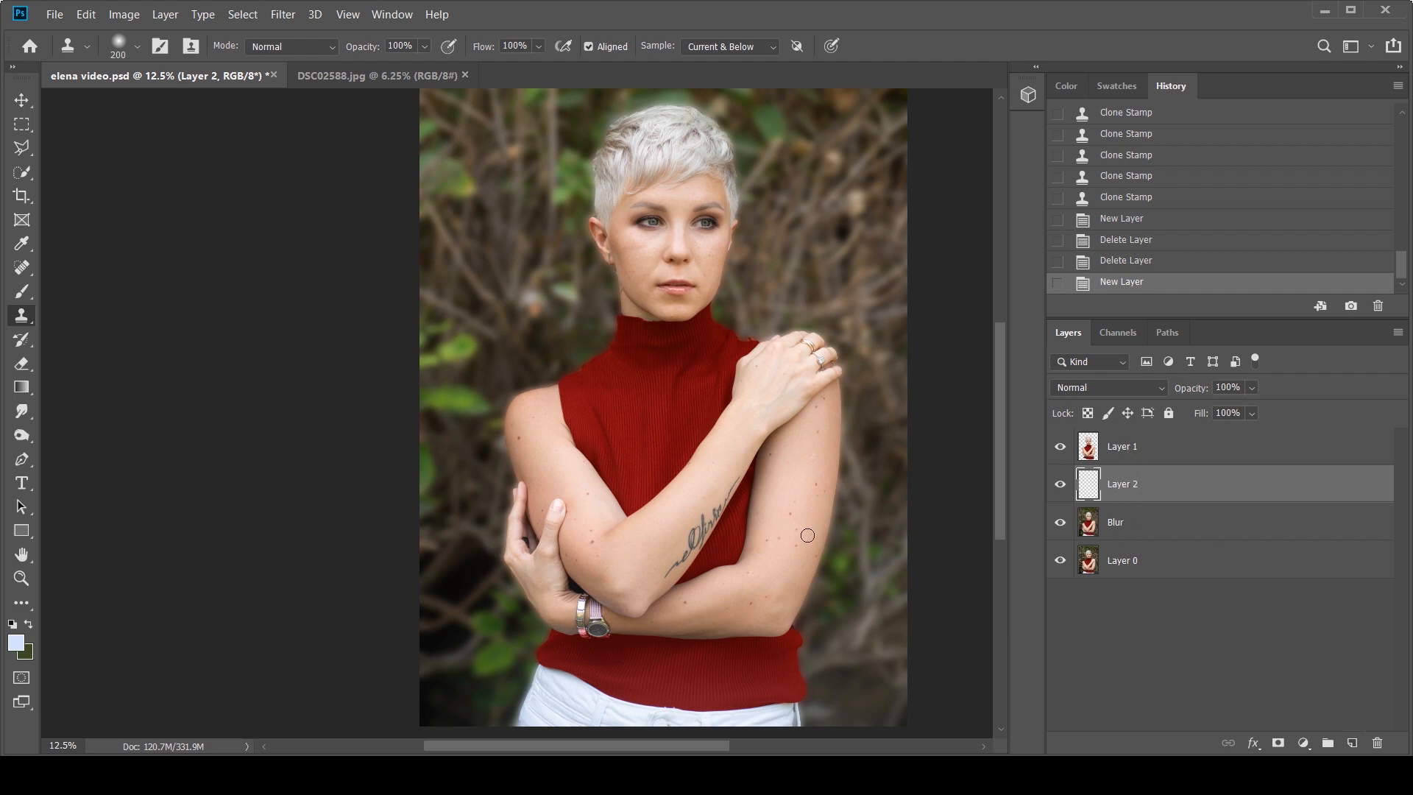
pyautogui.click(729, 46)
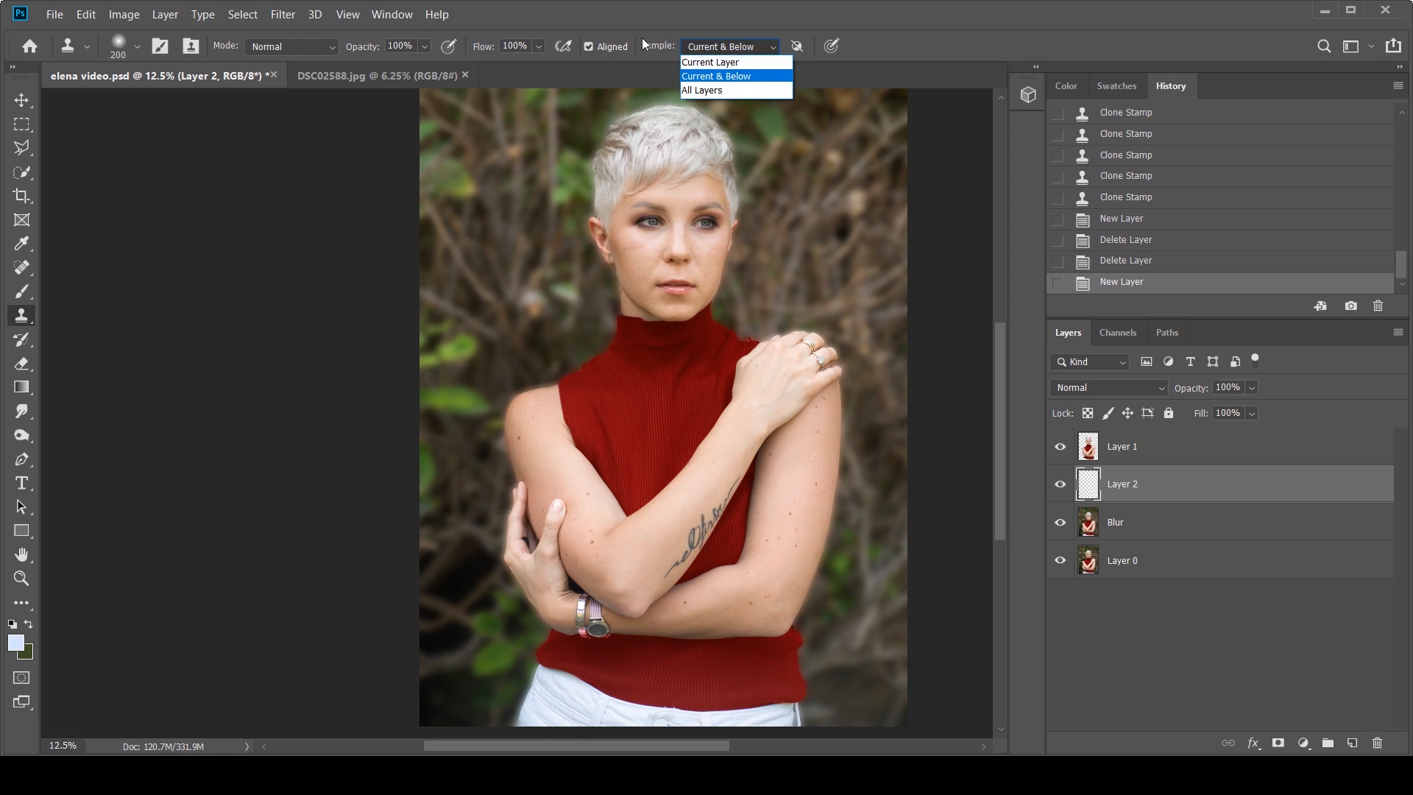
pyautogui.click(715, 75)
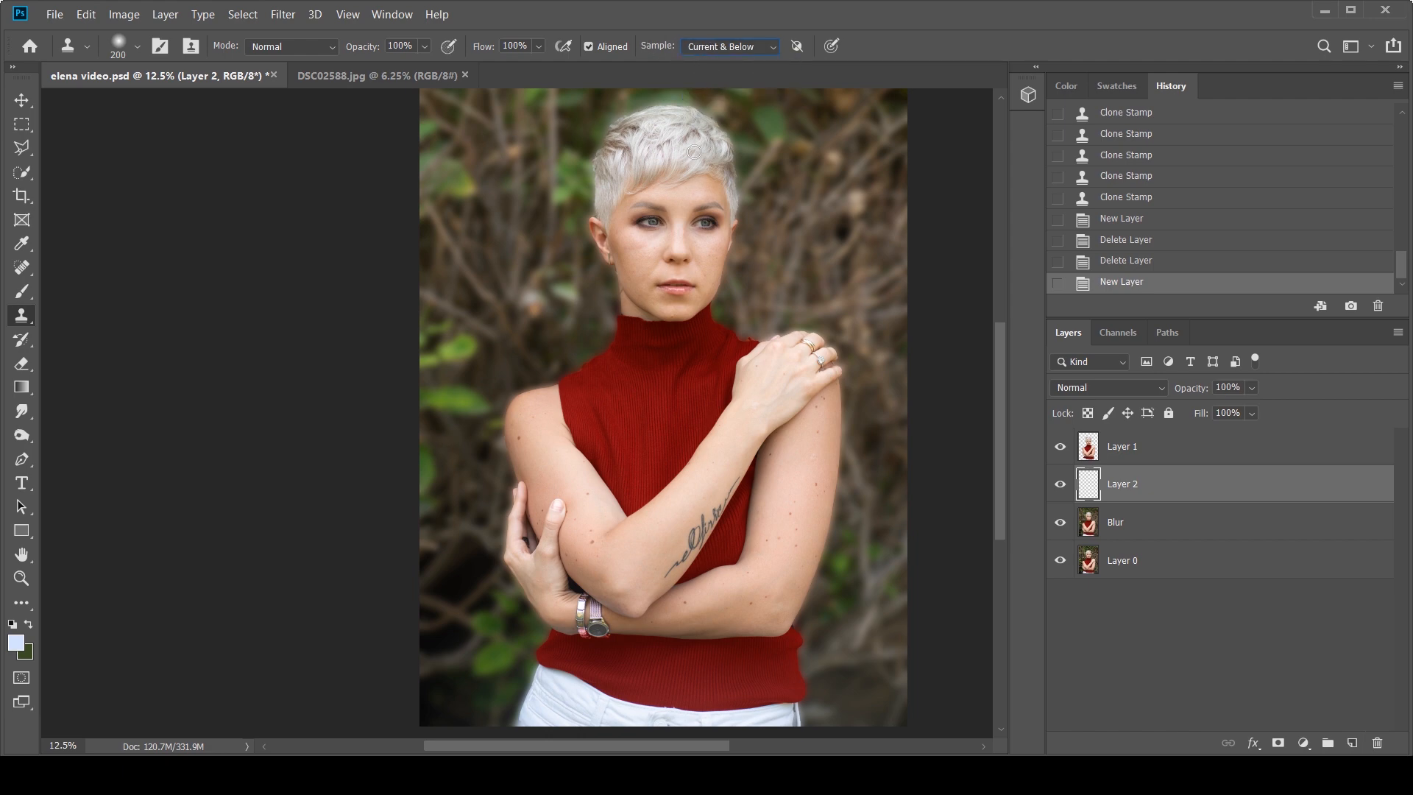
pyautogui.moveTo(120, 329)
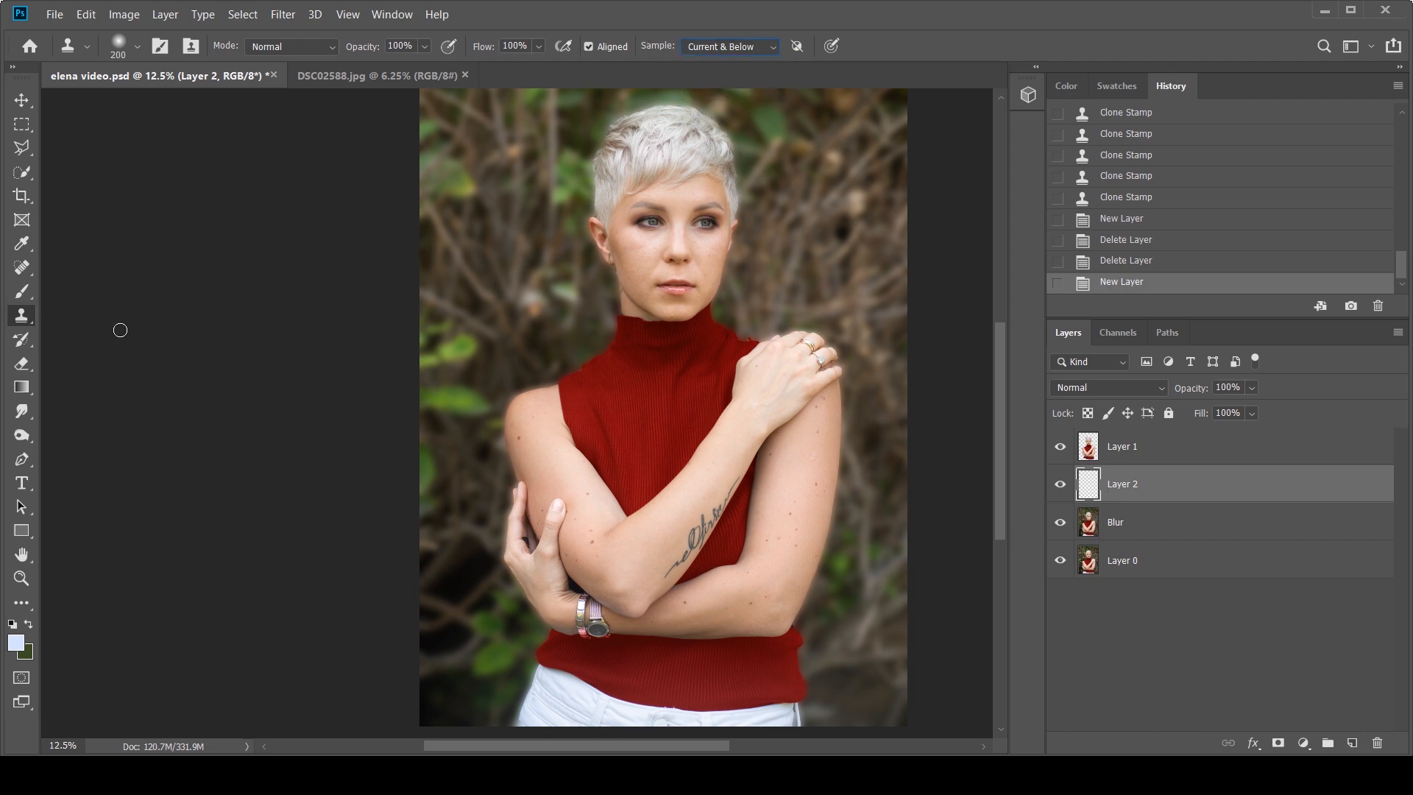
pyautogui.moveTo(517, 368)
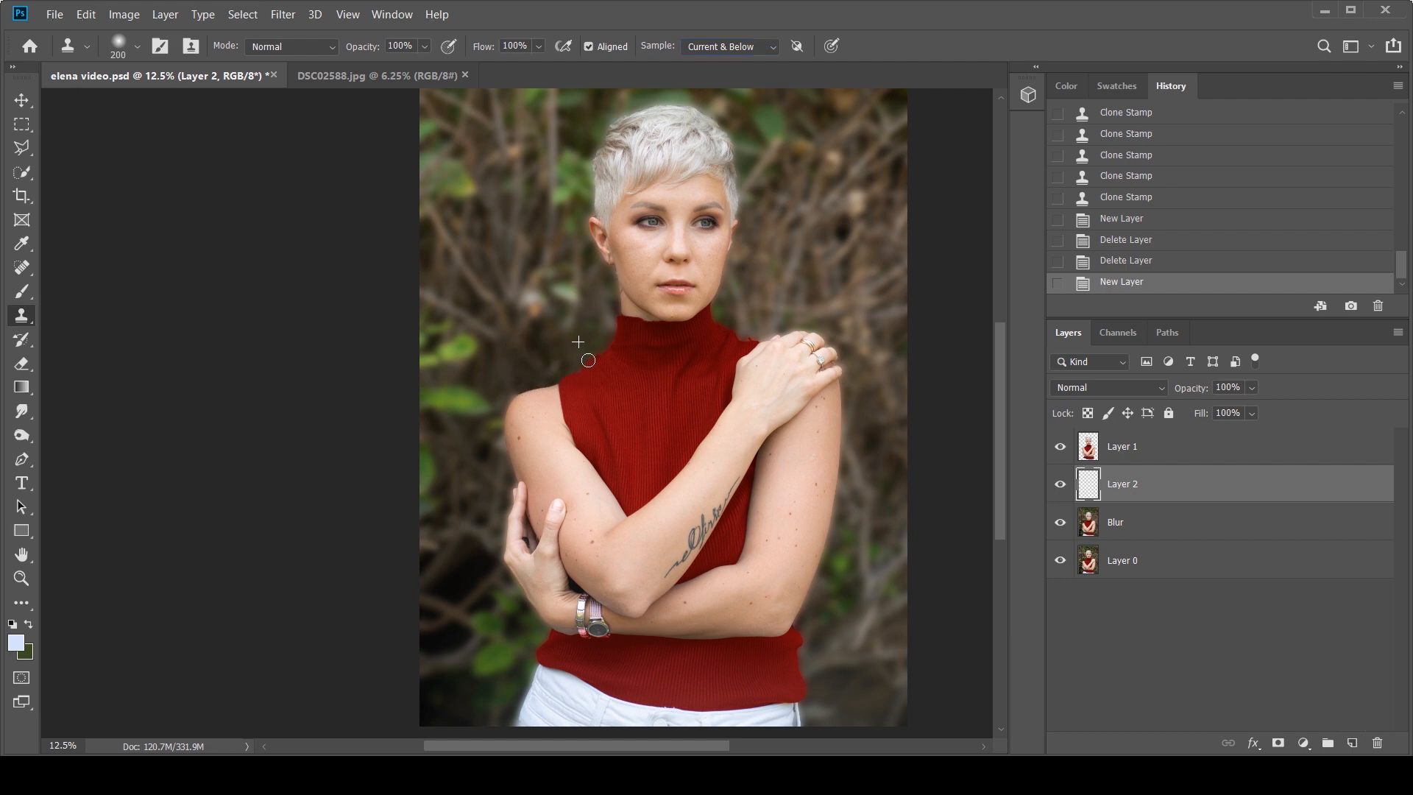
pyautogui.click(610, 349)
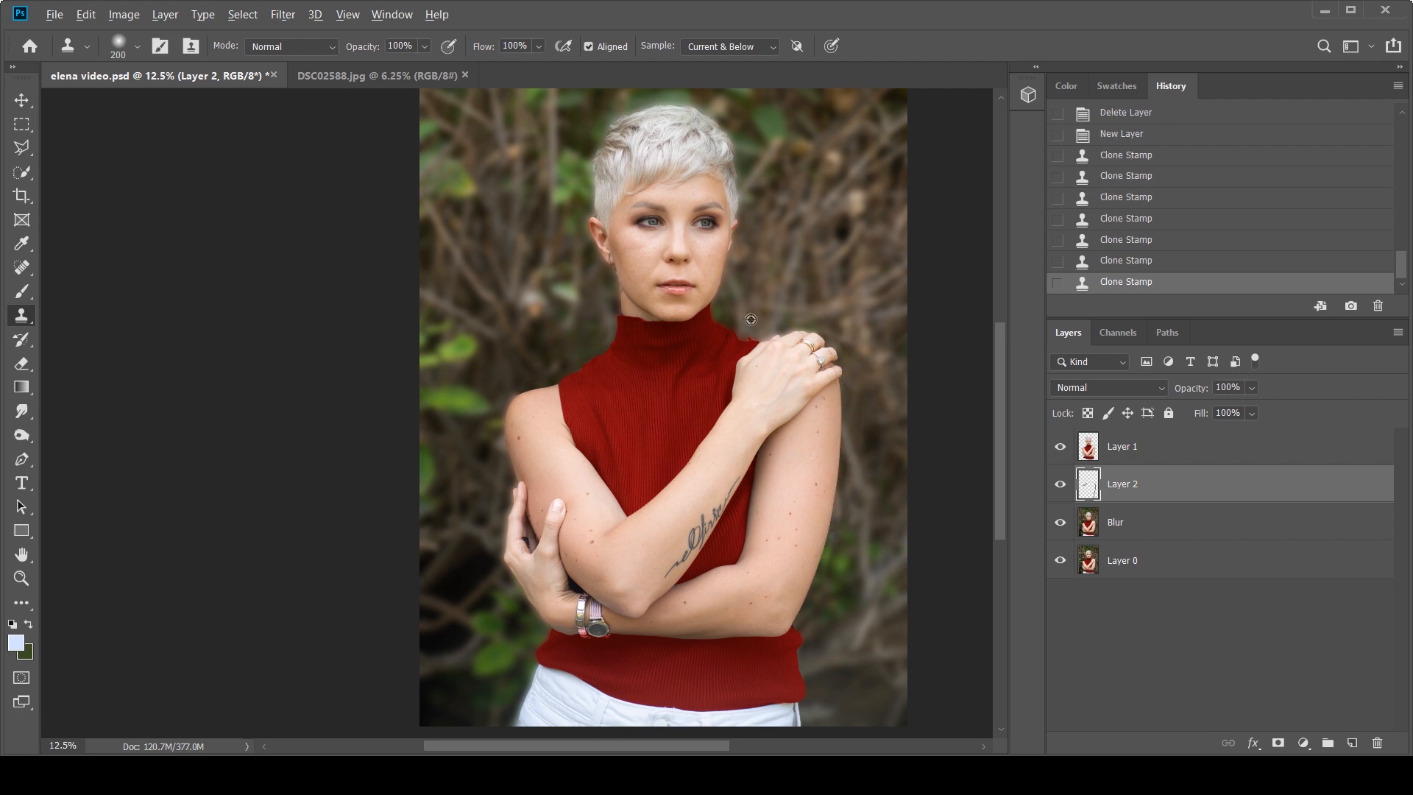
pyautogui.click(721, 134)
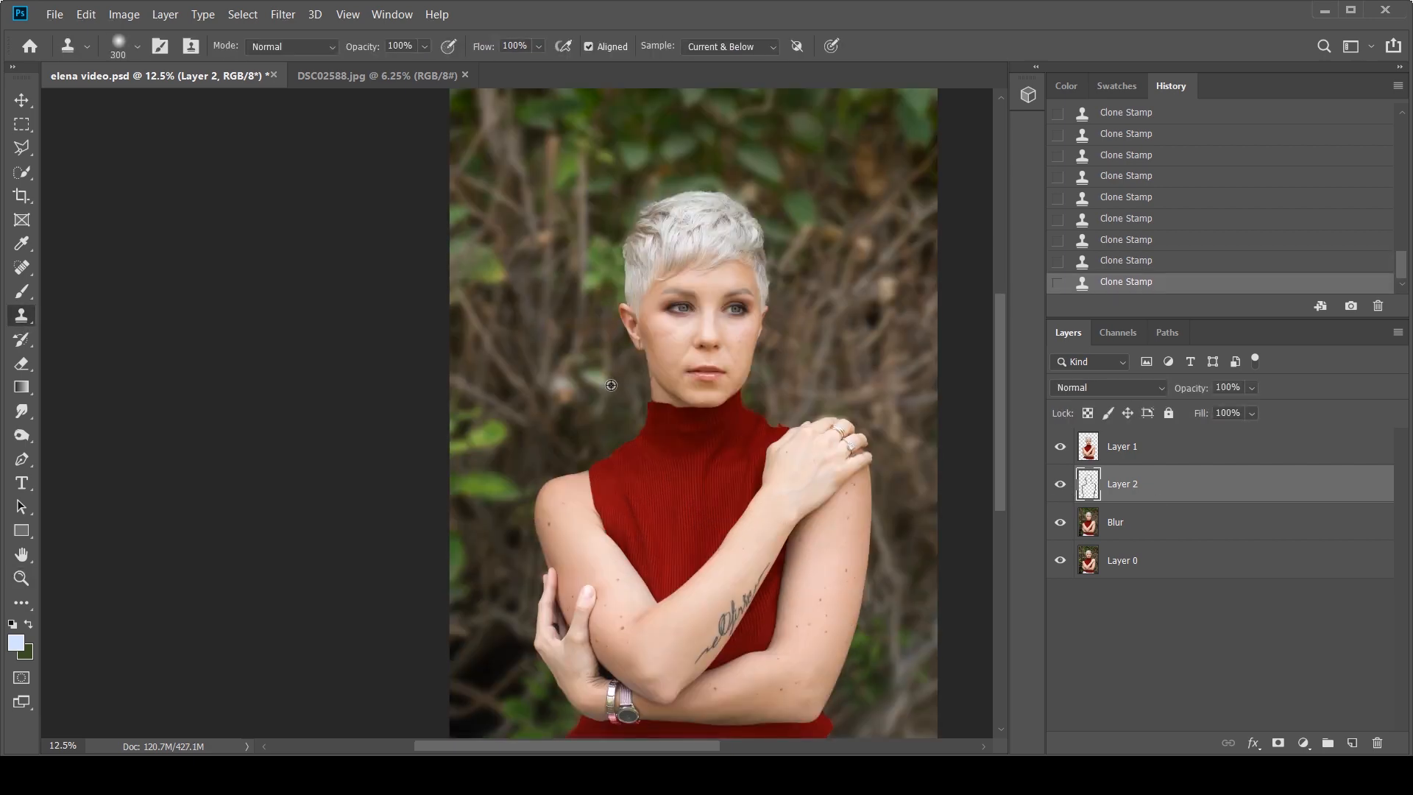
# Clone background over the edge beside the head, then hide and reshow Layer 1 to check.
pyautogui.click(20, 578)
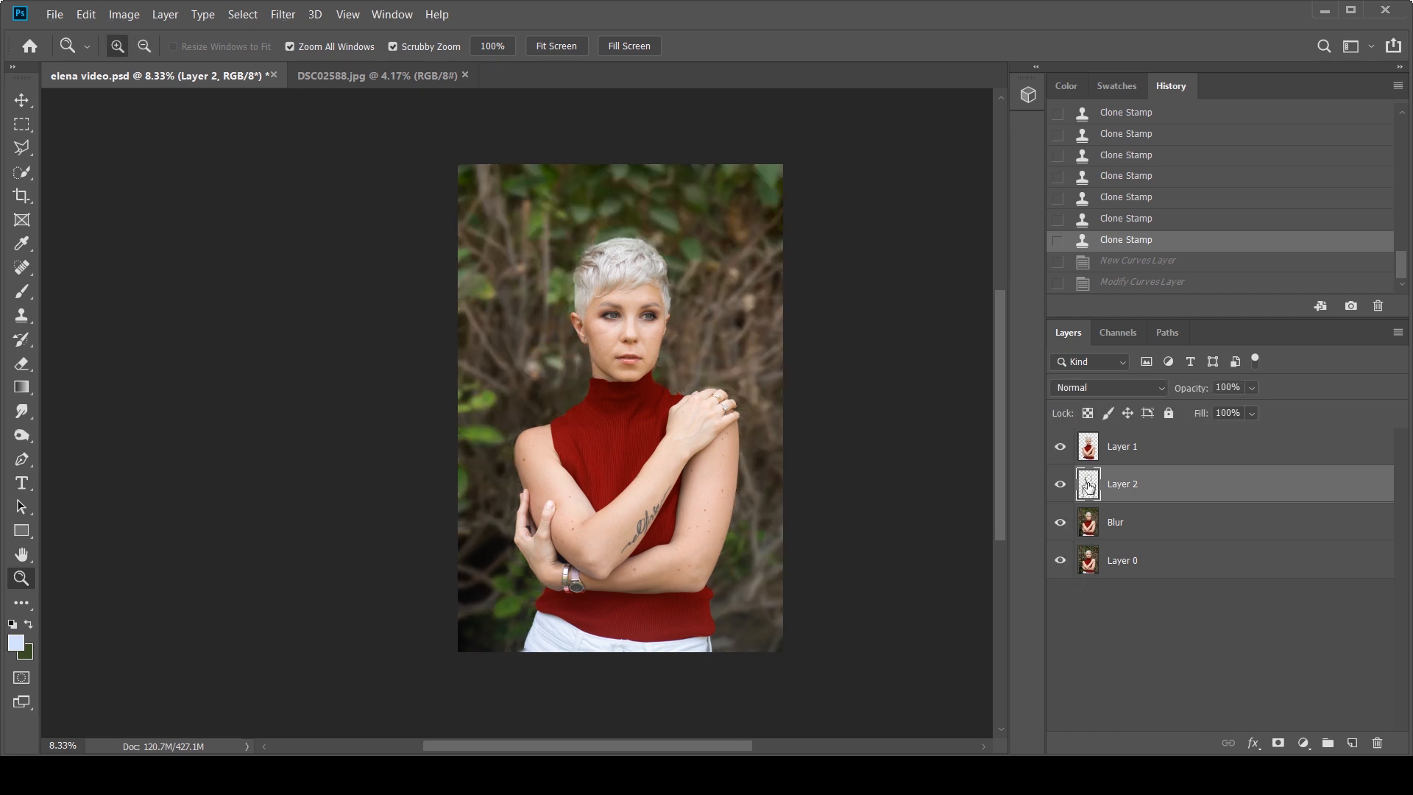
pyautogui.click(1059, 446)
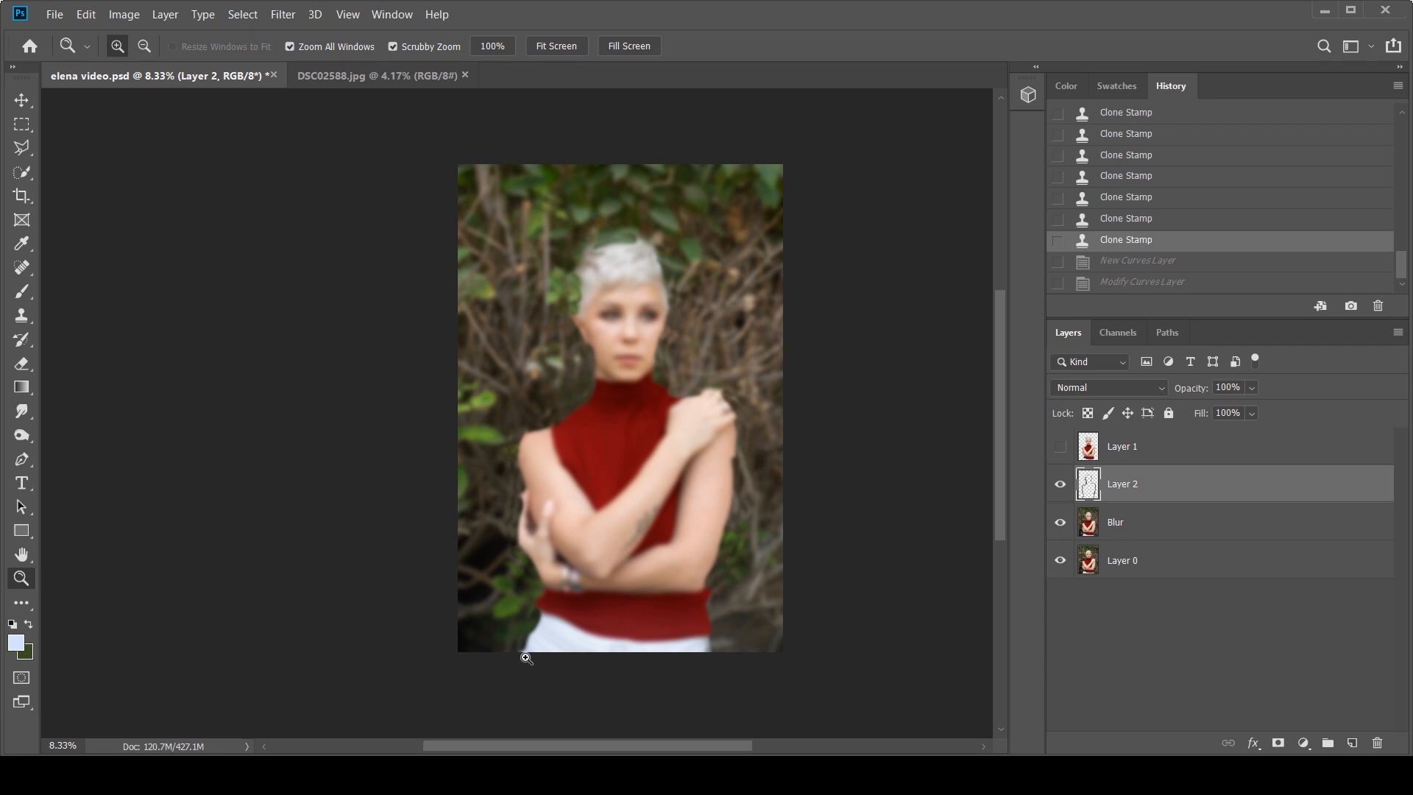
pyautogui.moveTo(573, 329)
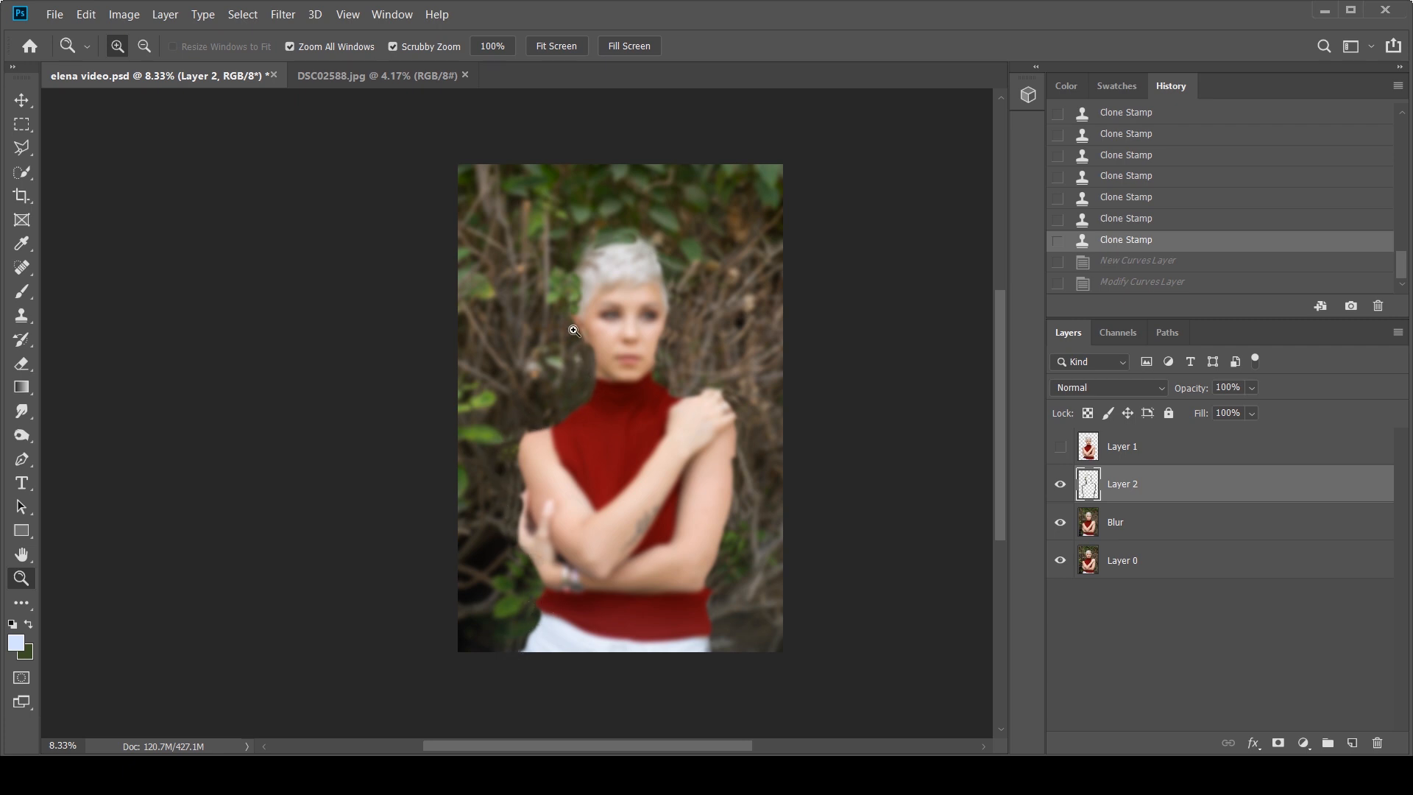
pyautogui.moveTo(719, 427)
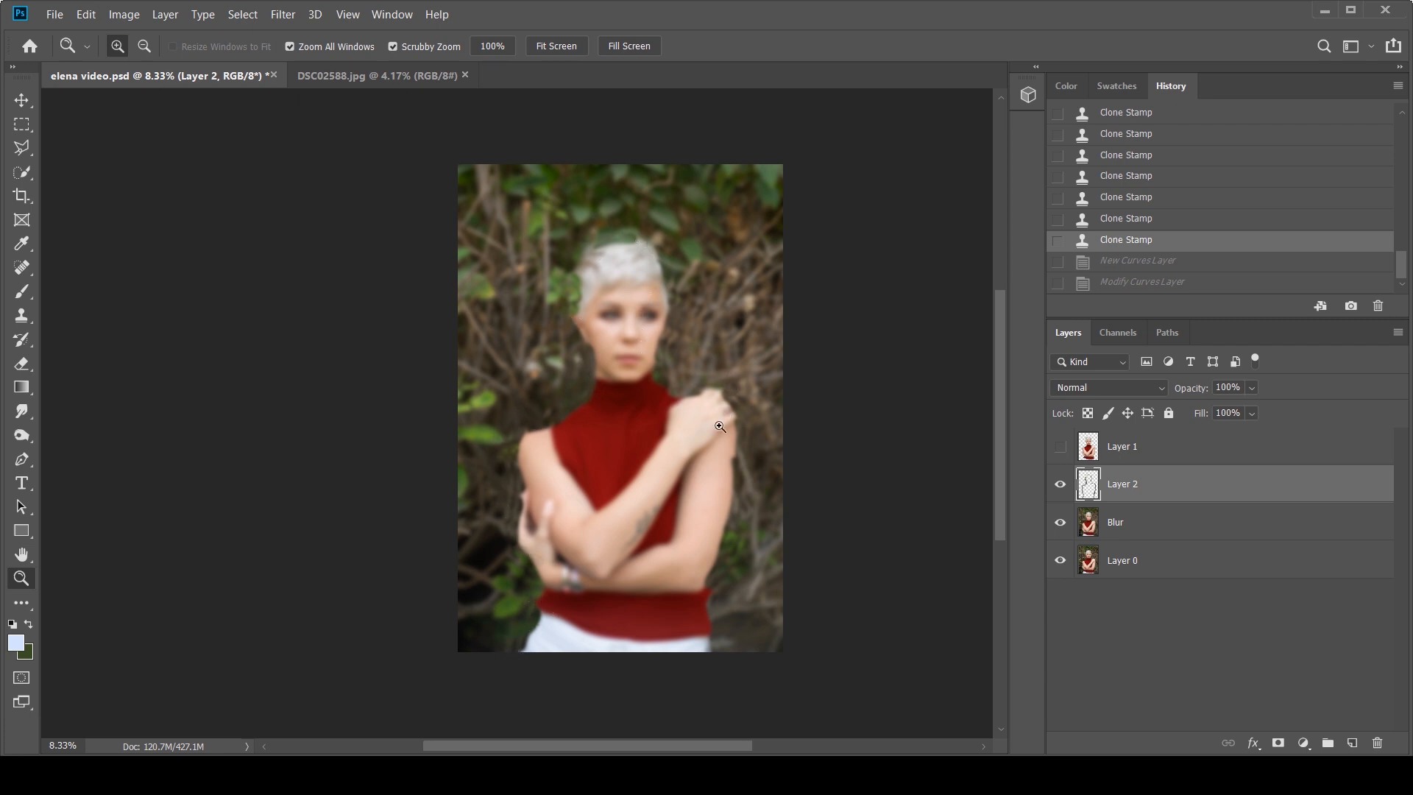
pyautogui.moveTo(725, 400)
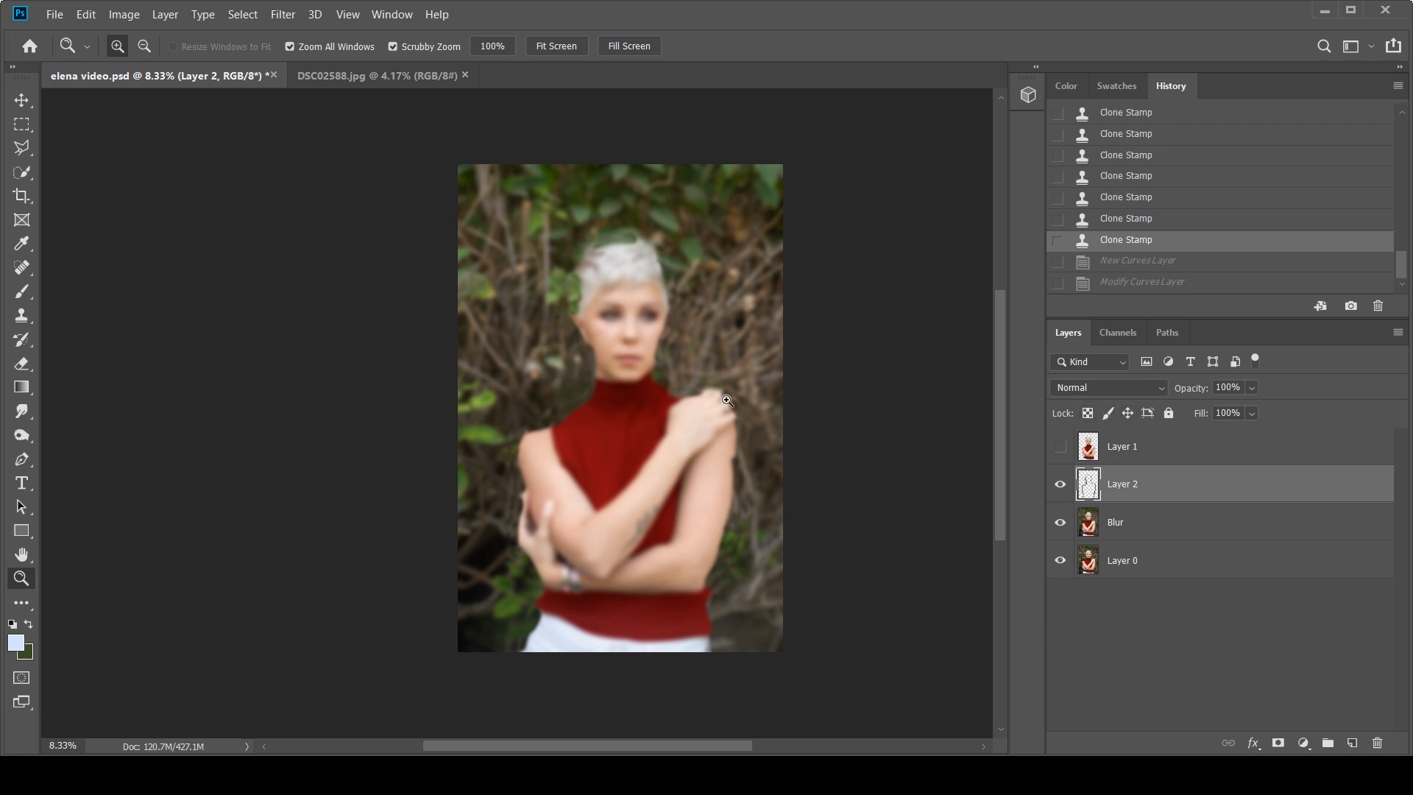
pyautogui.moveTo(605, 416)
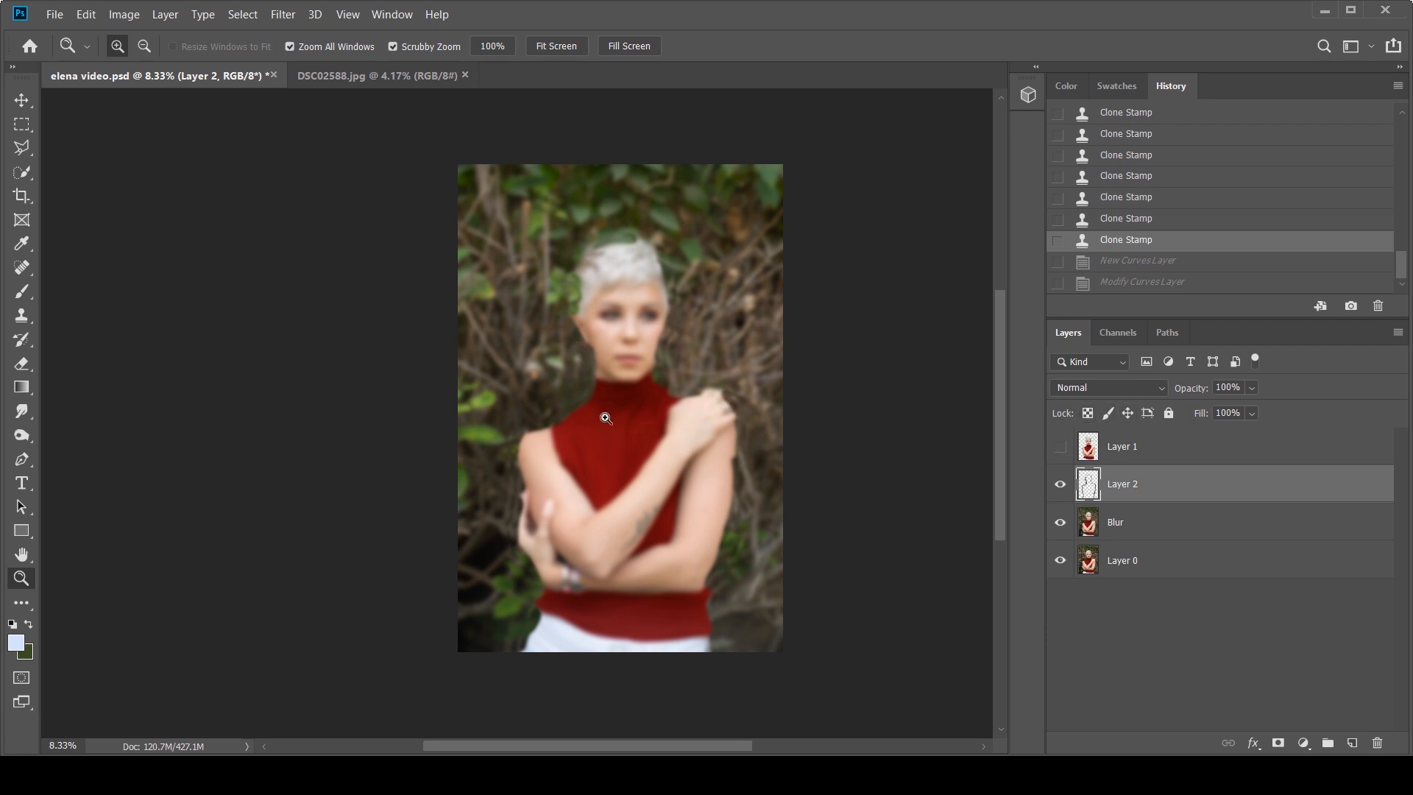
pyautogui.moveTo(1090, 431)
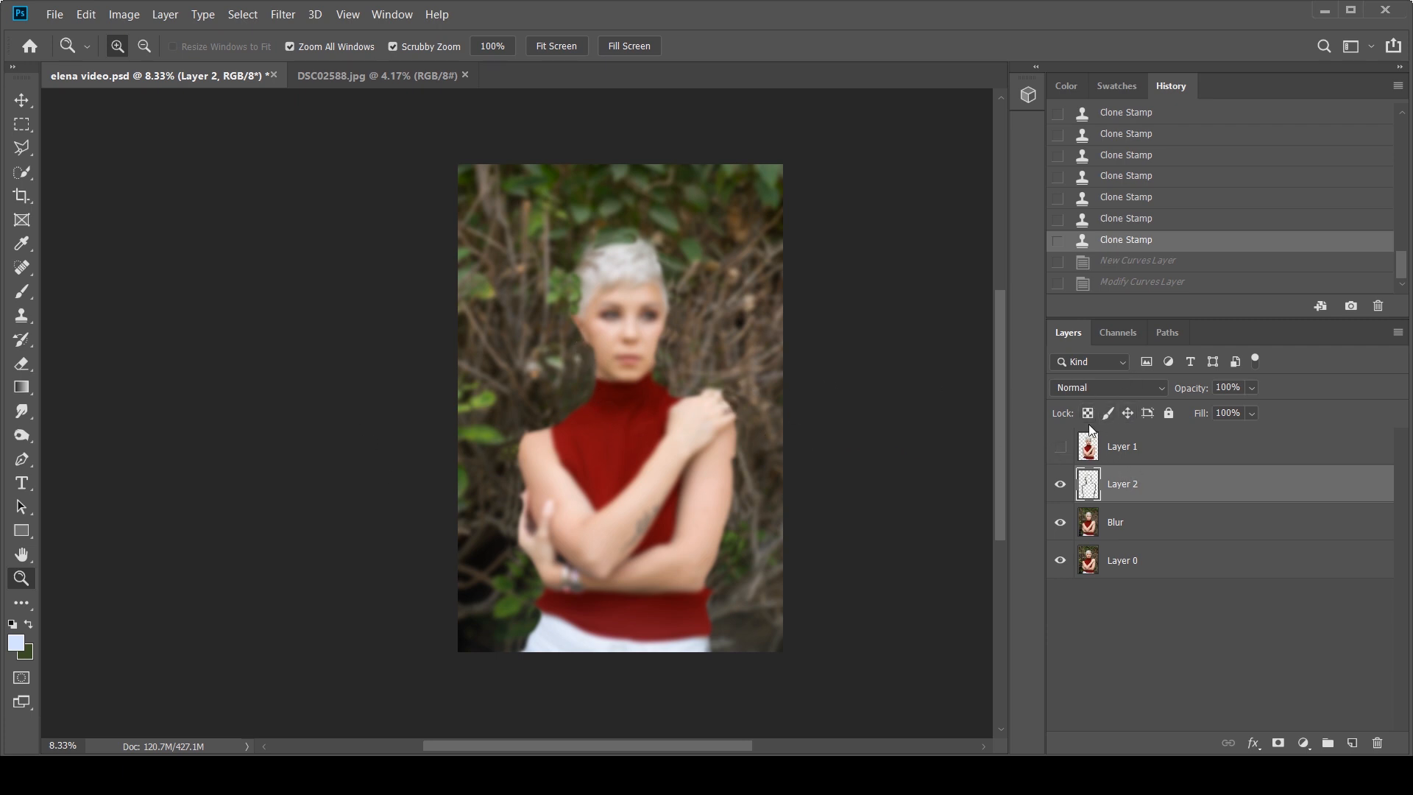
pyautogui.click(1059, 446)
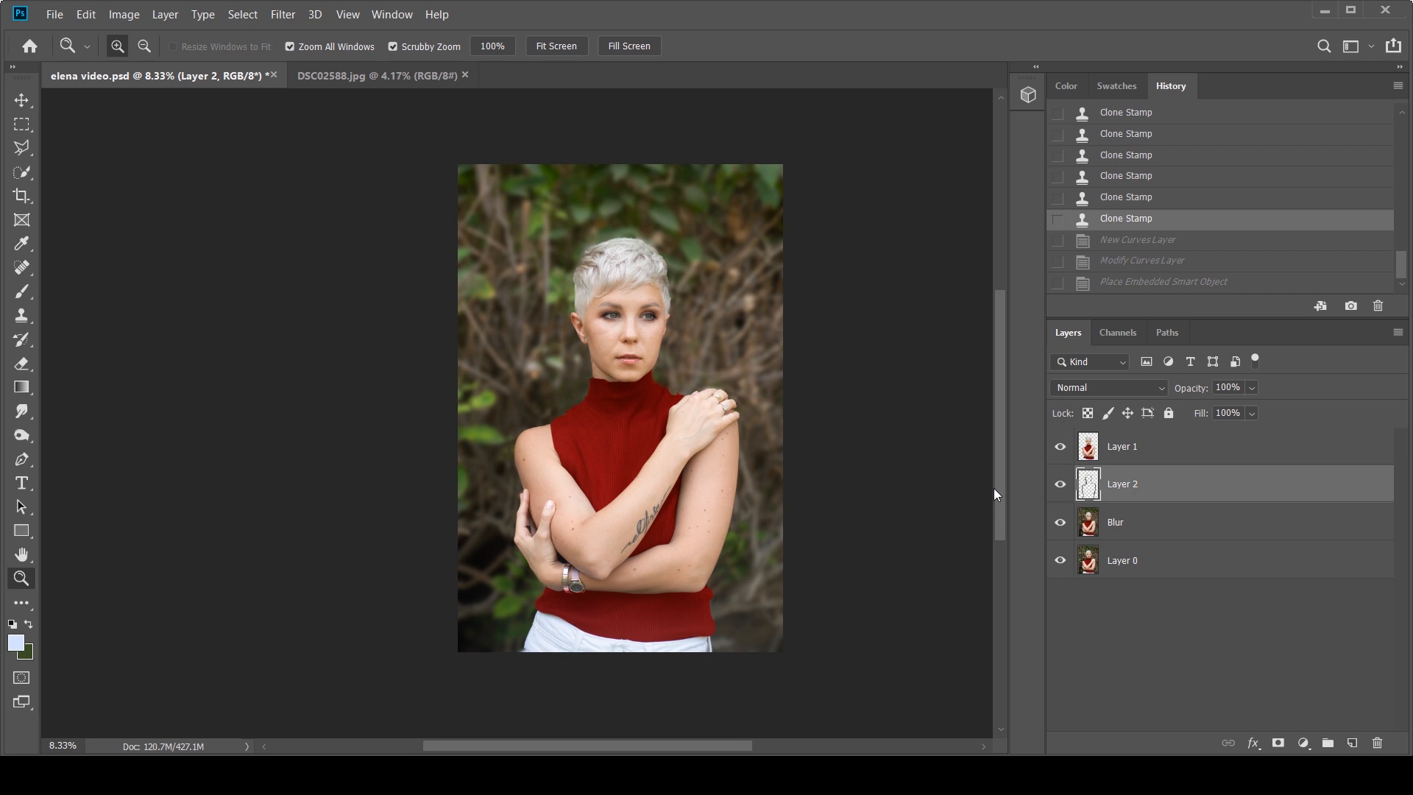
pyautogui.moveTo(1302, 736)
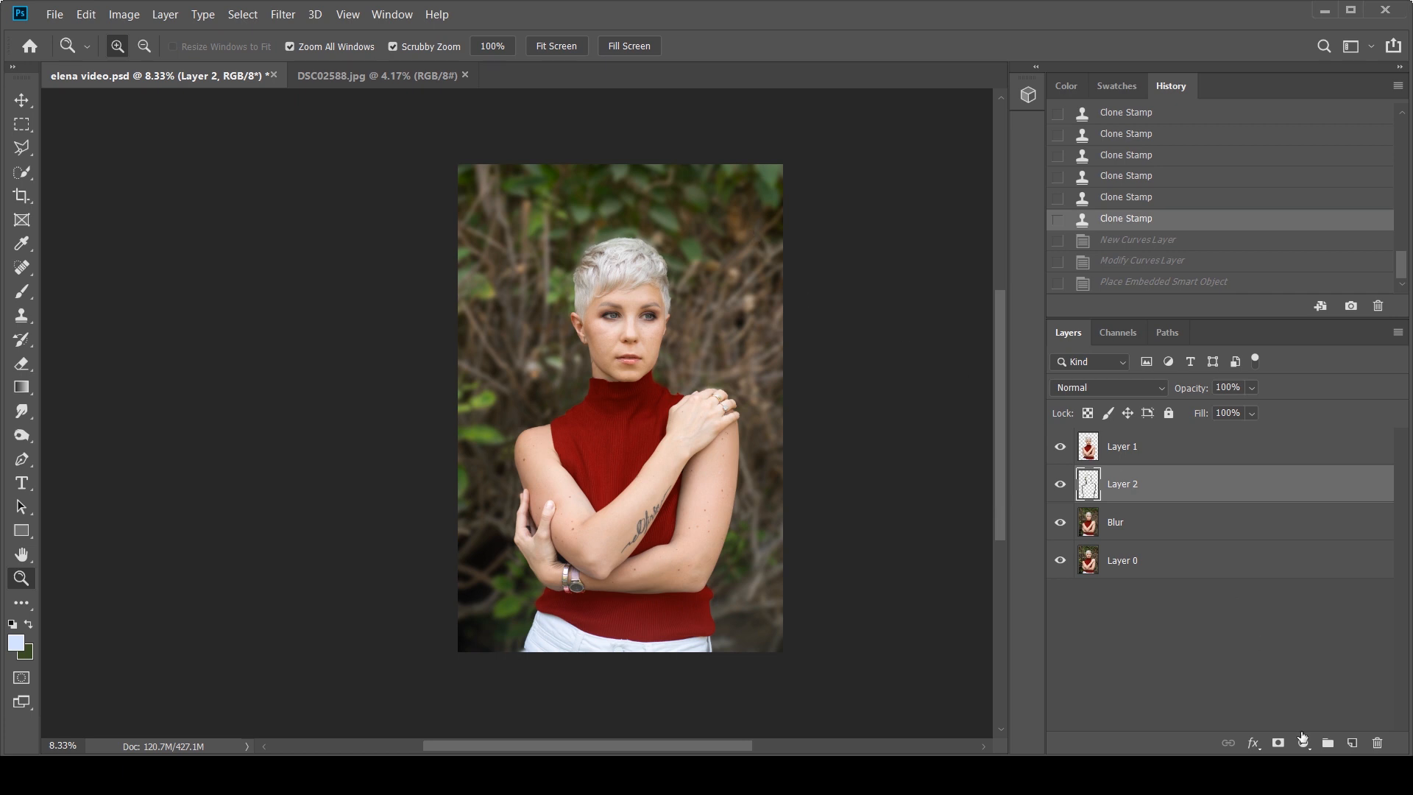
# Add a Curves adjustment layer pulled down to darken the background, then activate Layer 1.
pyautogui.click(1302, 742)
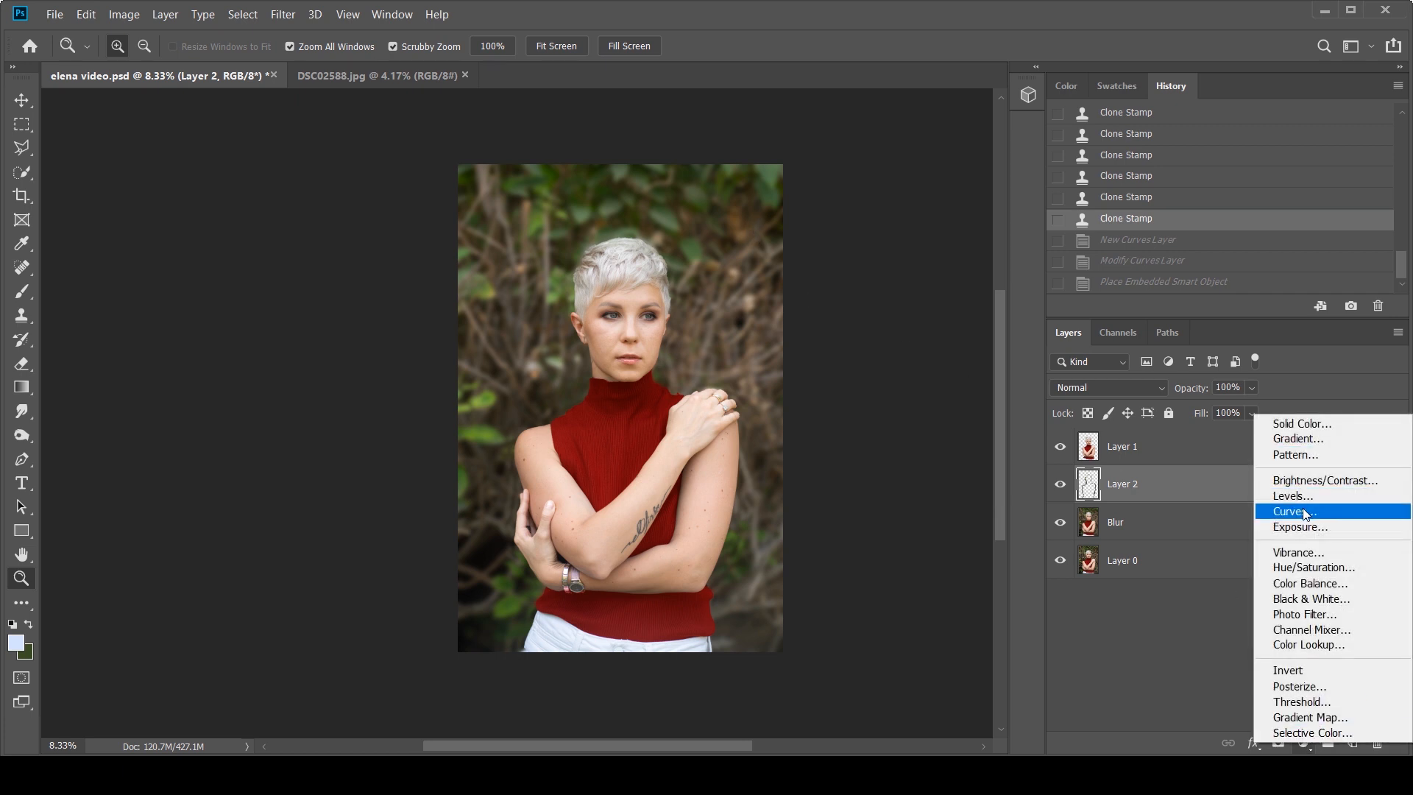
pyautogui.click(1295, 511)
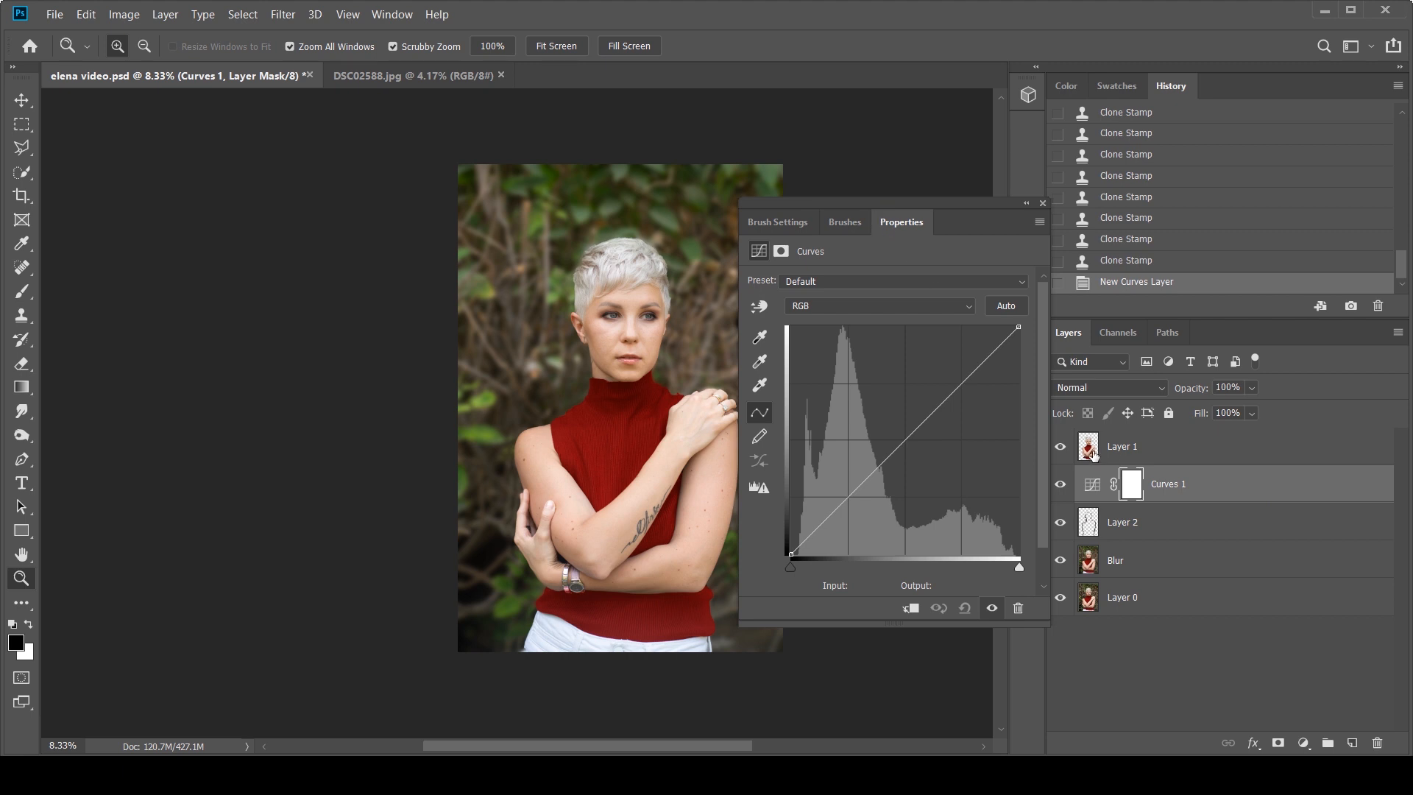
pyautogui.moveTo(790, 553)
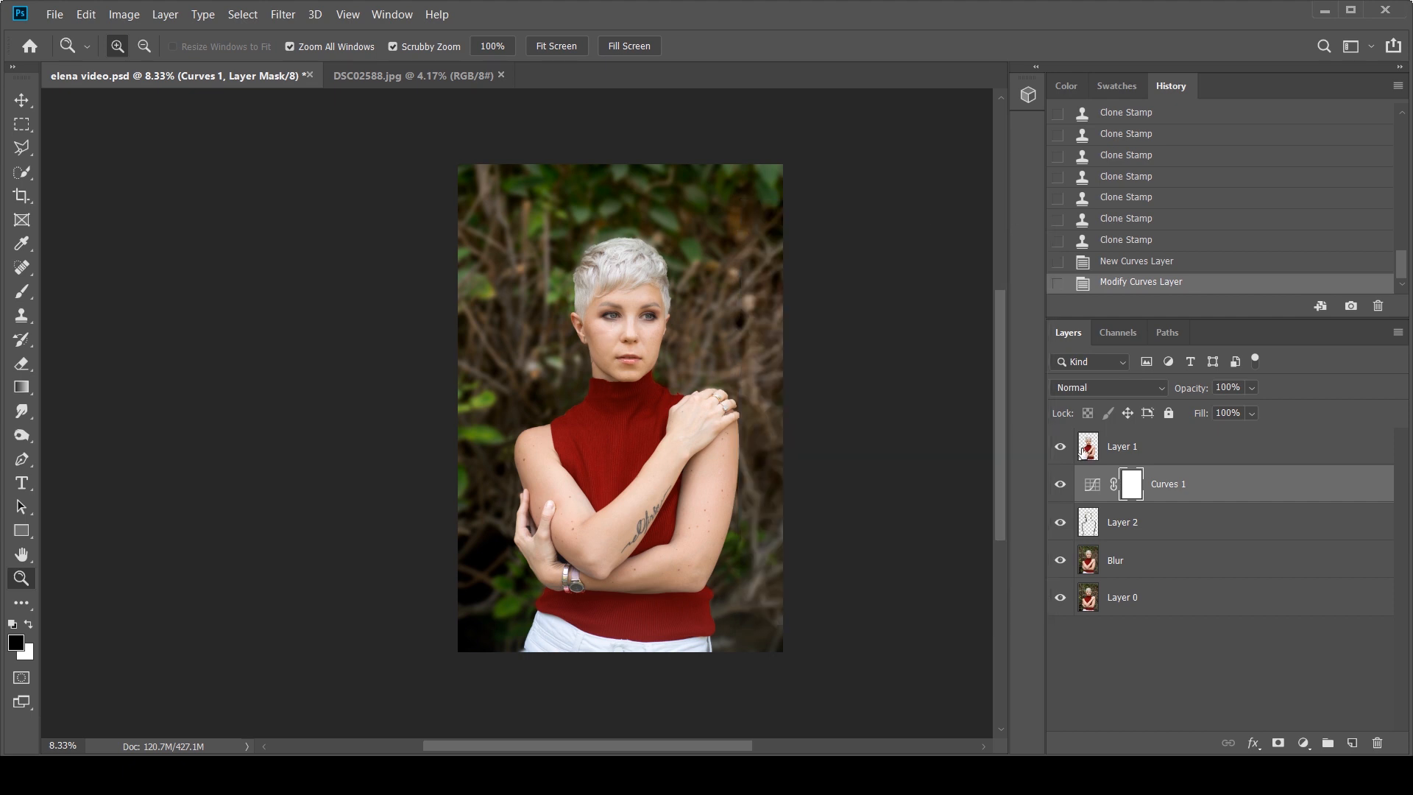
pyautogui.click(1122, 445)
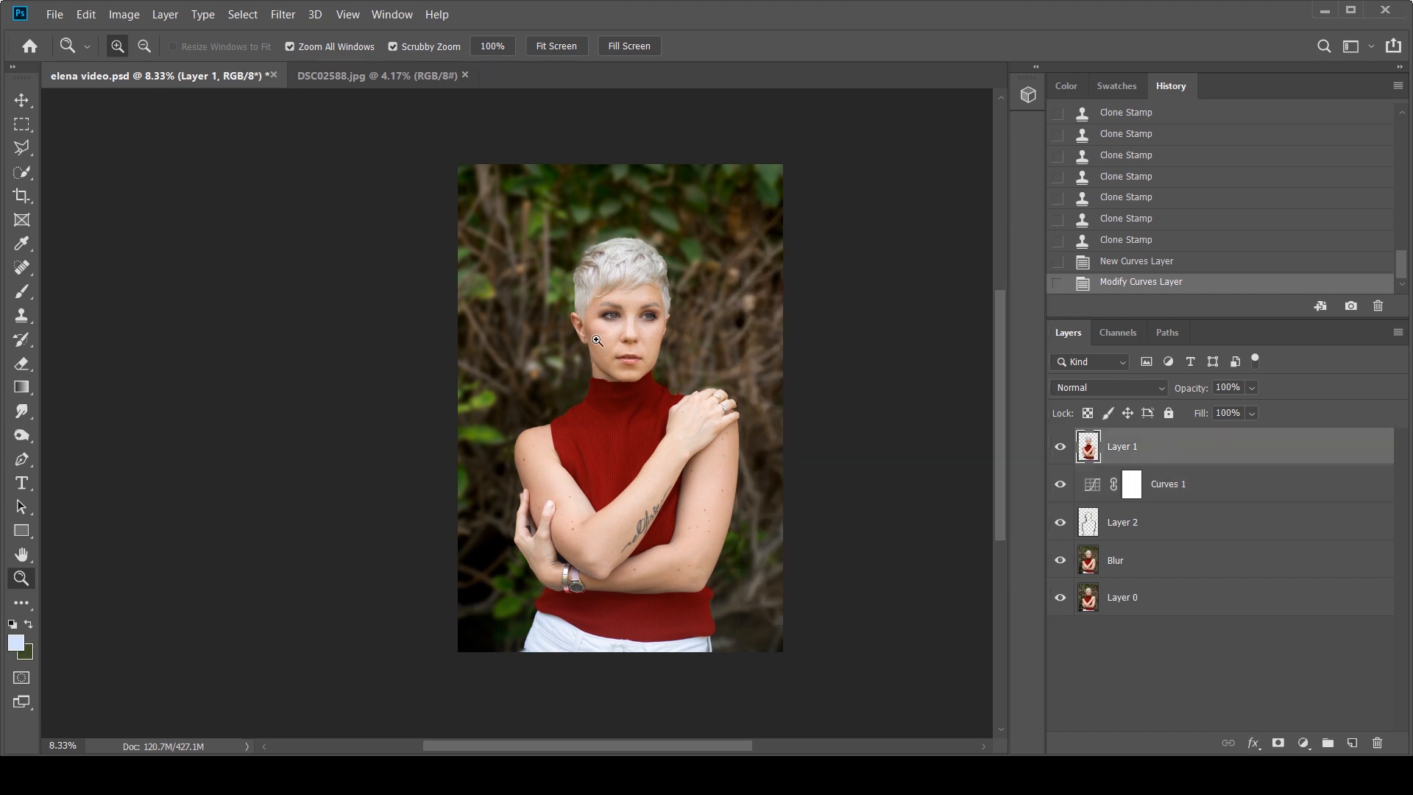
pyautogui.moveTo(684, 621)
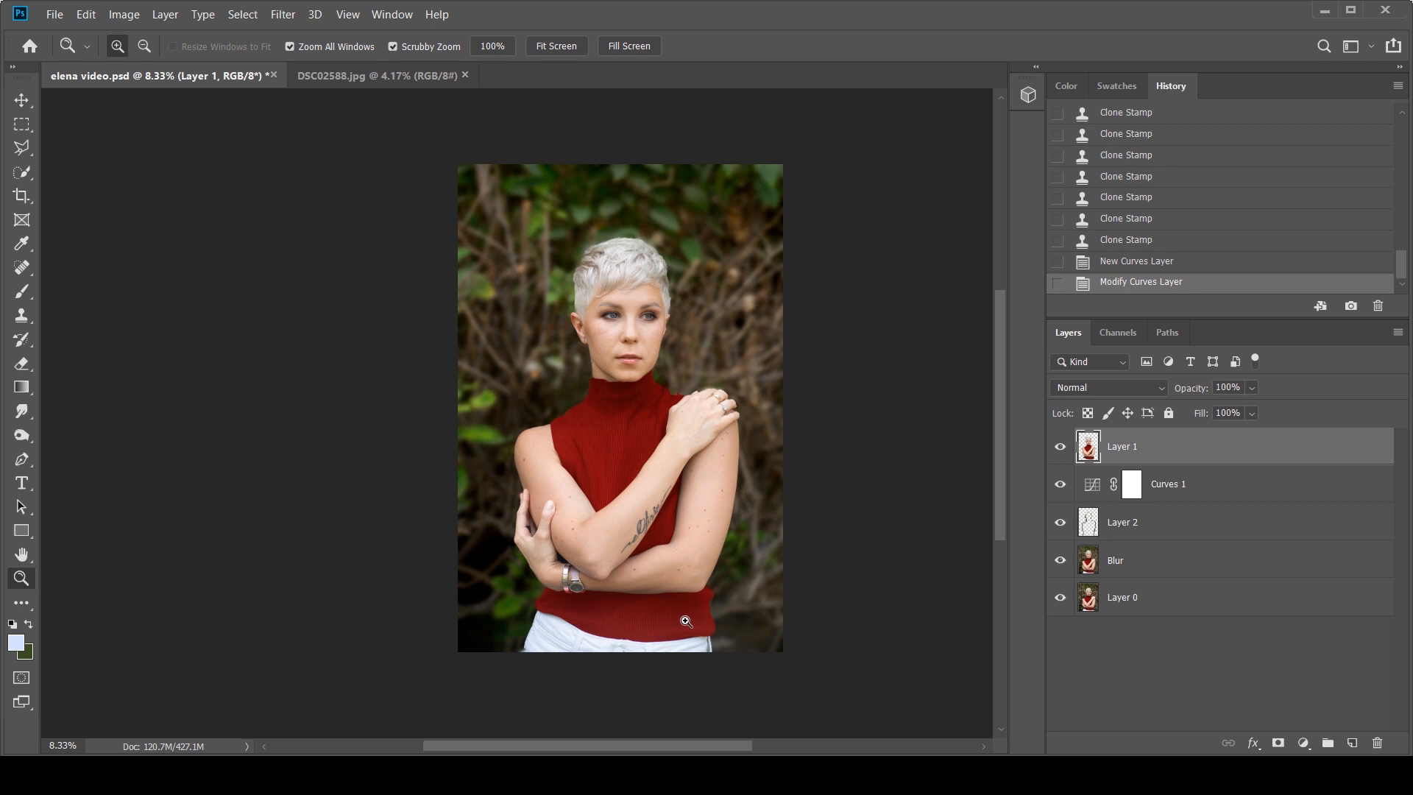
pyautogui.moveTo(748, 211)
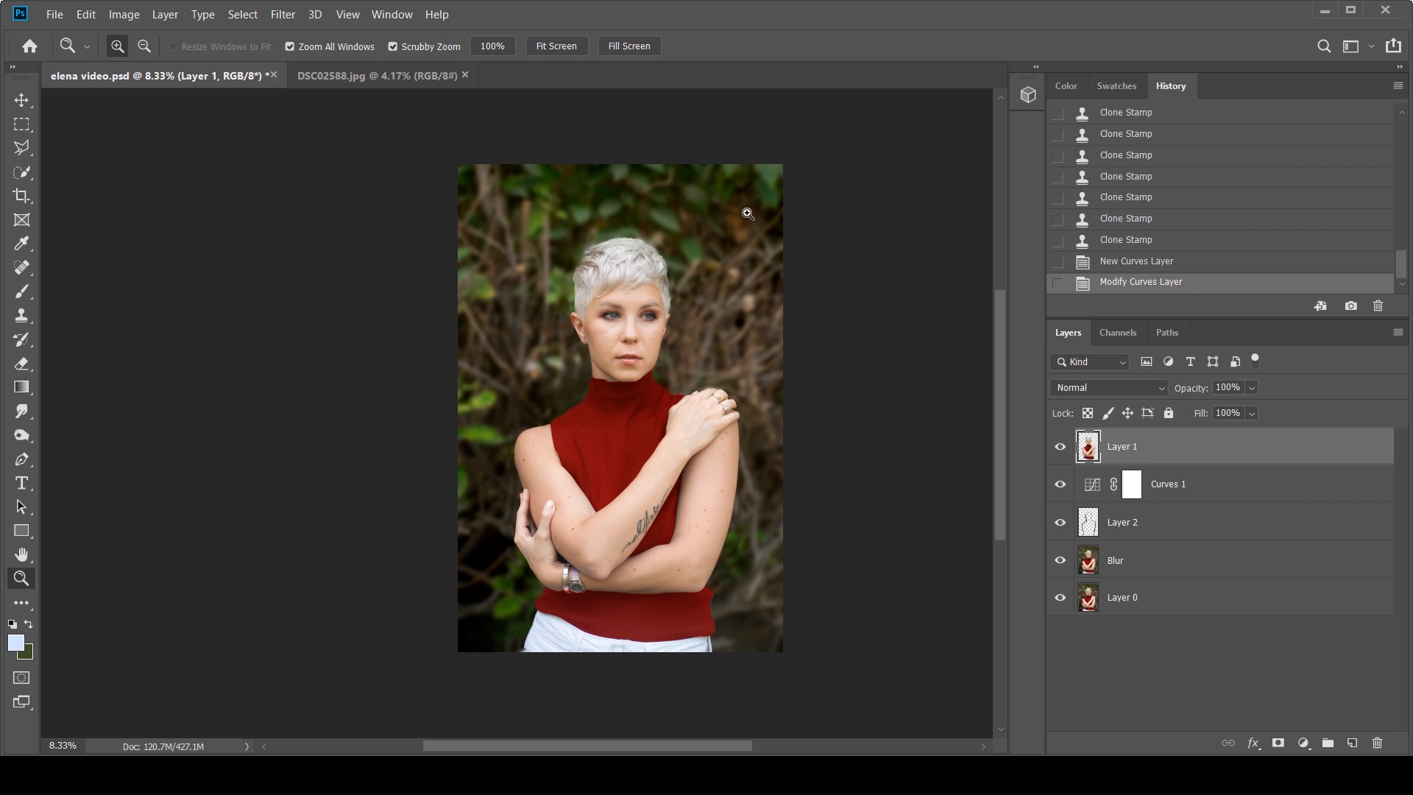
pyautogui.moveTo(443, 599)
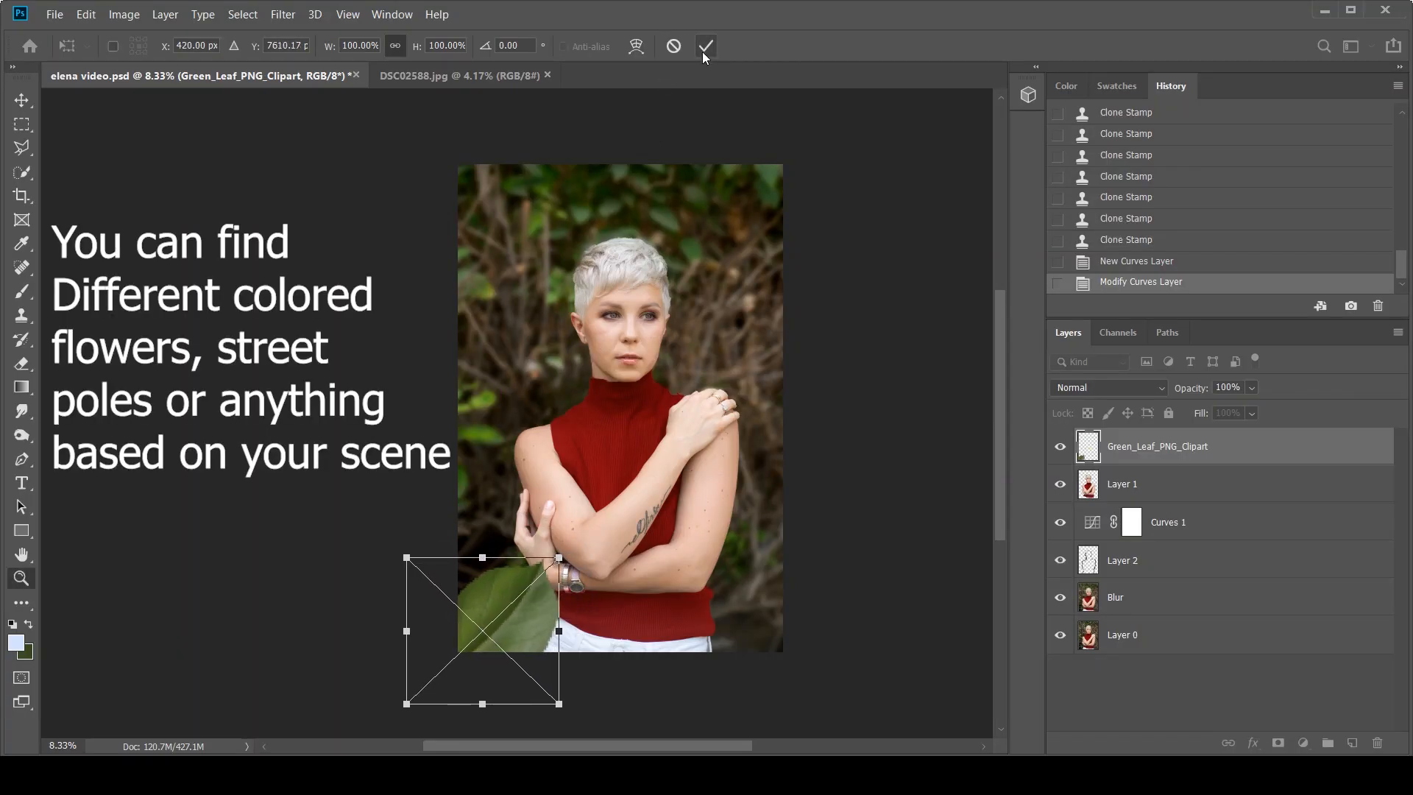
# Commit the placed Green_Leaf_PNG_Clipart at the lower-left corner.
pyautogui.click(707, 46)
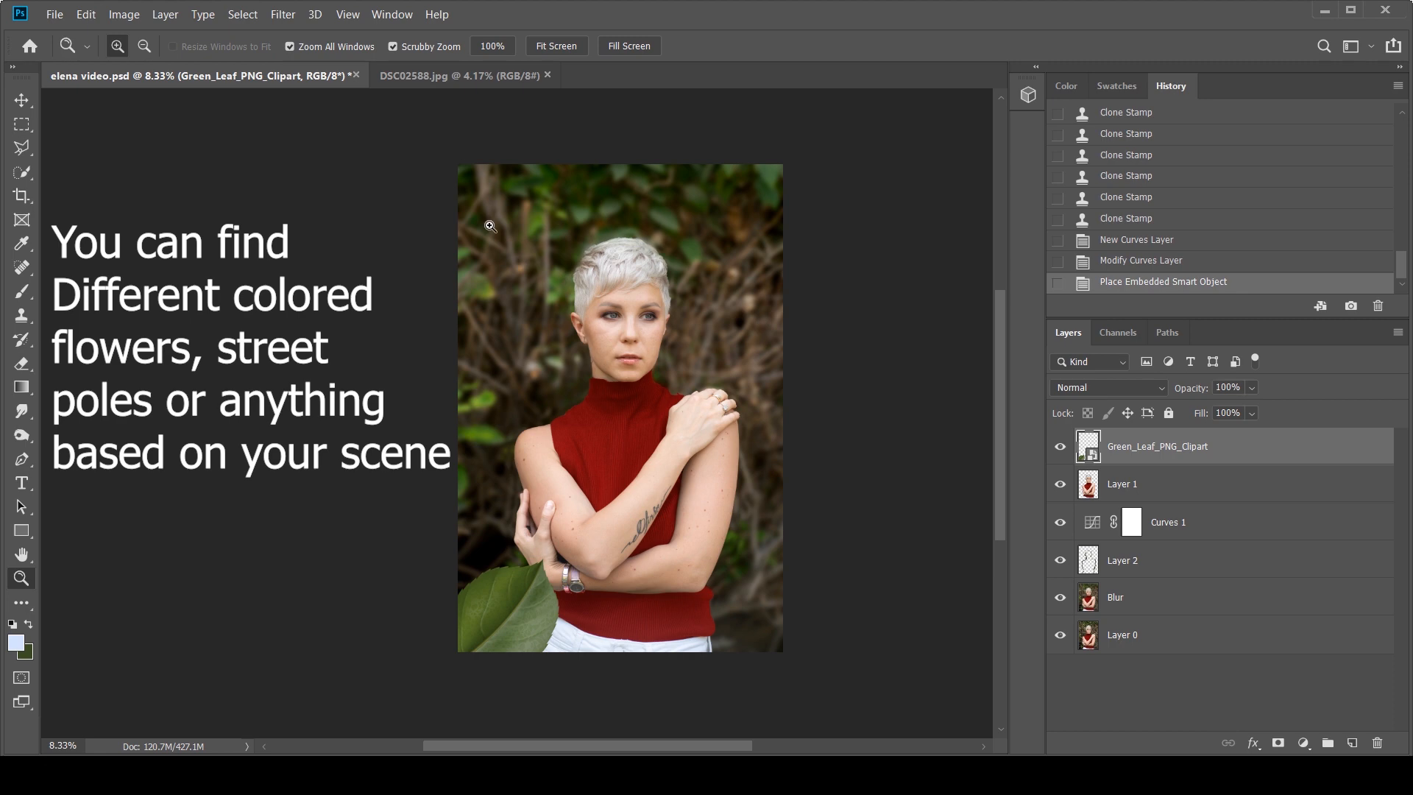
# Apply a Gaussian Blur of radius 78.4 pixels to the green leaf layer.
pyautogui.click(282, 15)
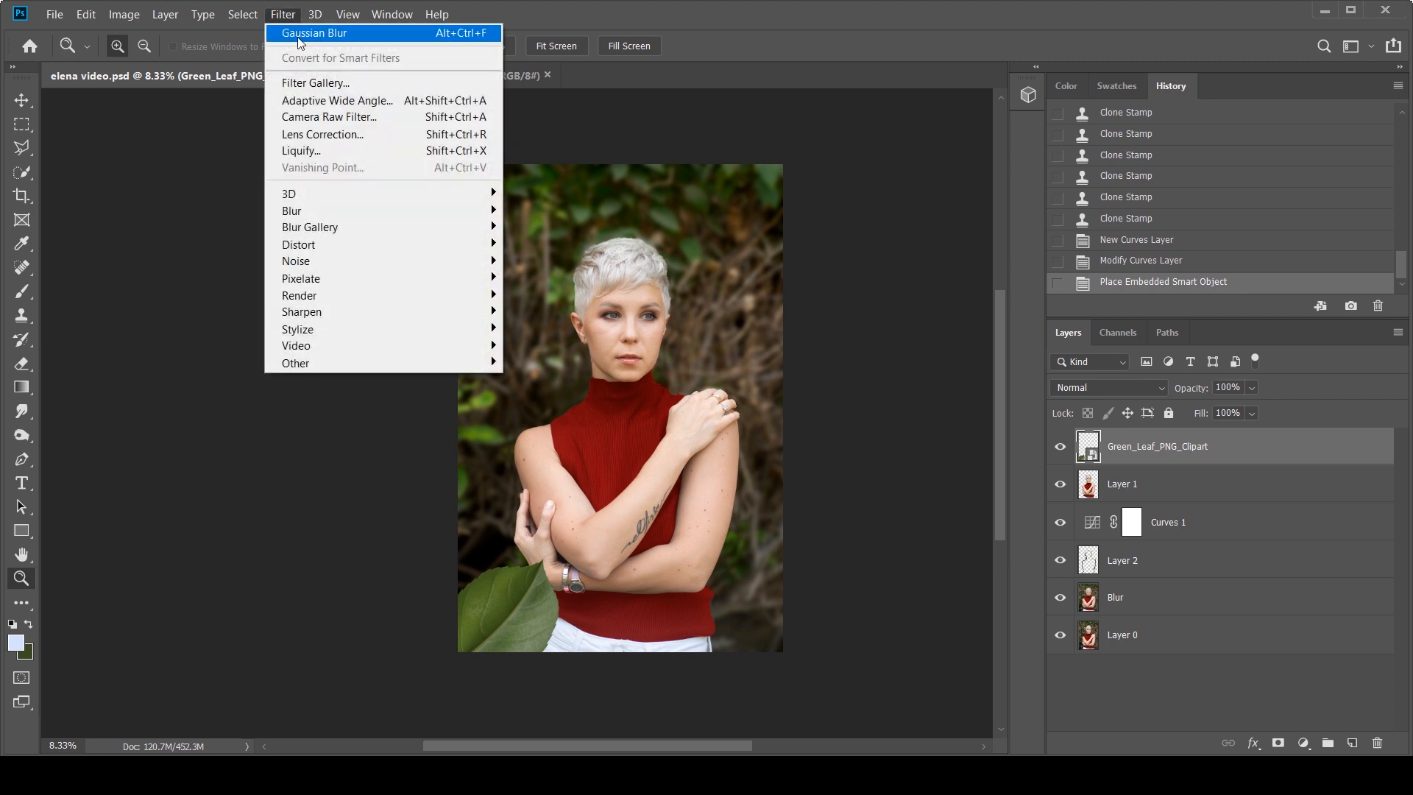
pyautogui.click(313, 34)
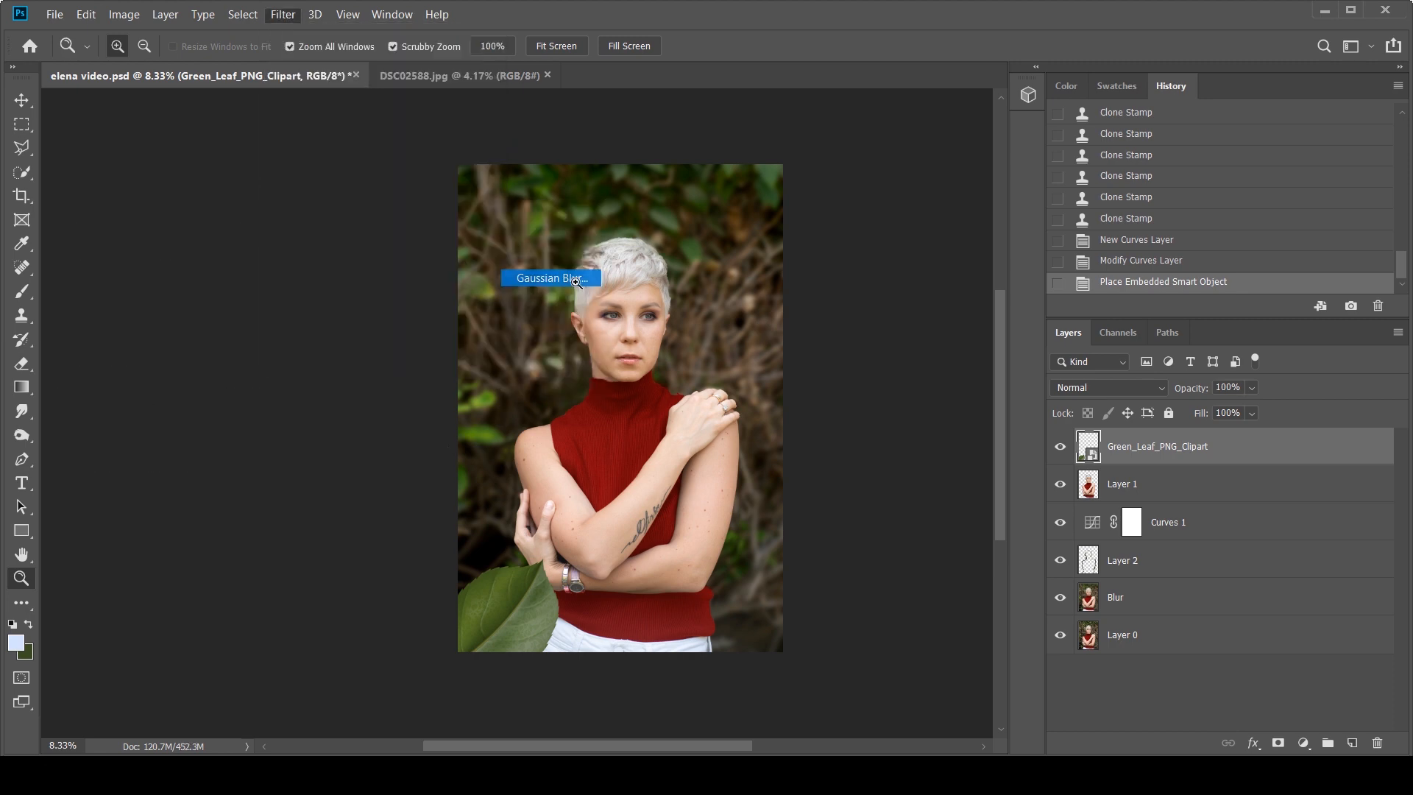
pyautogui.click(549, 279)
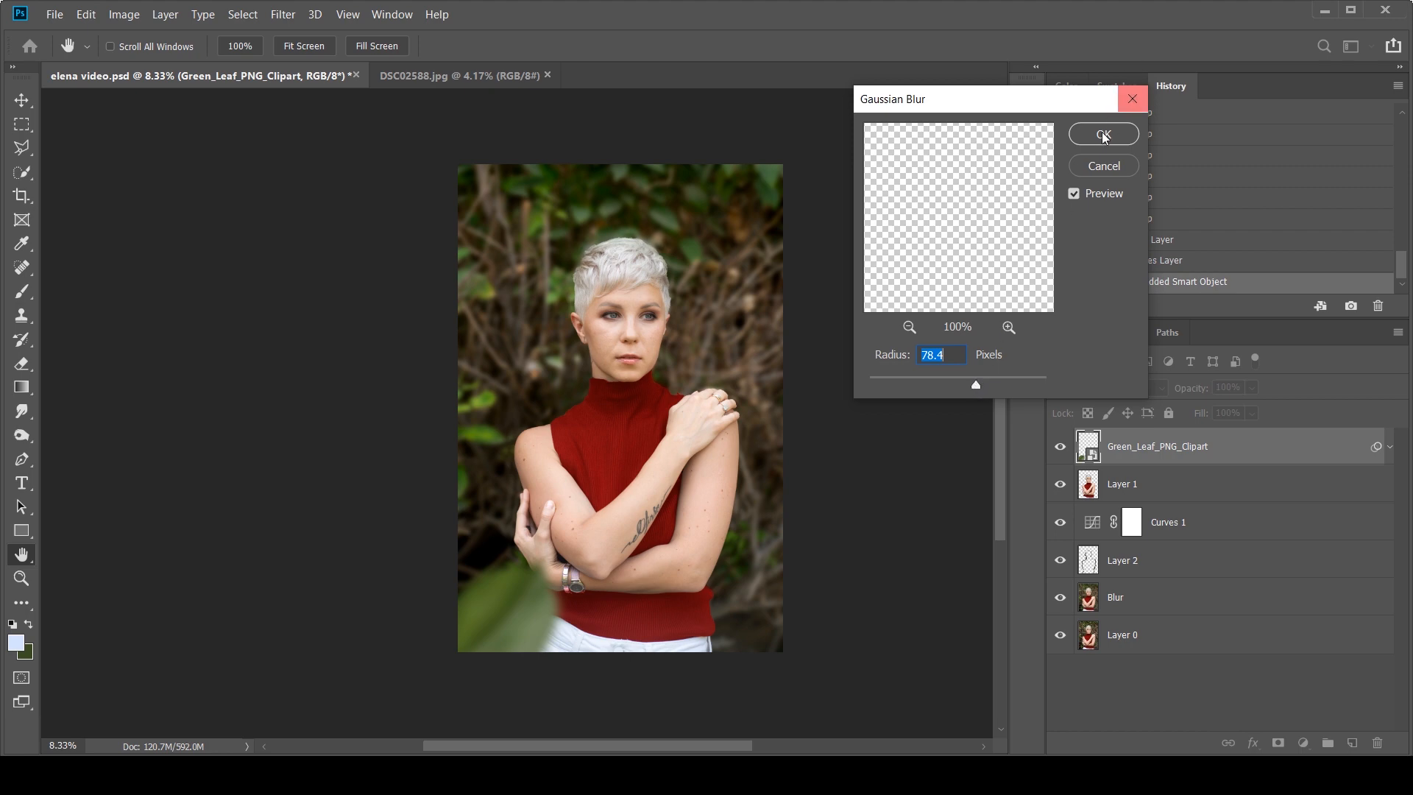
pyautogui.click(1102, 134)
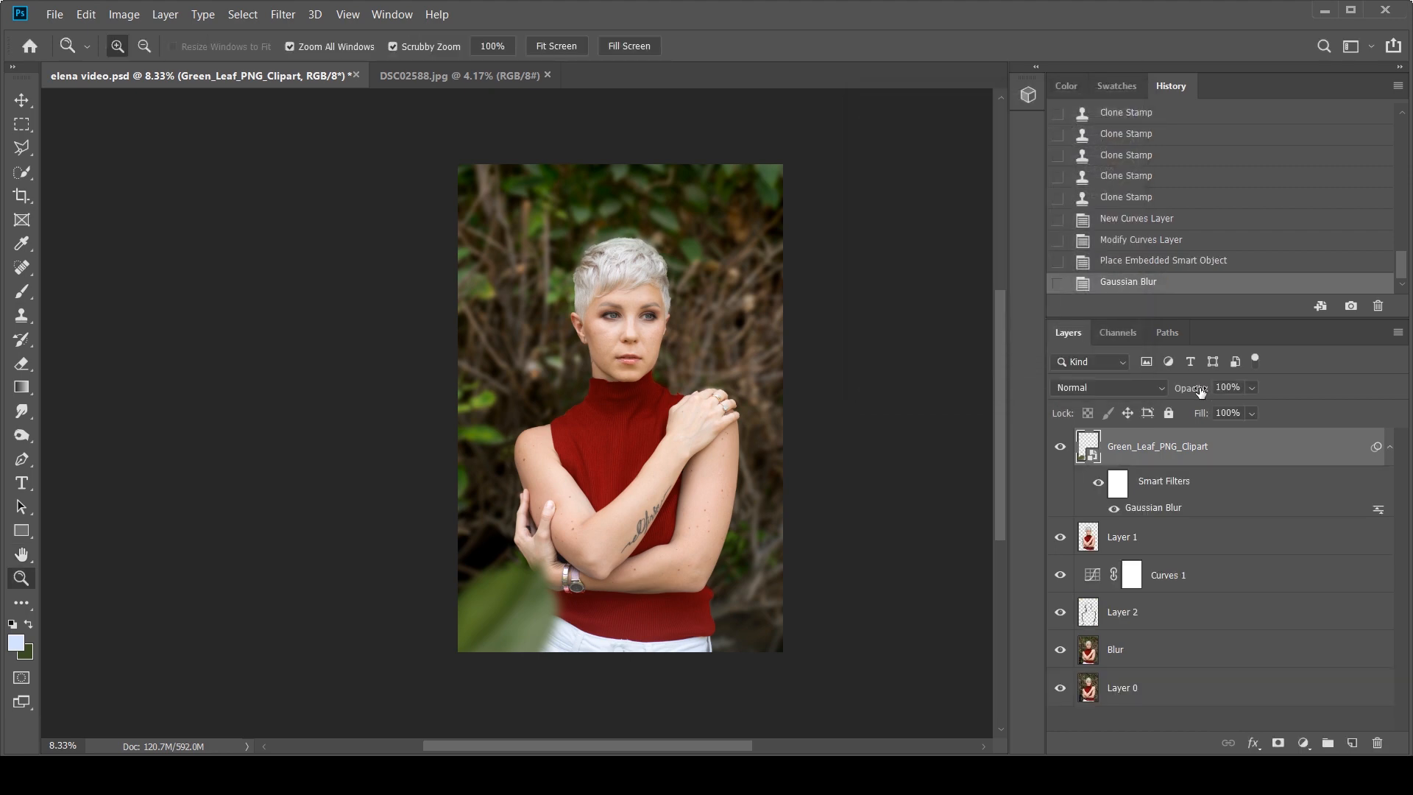
pyautogui.click(1060, 687)
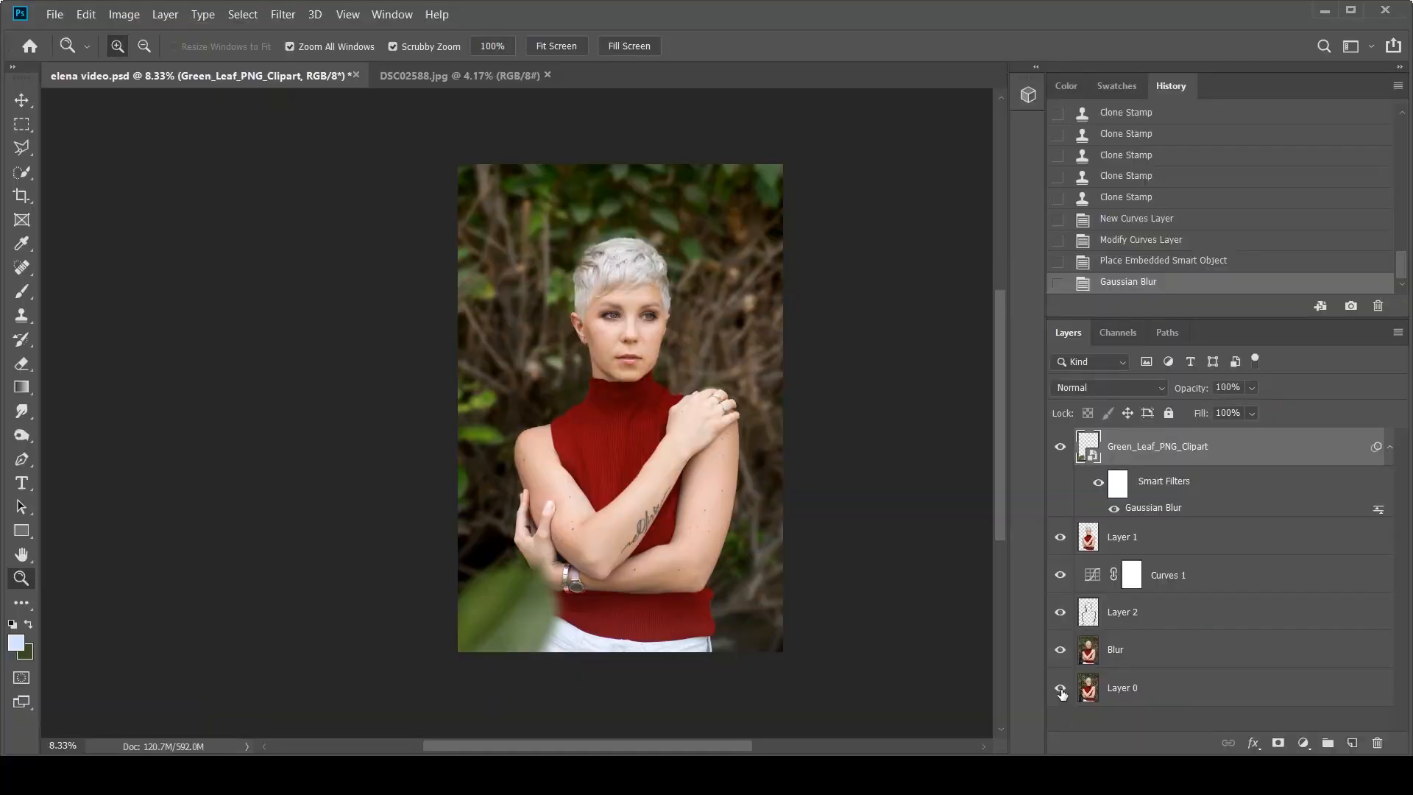
# Hide the blurred Green_Leaf_PNG_Clipart layer from the composite.
pyautogui.click(1061, 687)
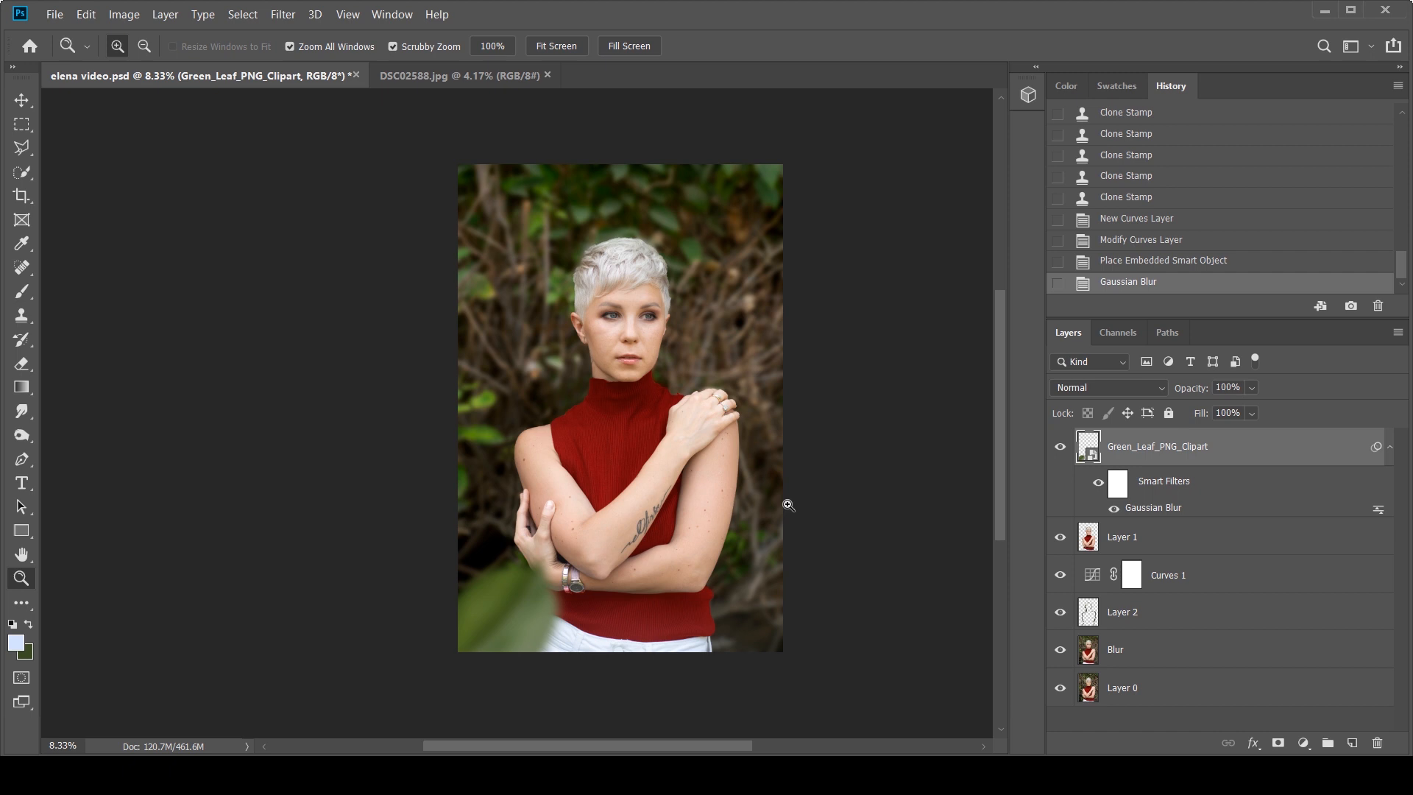
pyautogui.moveTo(1043, 445)
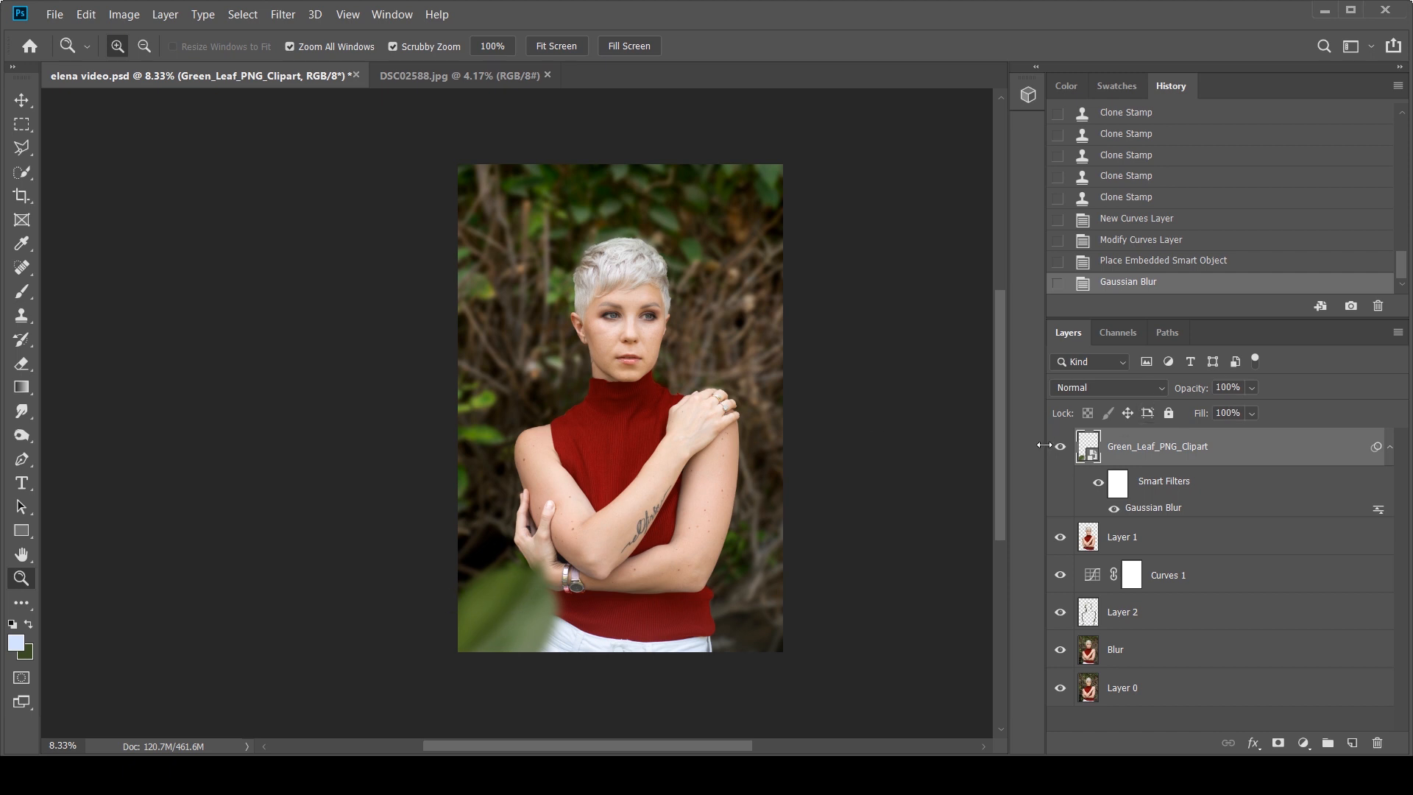
pyautogui.click(1060, 446)
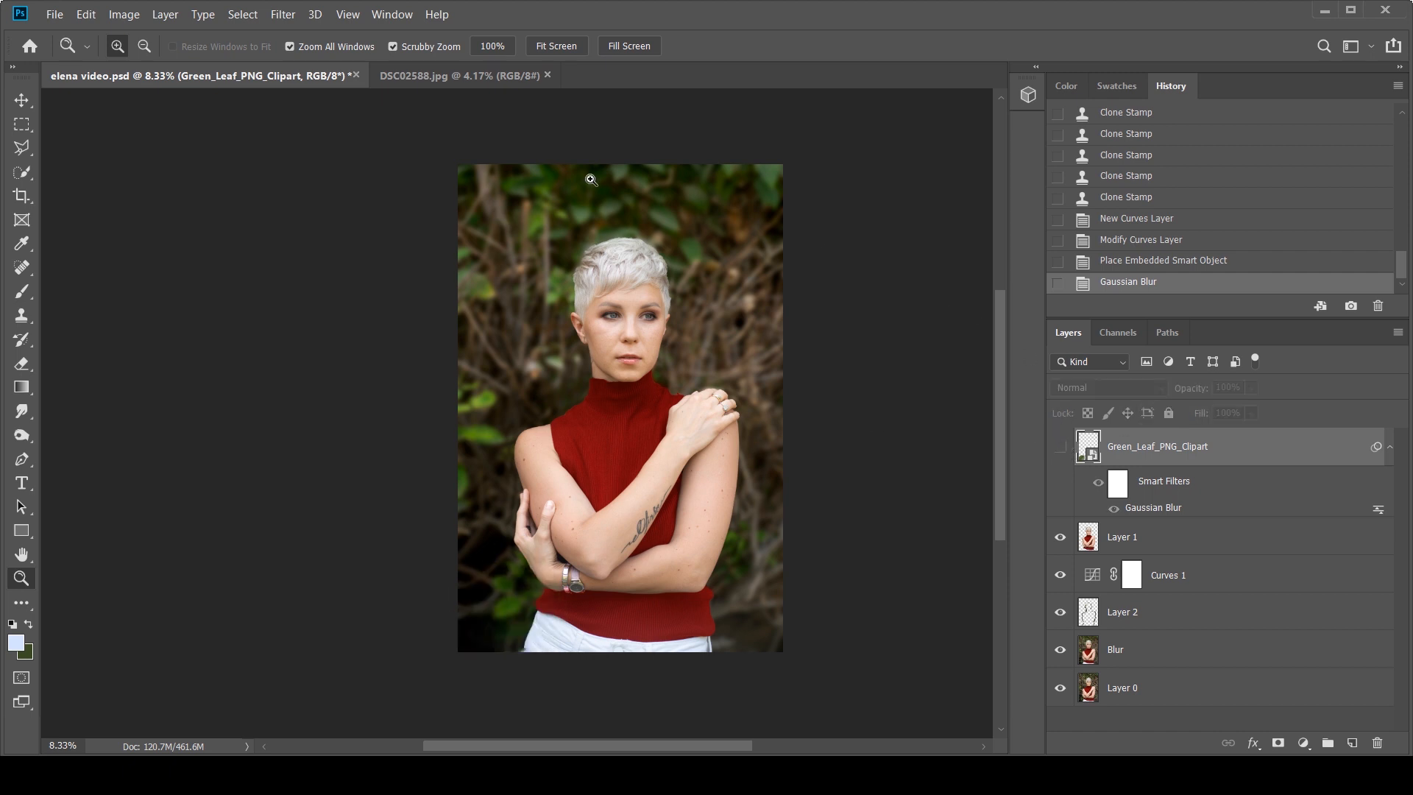
# Add empty Layer 3 on top and choose the Brush for painting a green haze.
pyautogui.click(1353, 742)
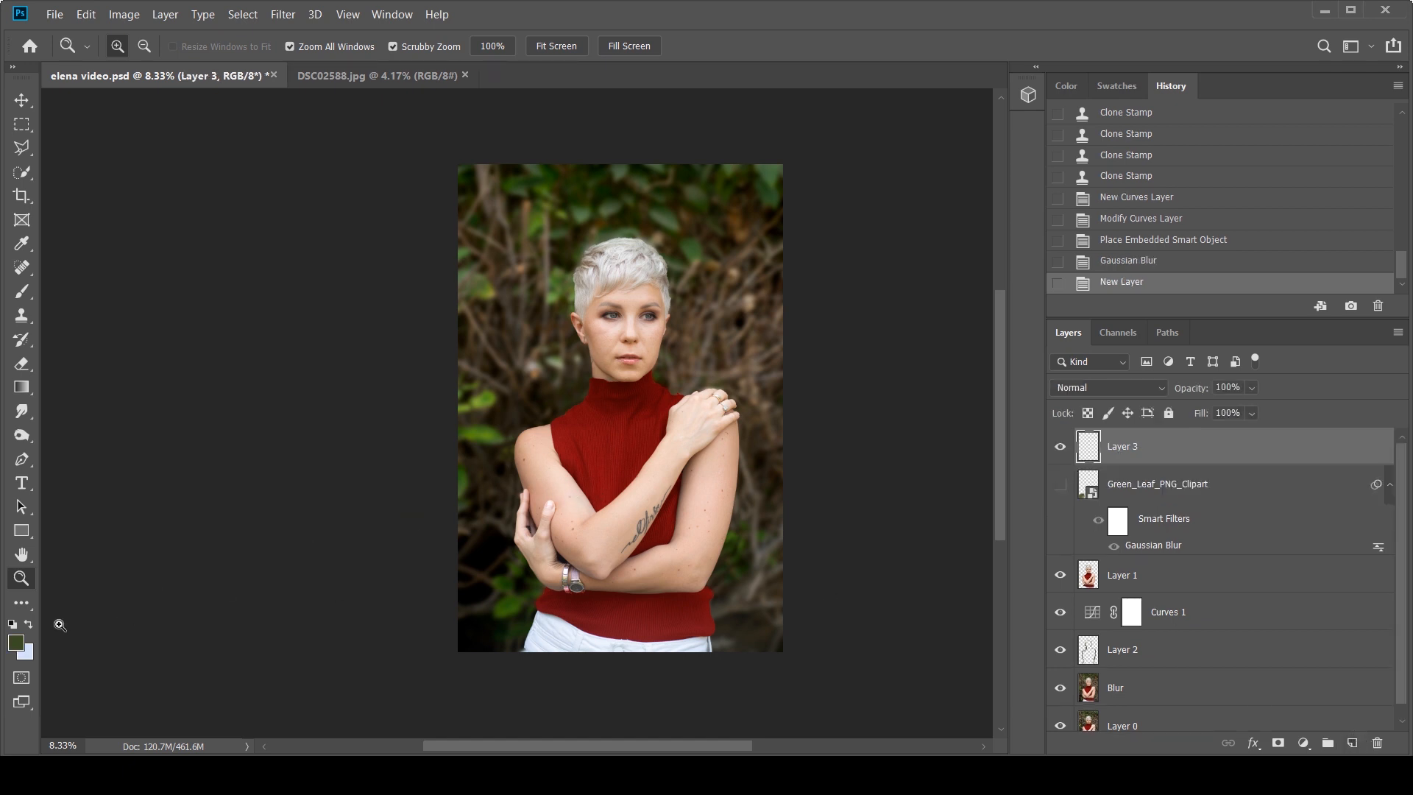
pyautogui.moveTo(608, 213)
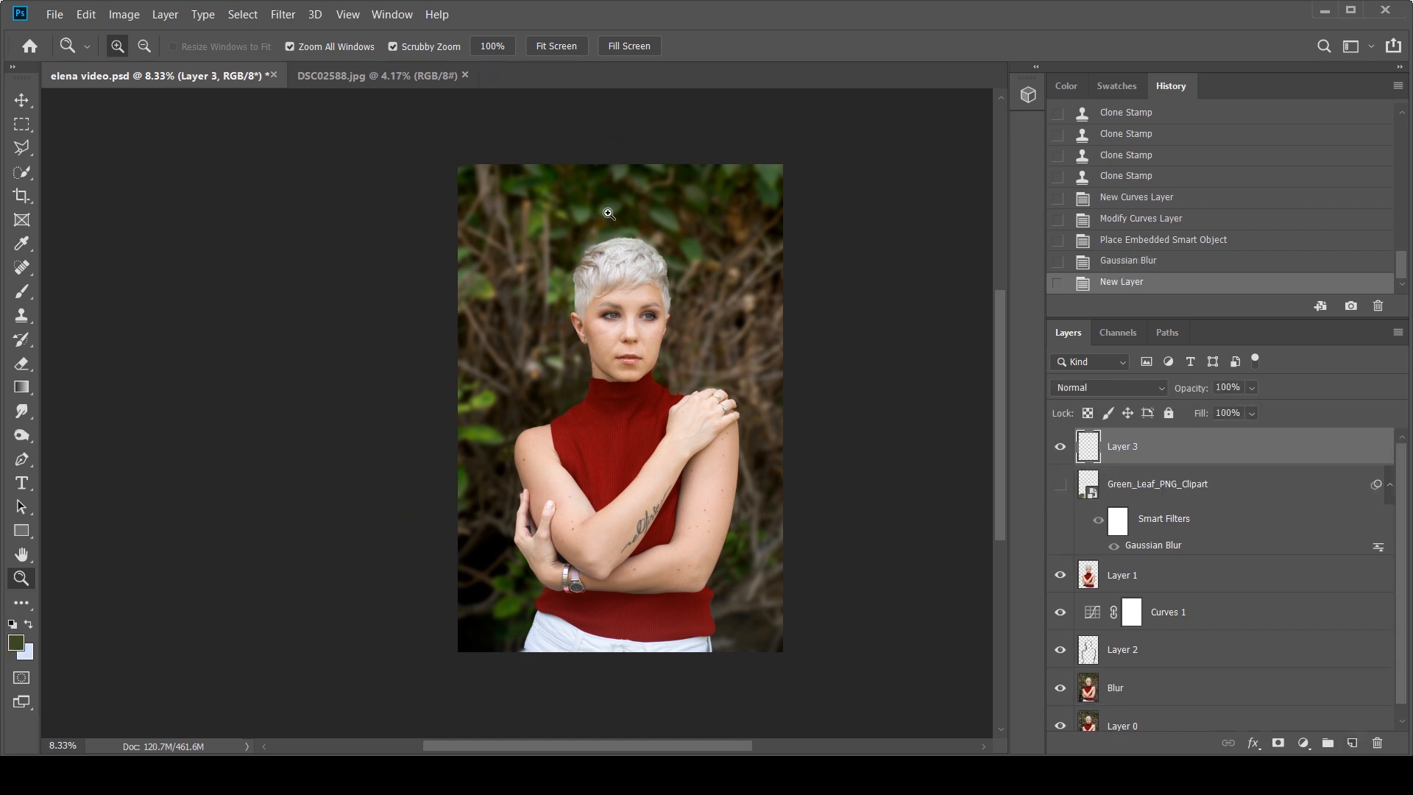
pyautogui.click(22, 291)
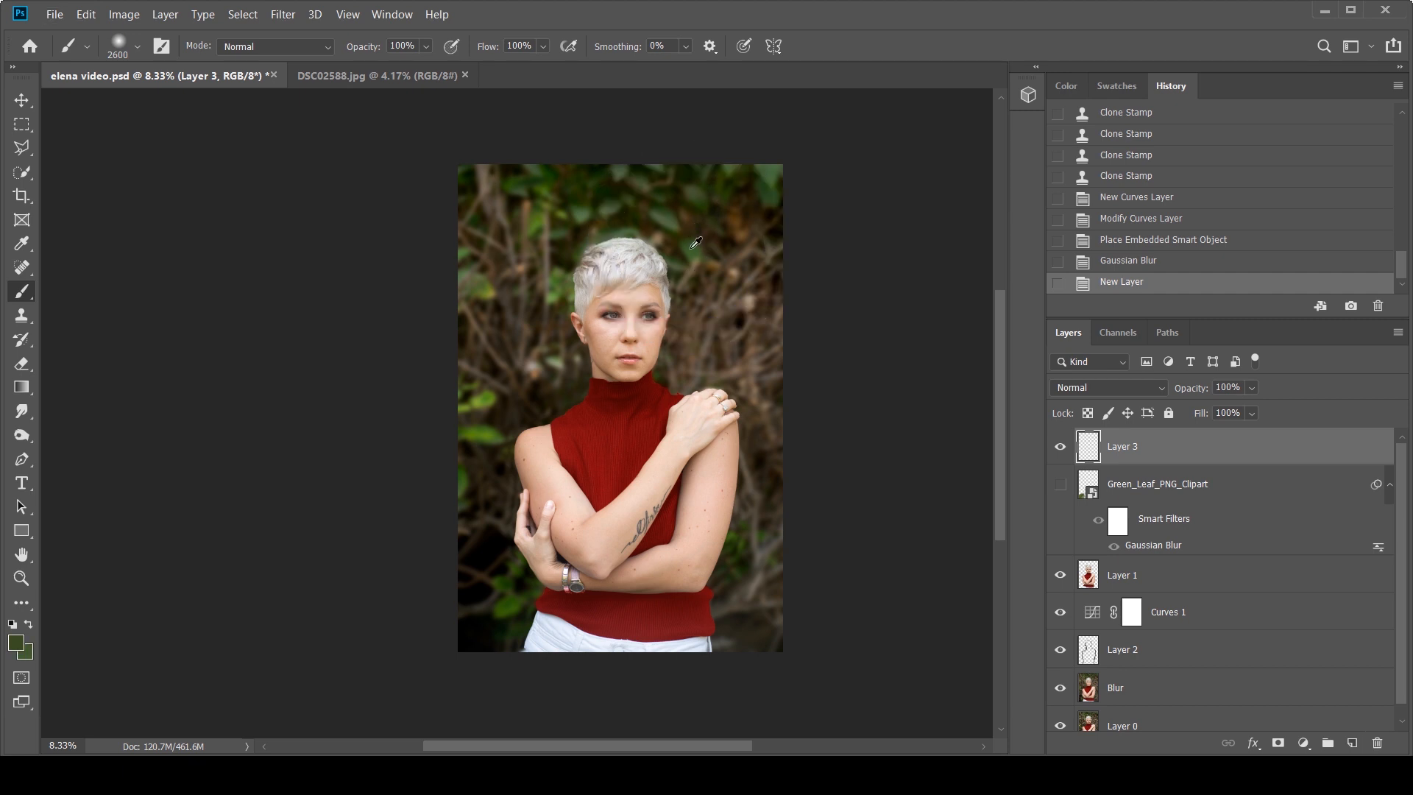
pyautogui.moveTo(462, 647)
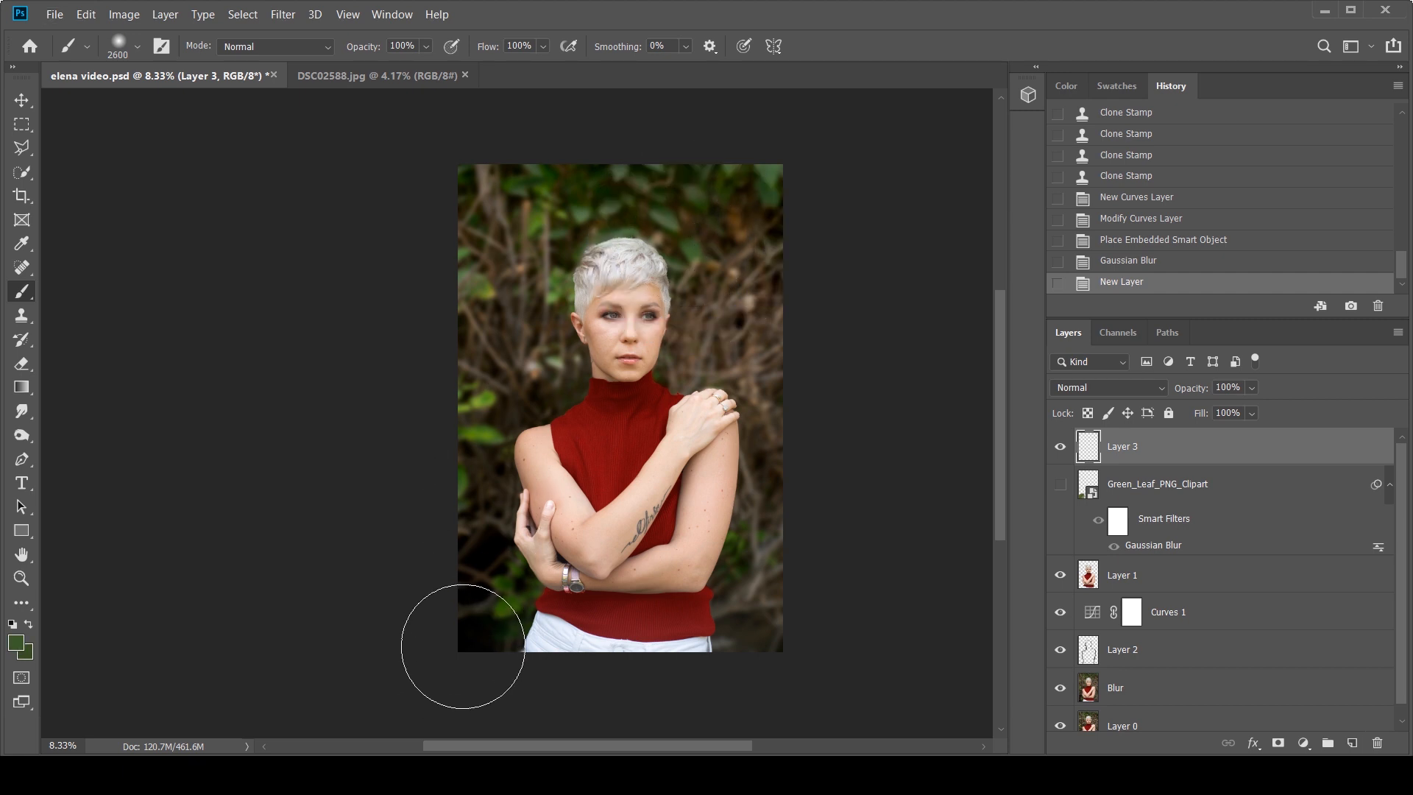
pyautogui.moveTo(437, 670)
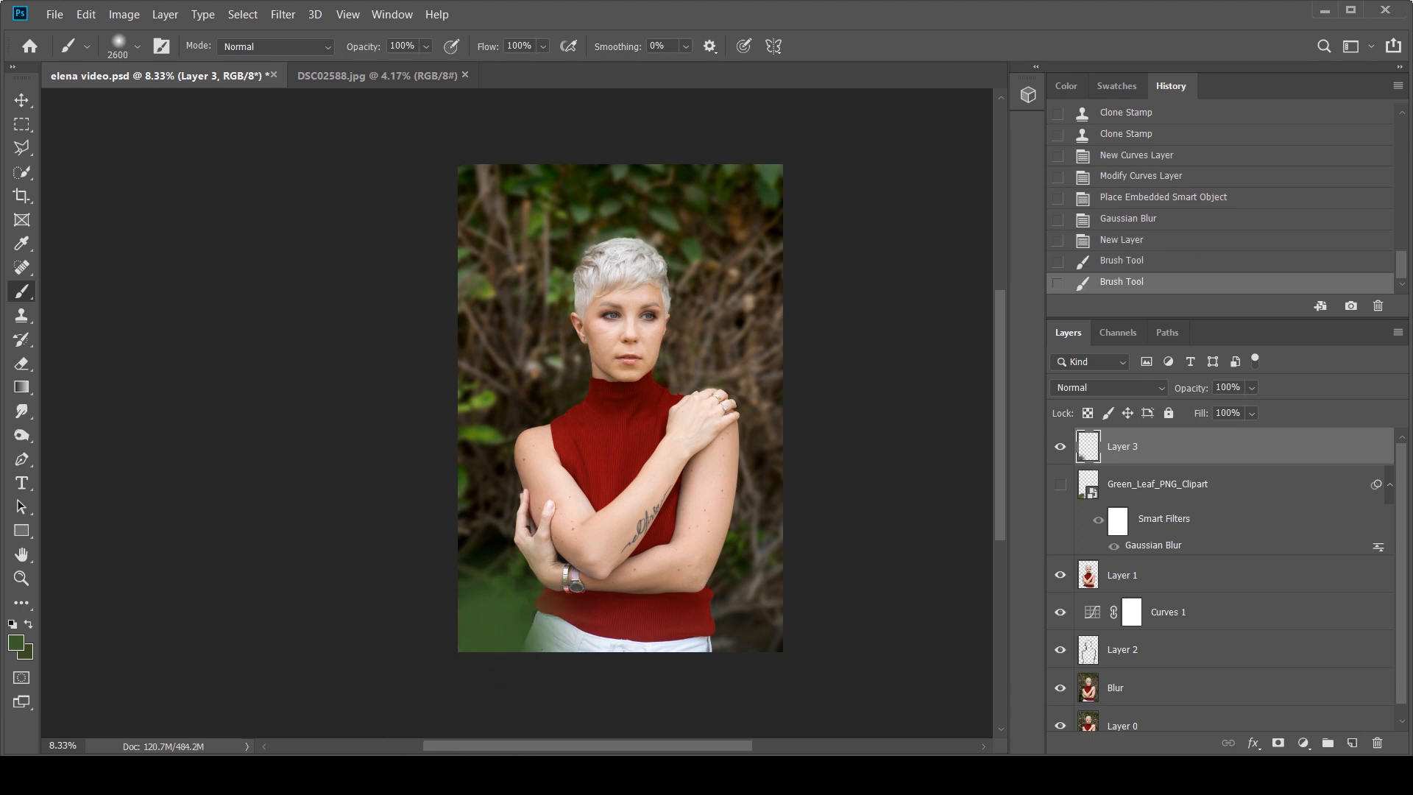
pyautogui.moveTo(453, 687)
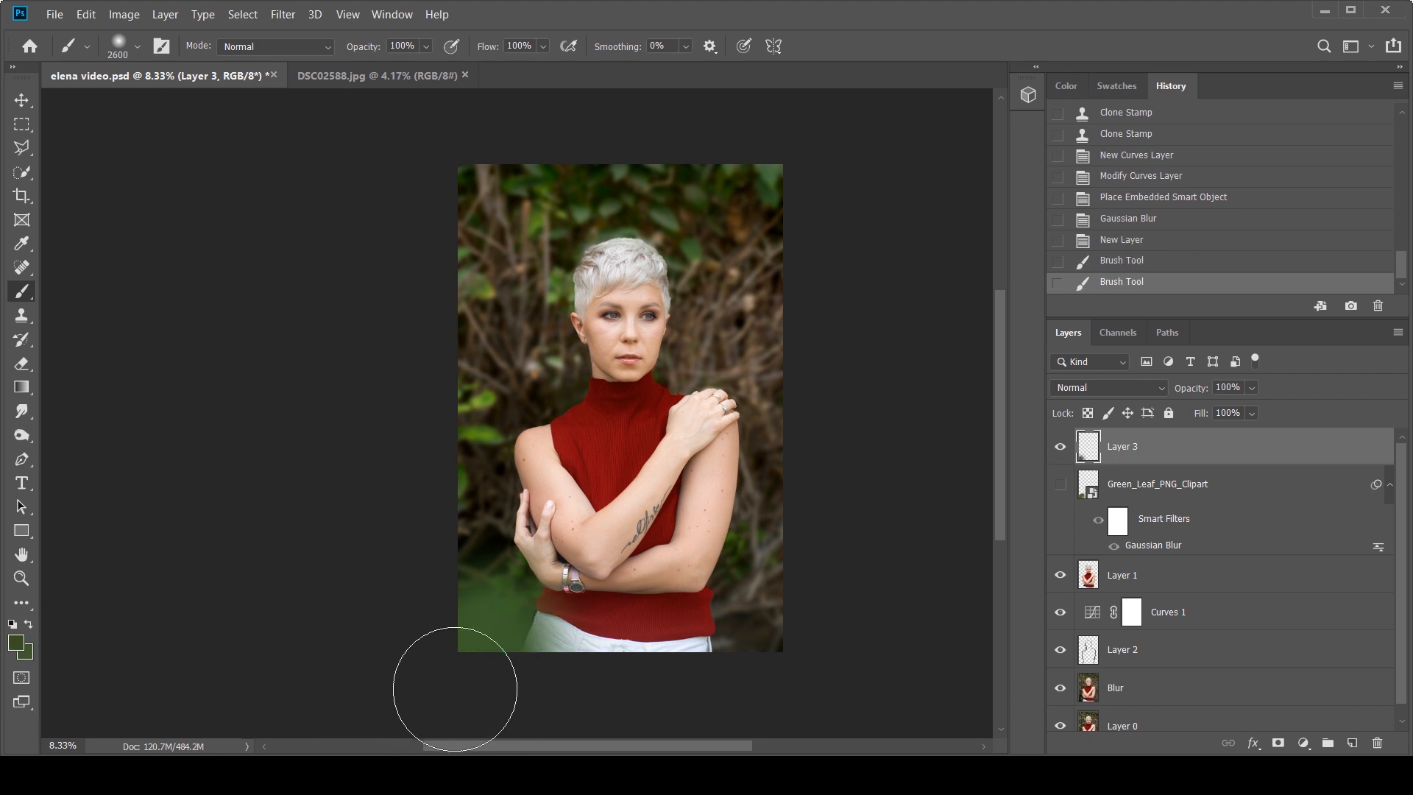